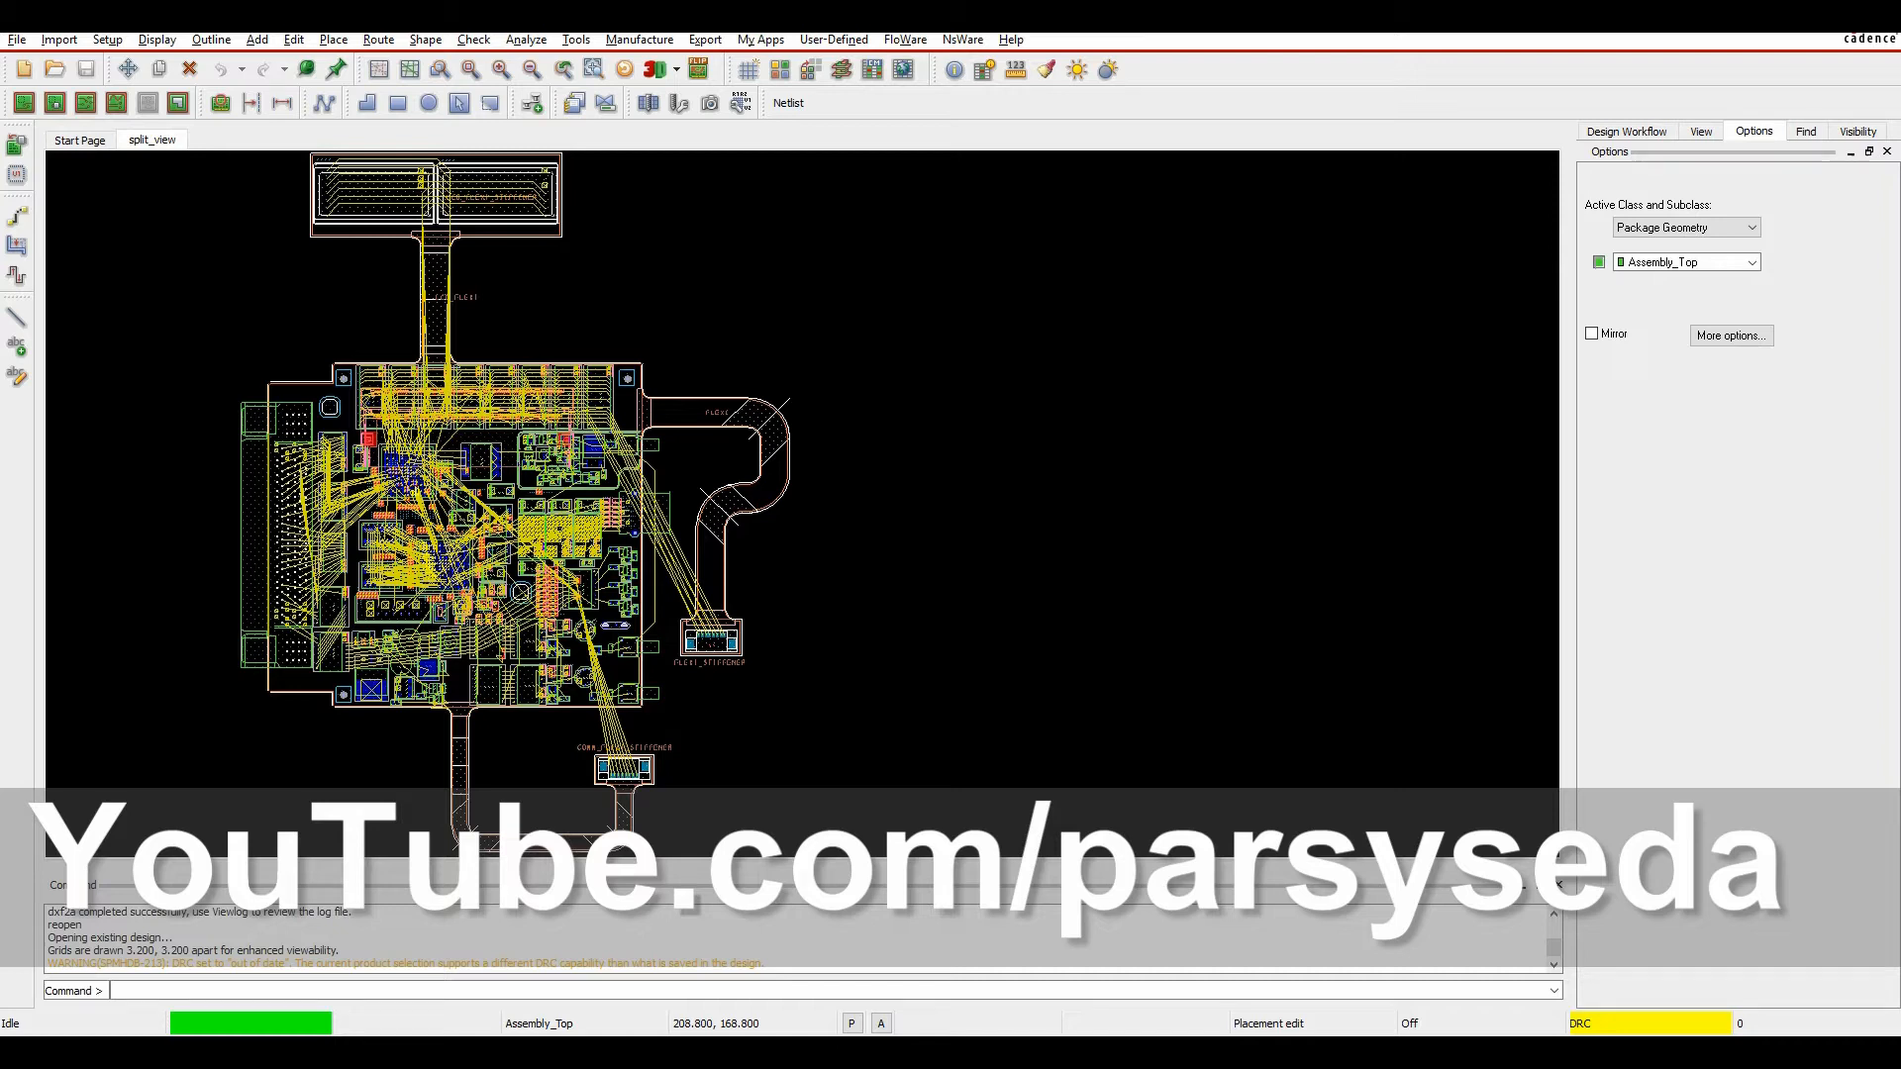
Step: After glancing at the Import and Export menus, begin a new Board drawing named test via File > New
click(58, 39)
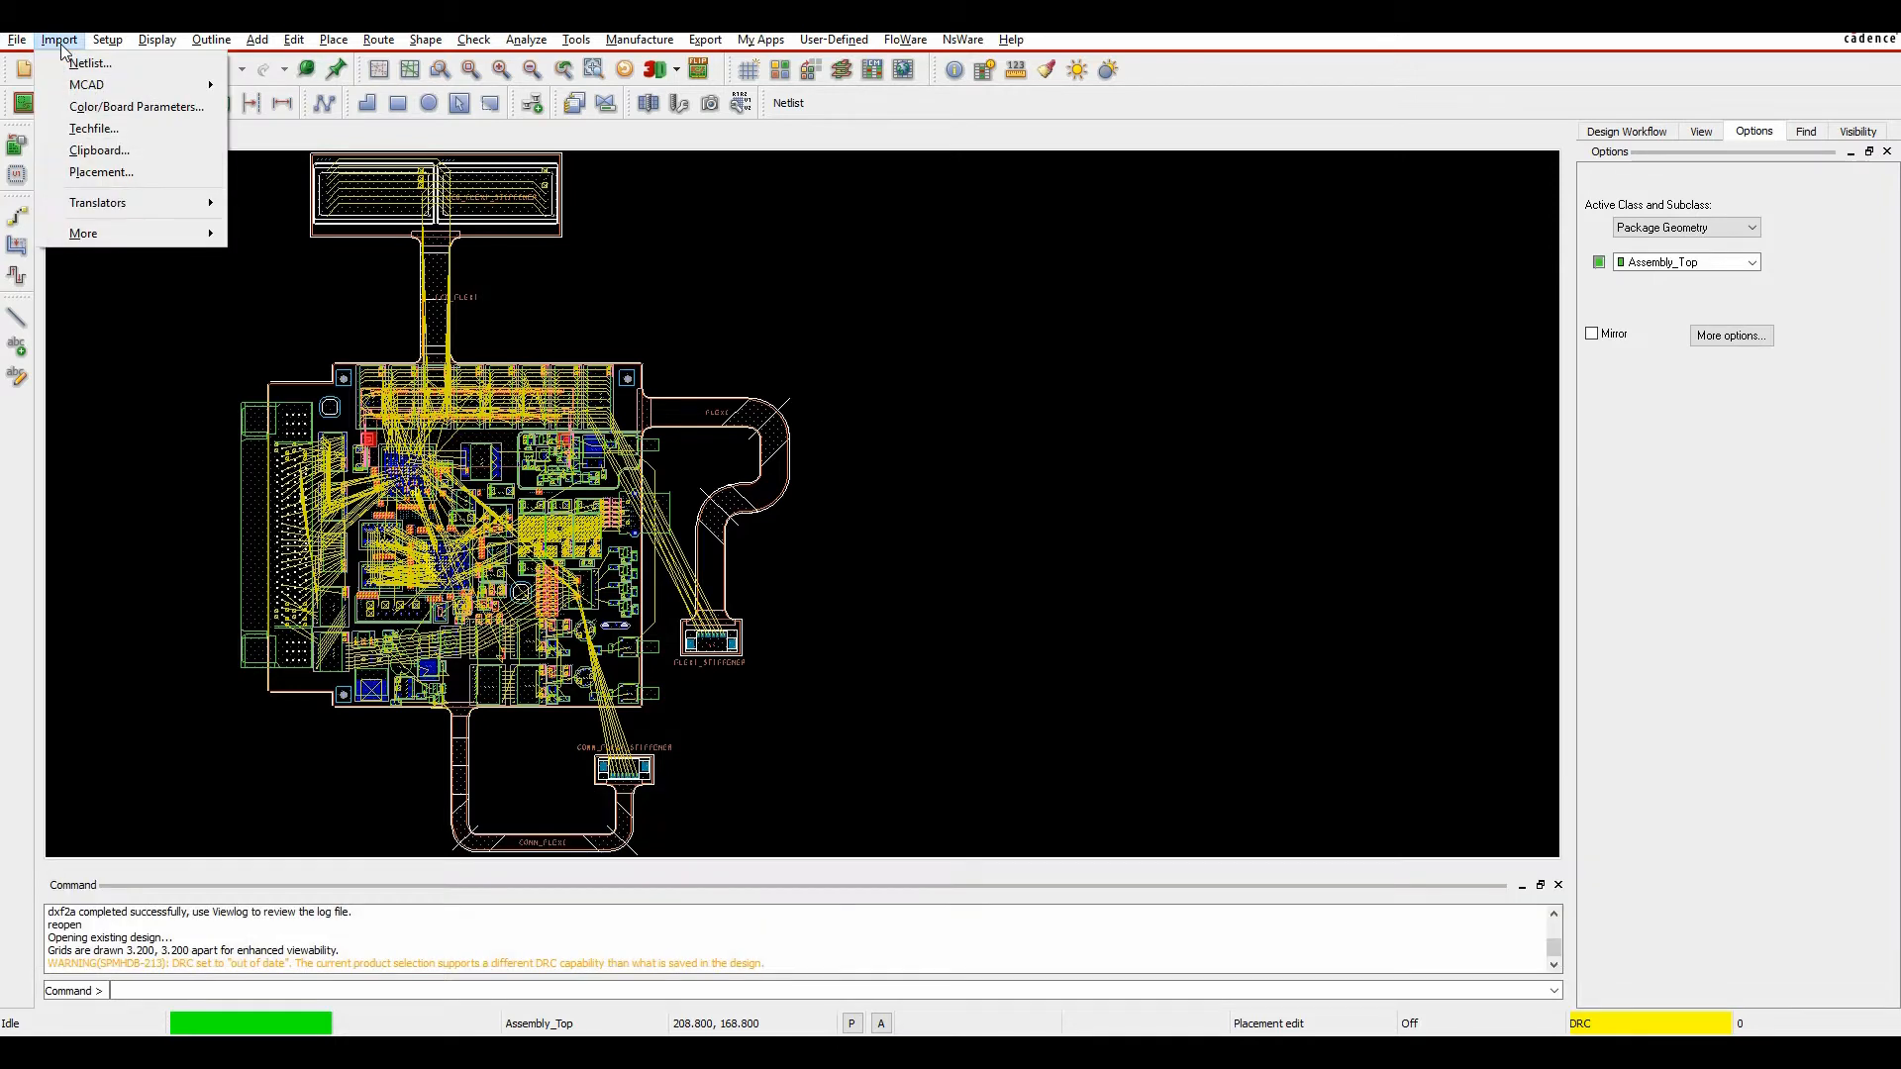
mouse_move(86, 83)
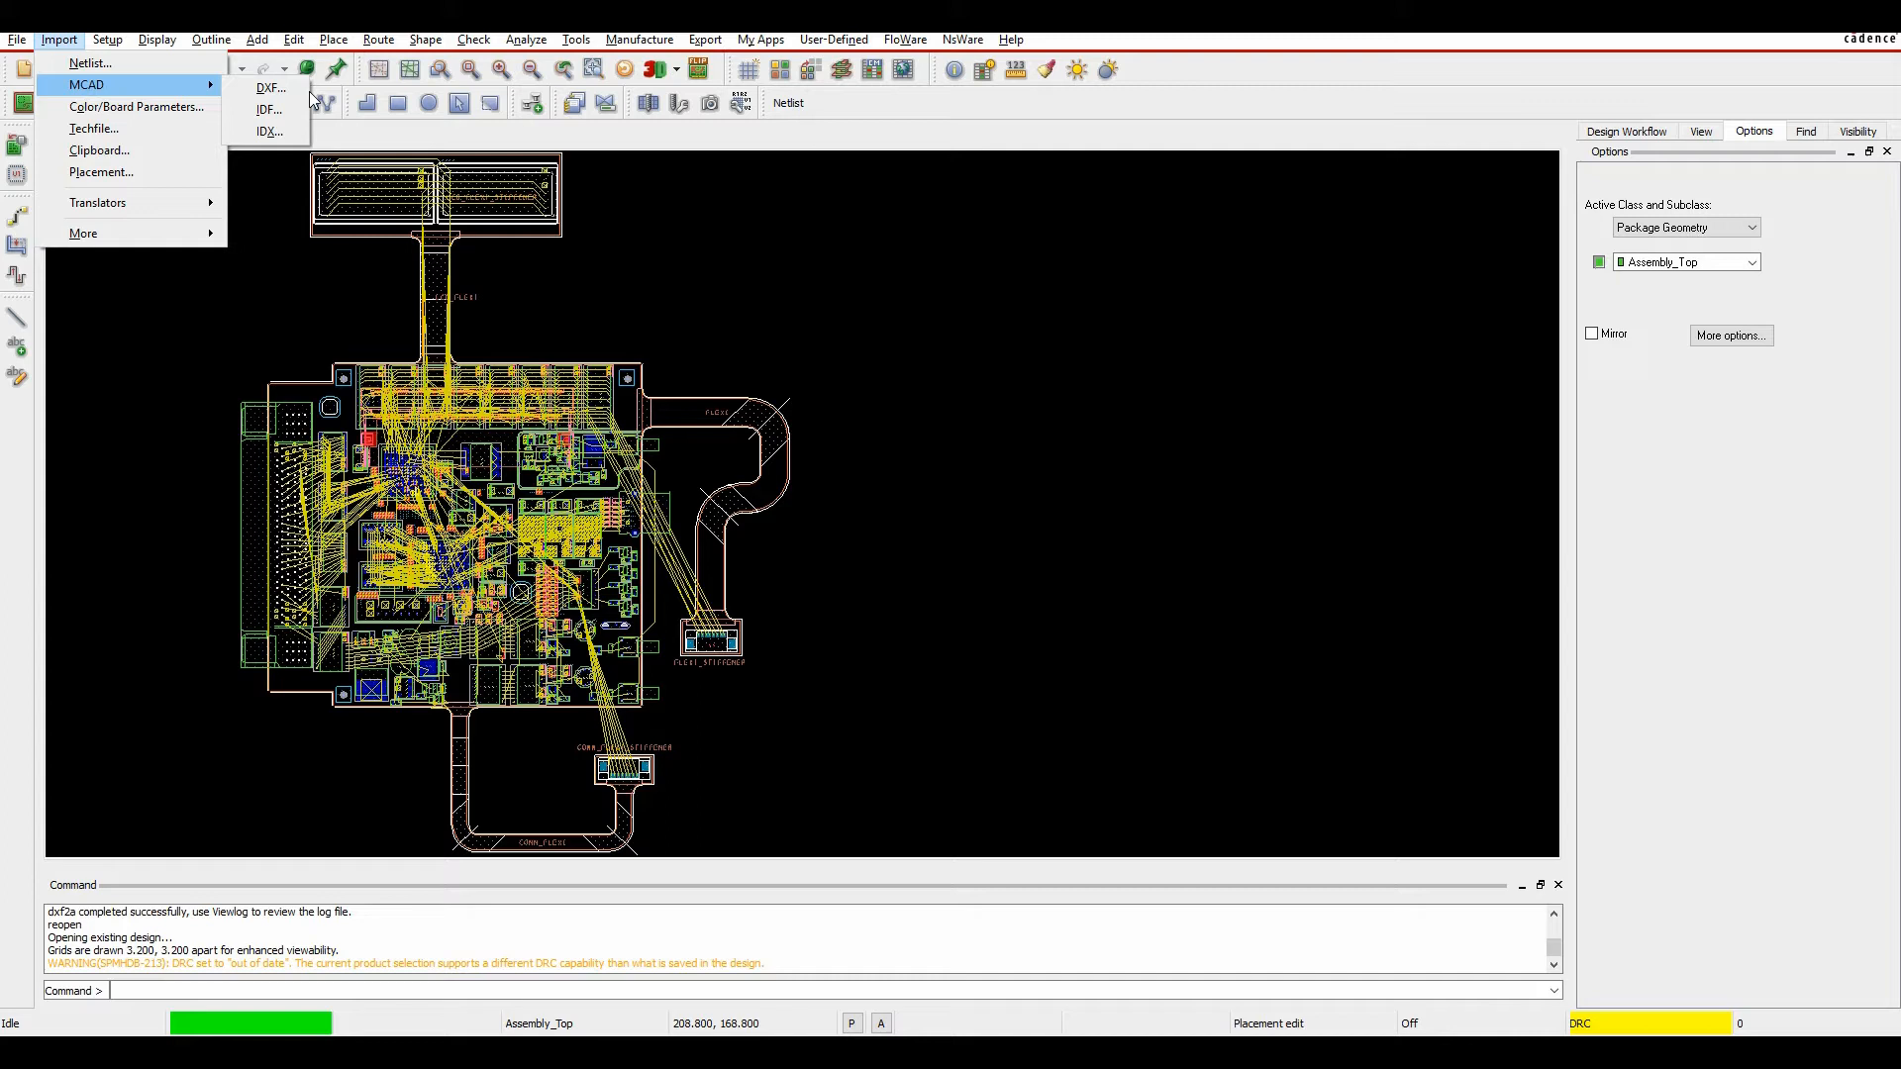
mouse_move(267, 87)
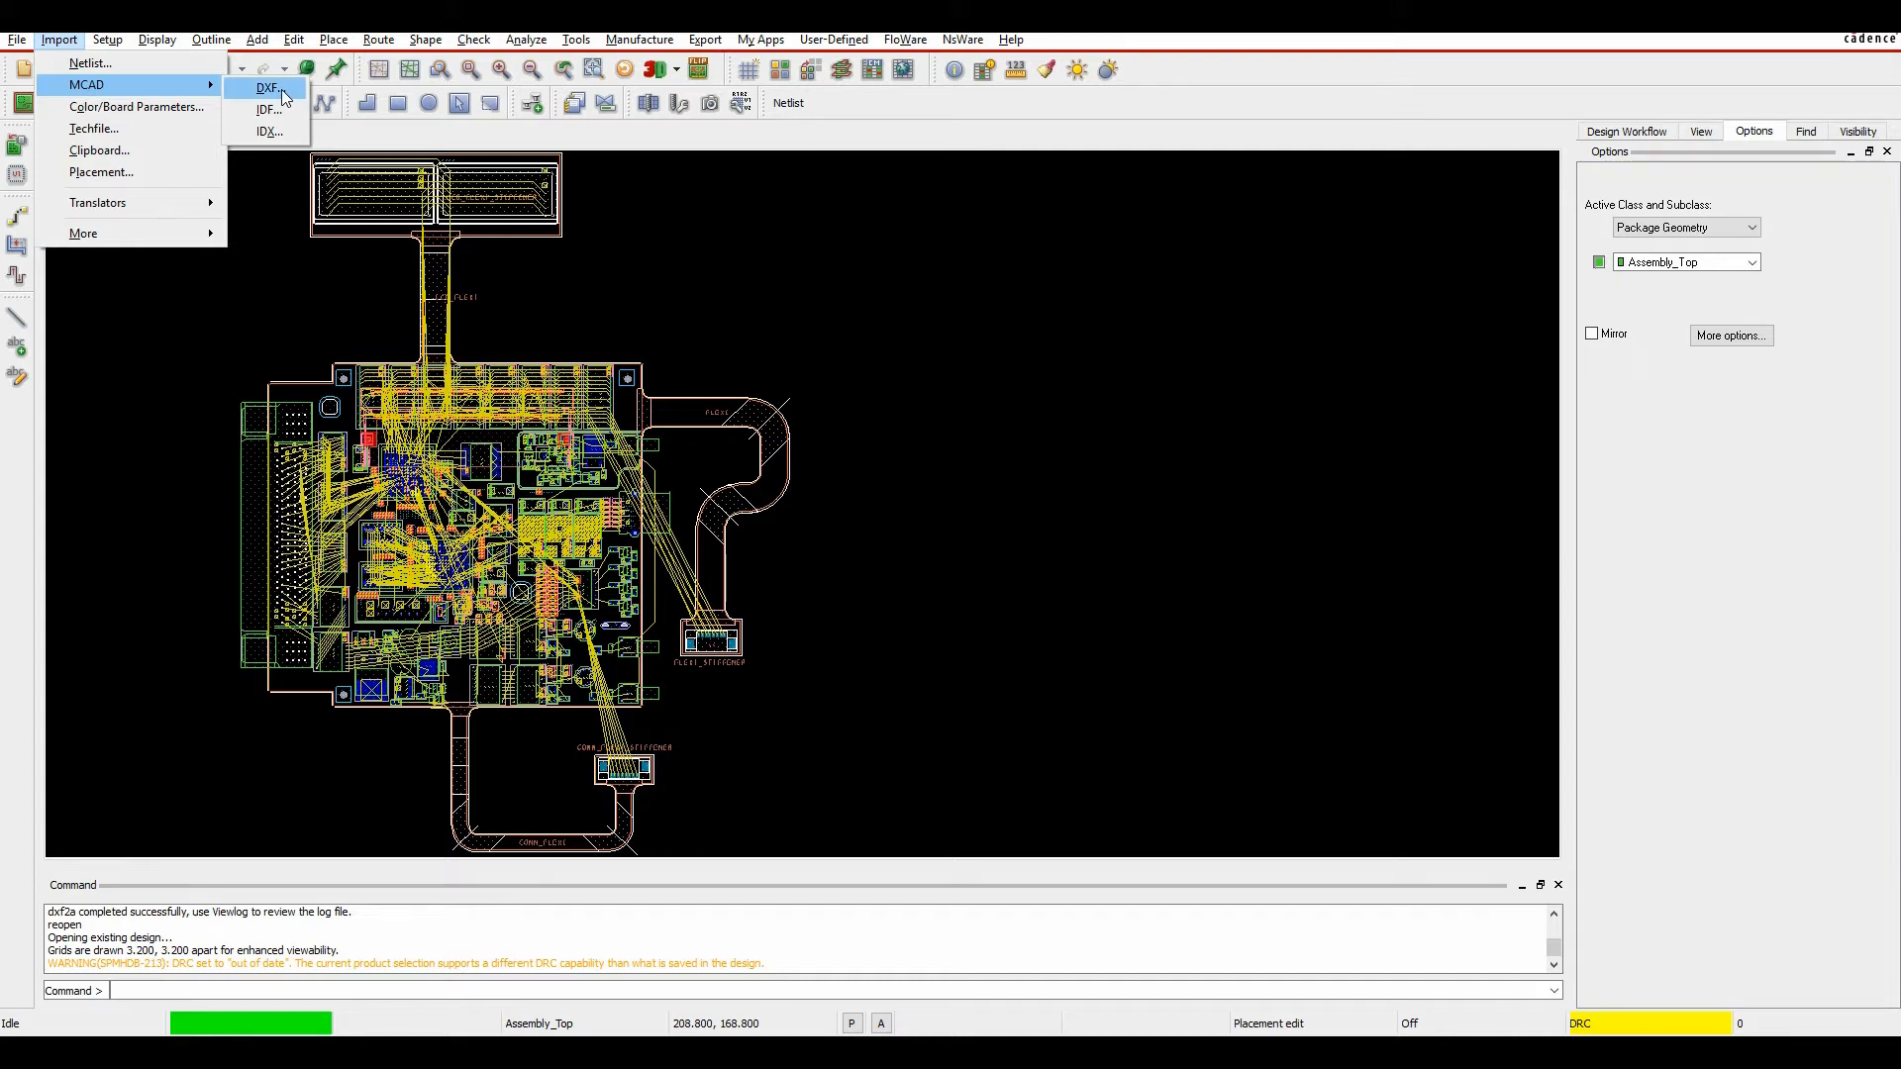
click(705, 40)
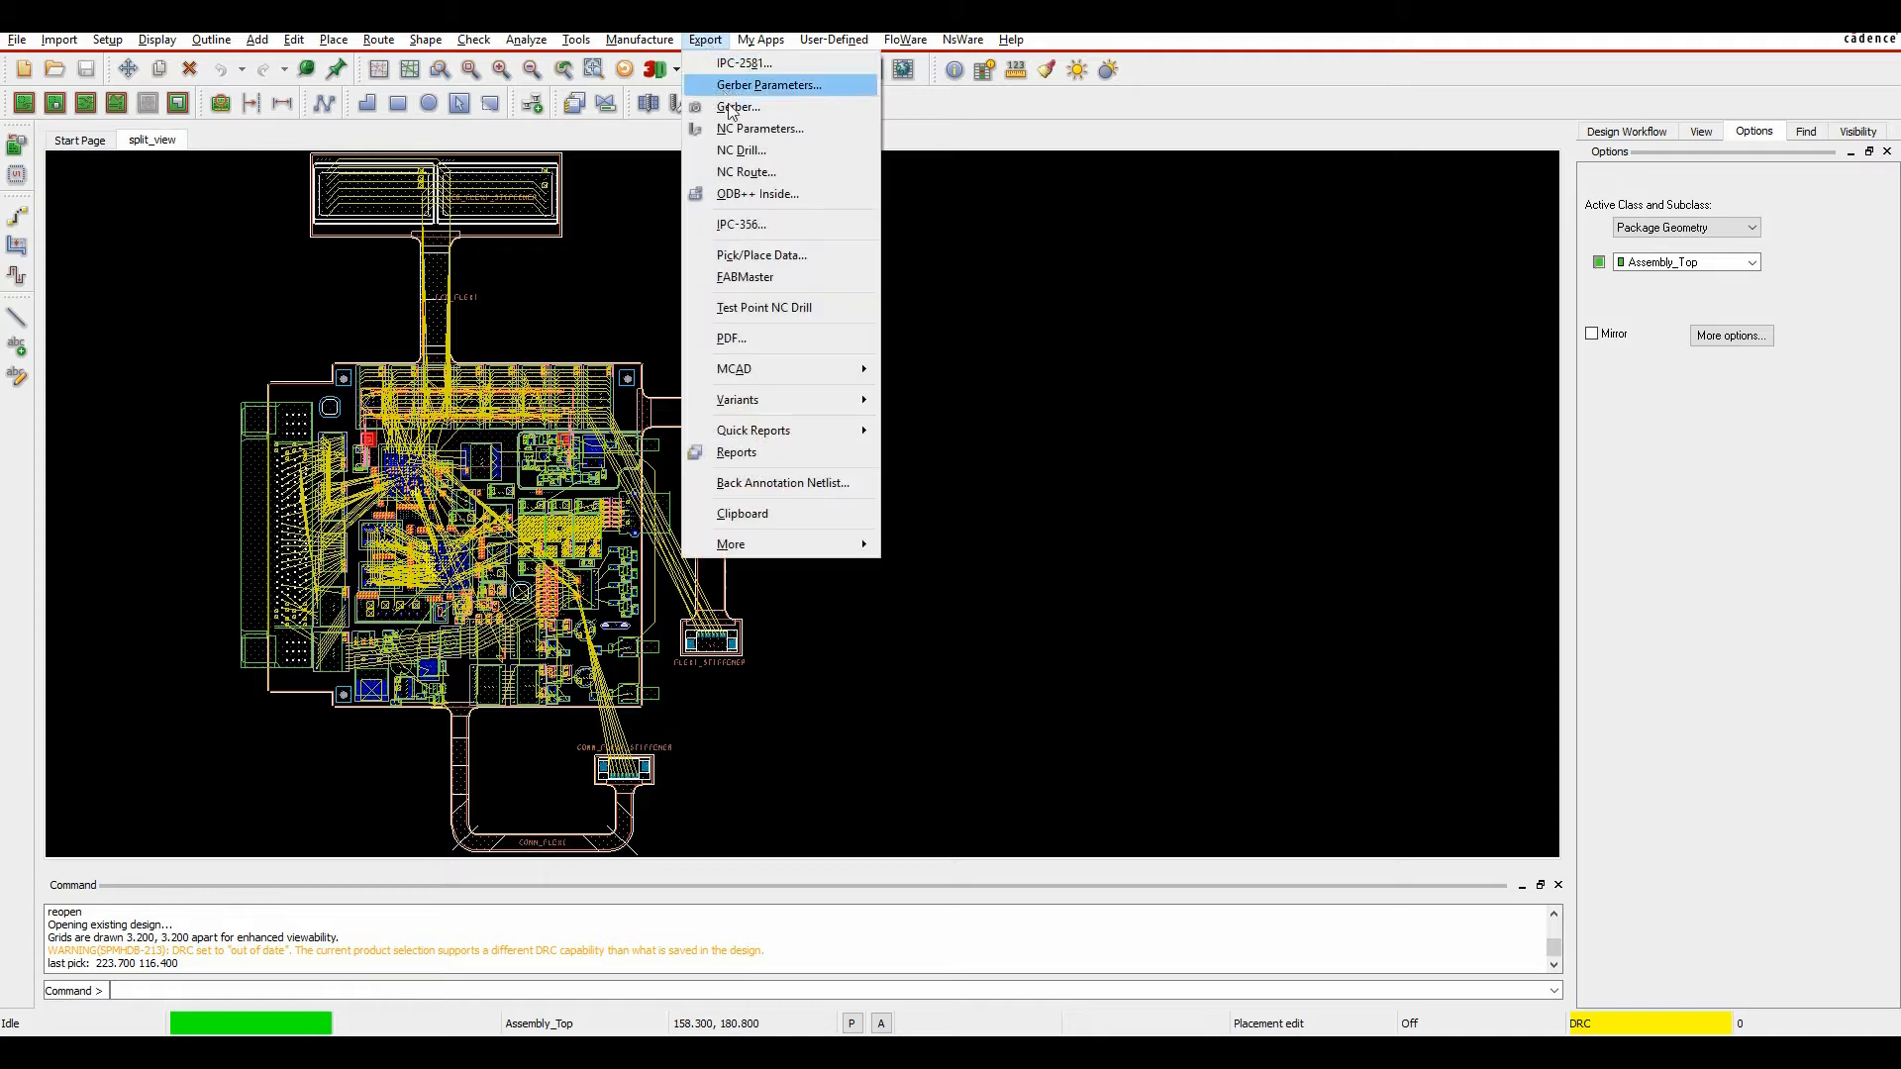
mouse_move(733, 368)
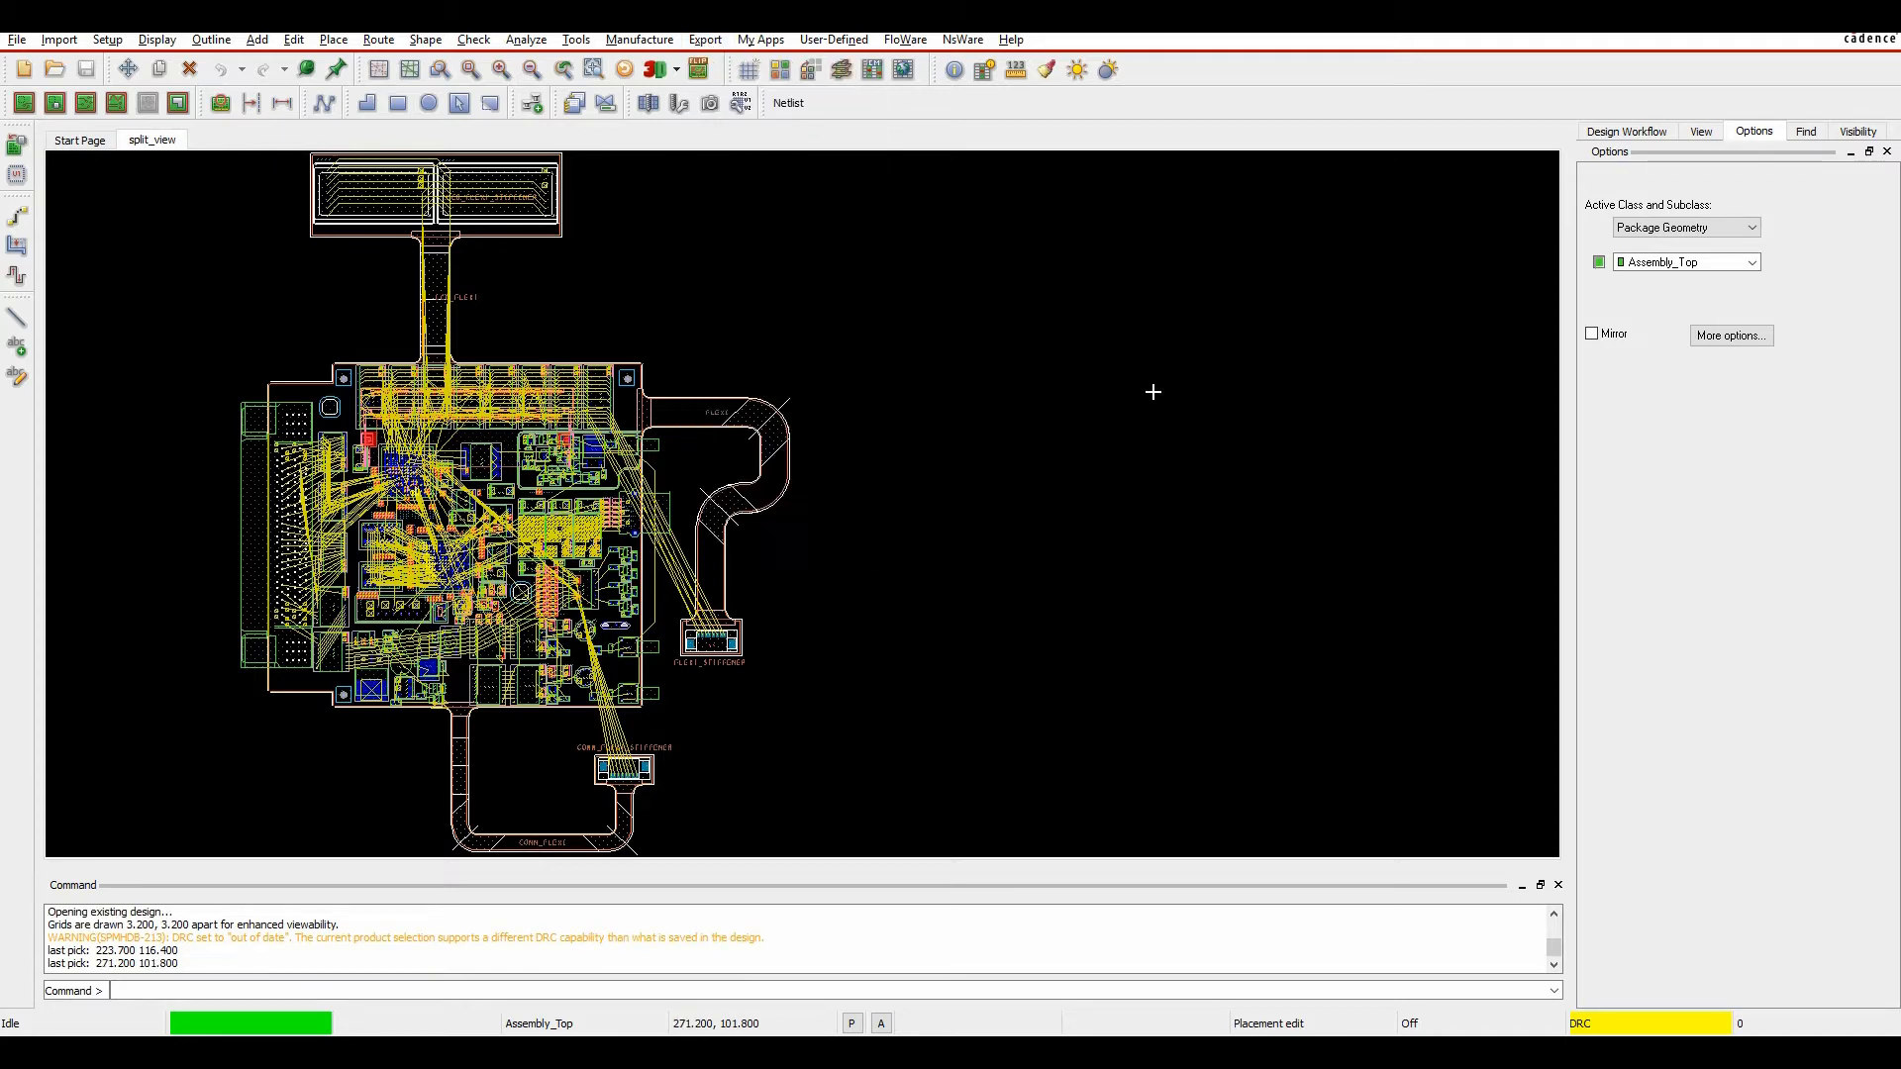
mouse_move(962, 503)
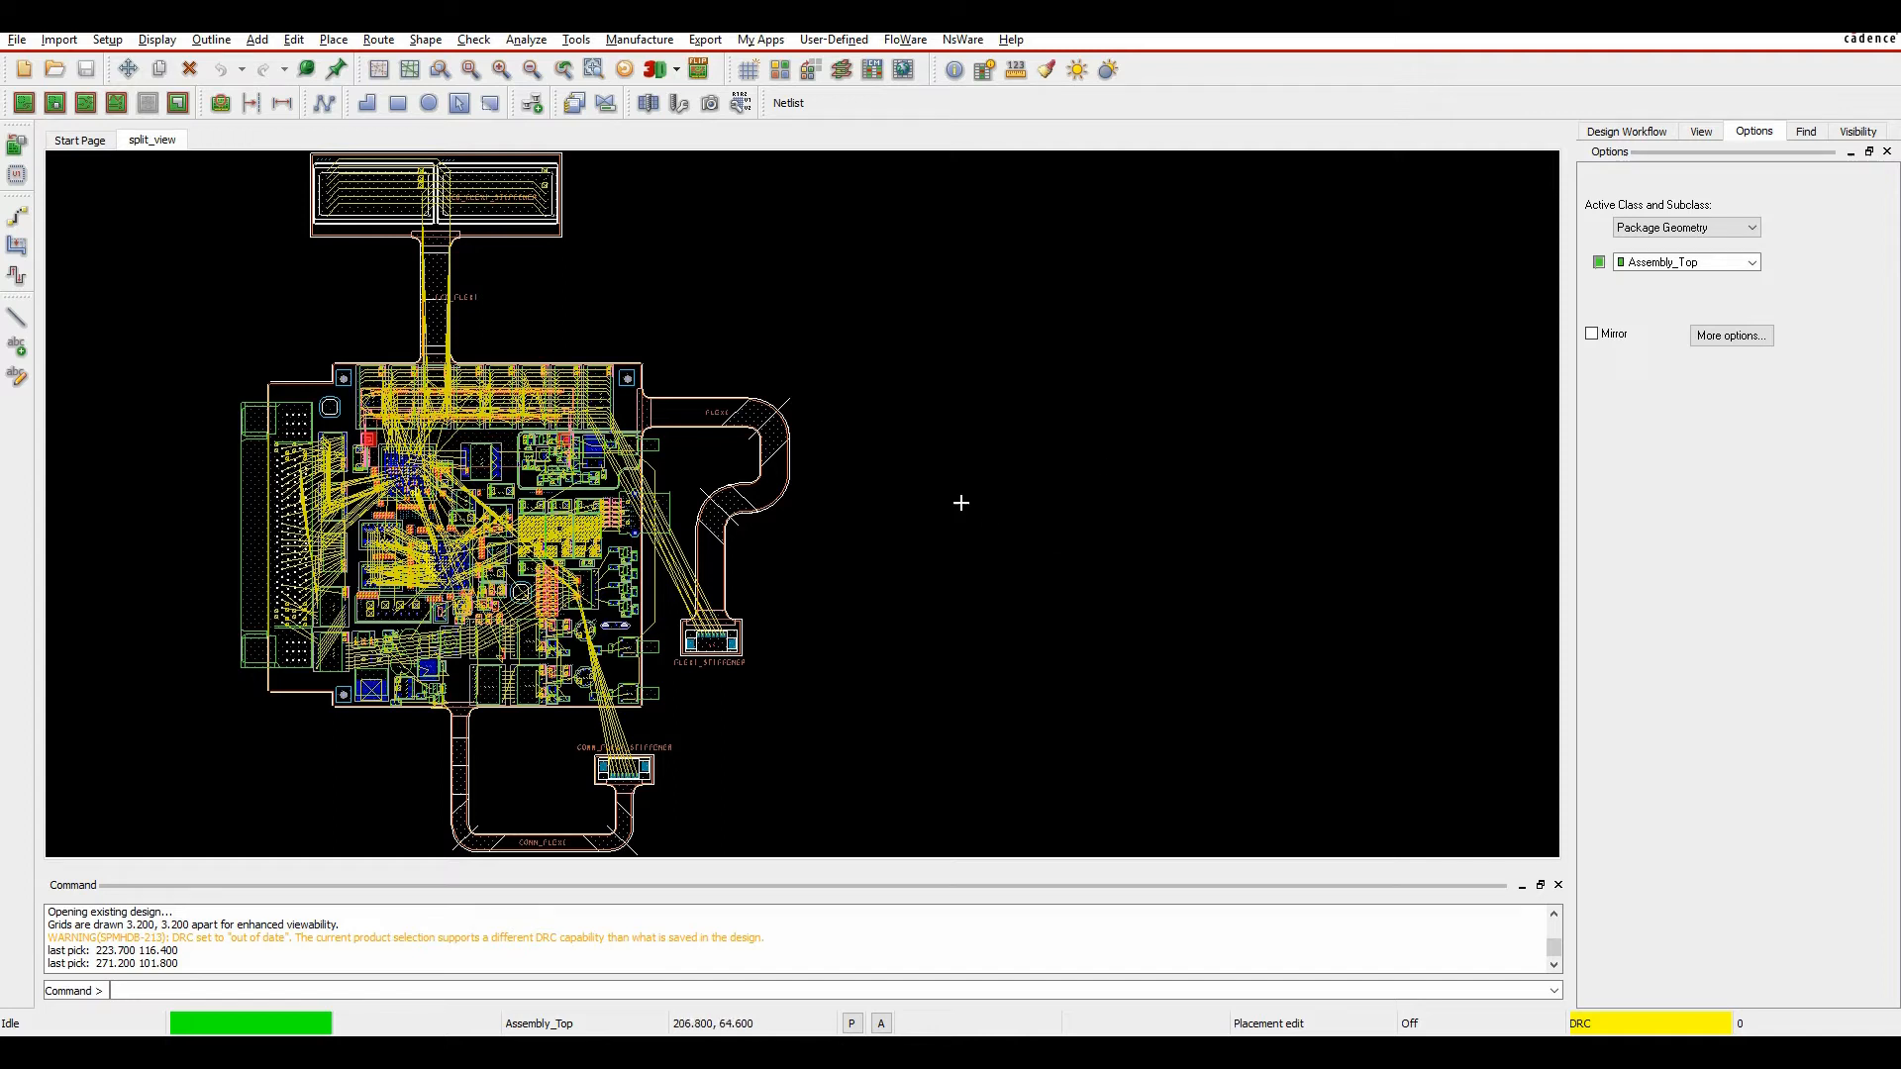
click(18, 39)
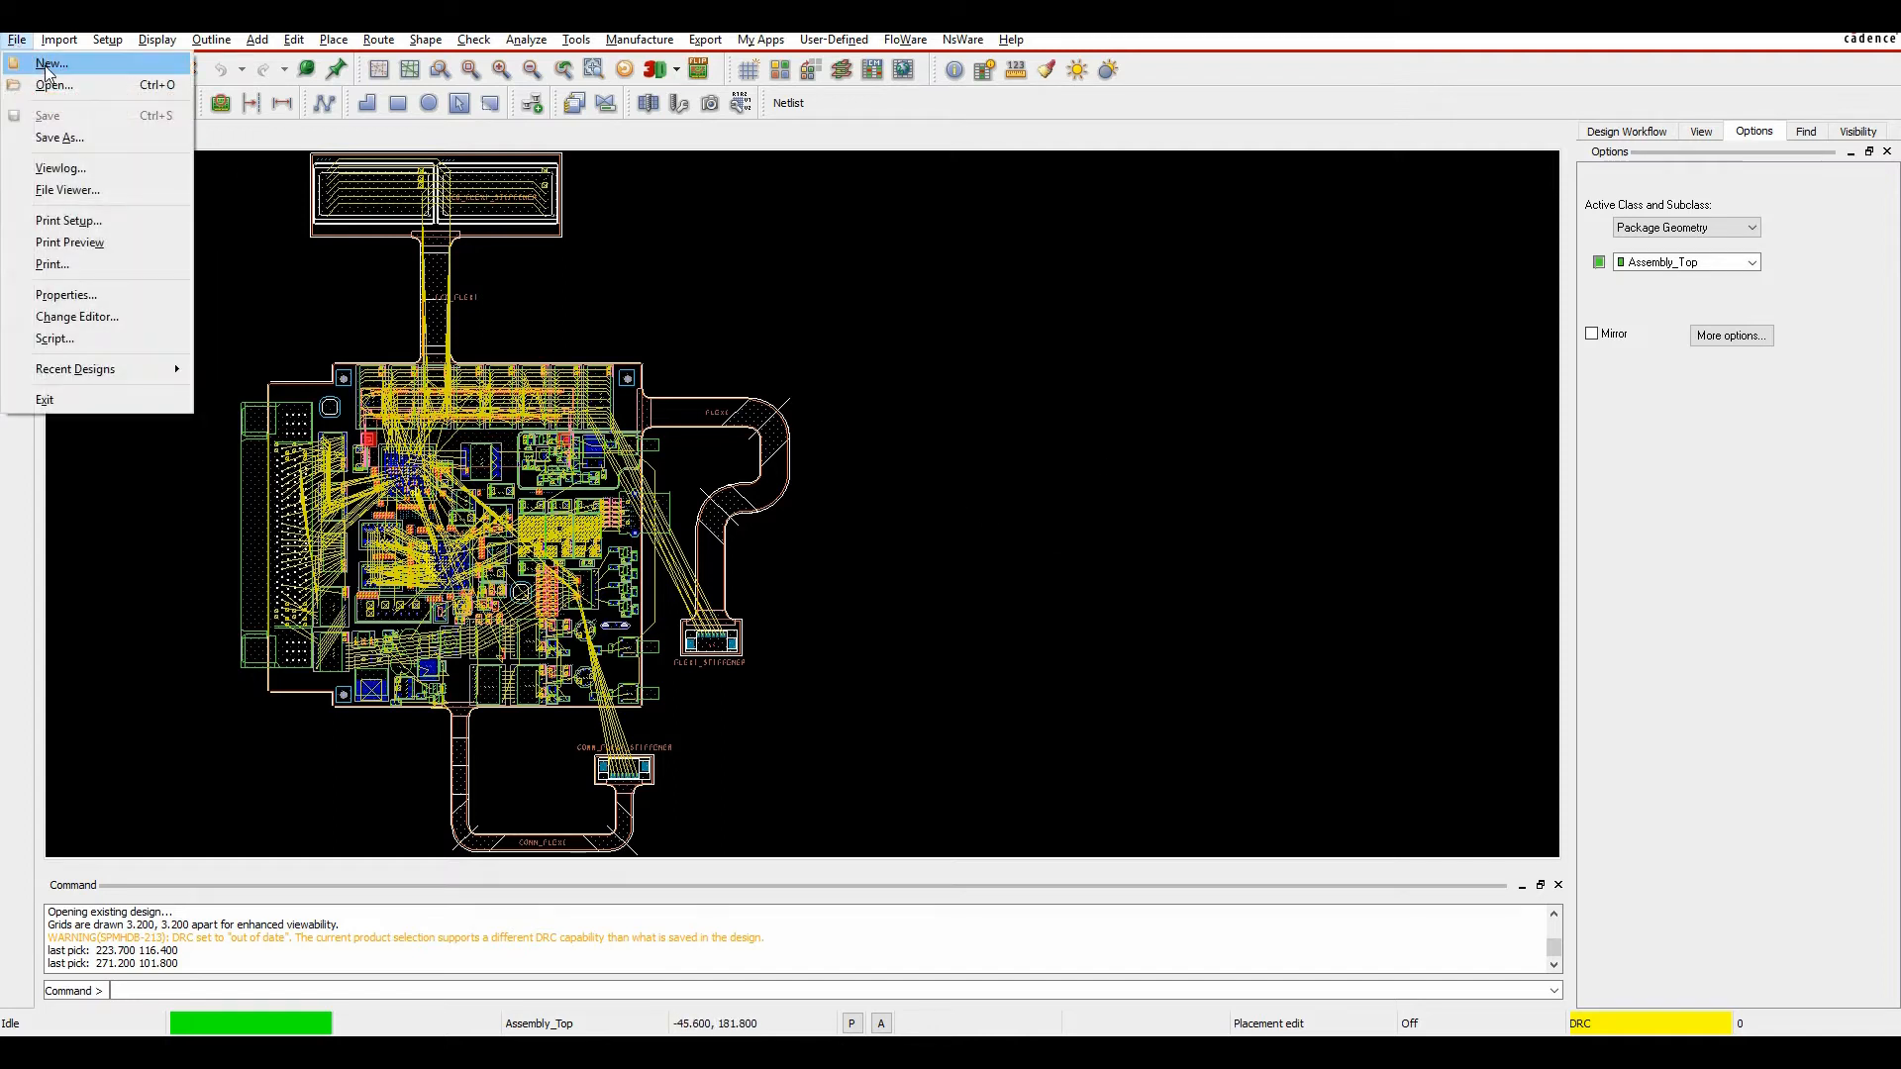
click(50, 64)
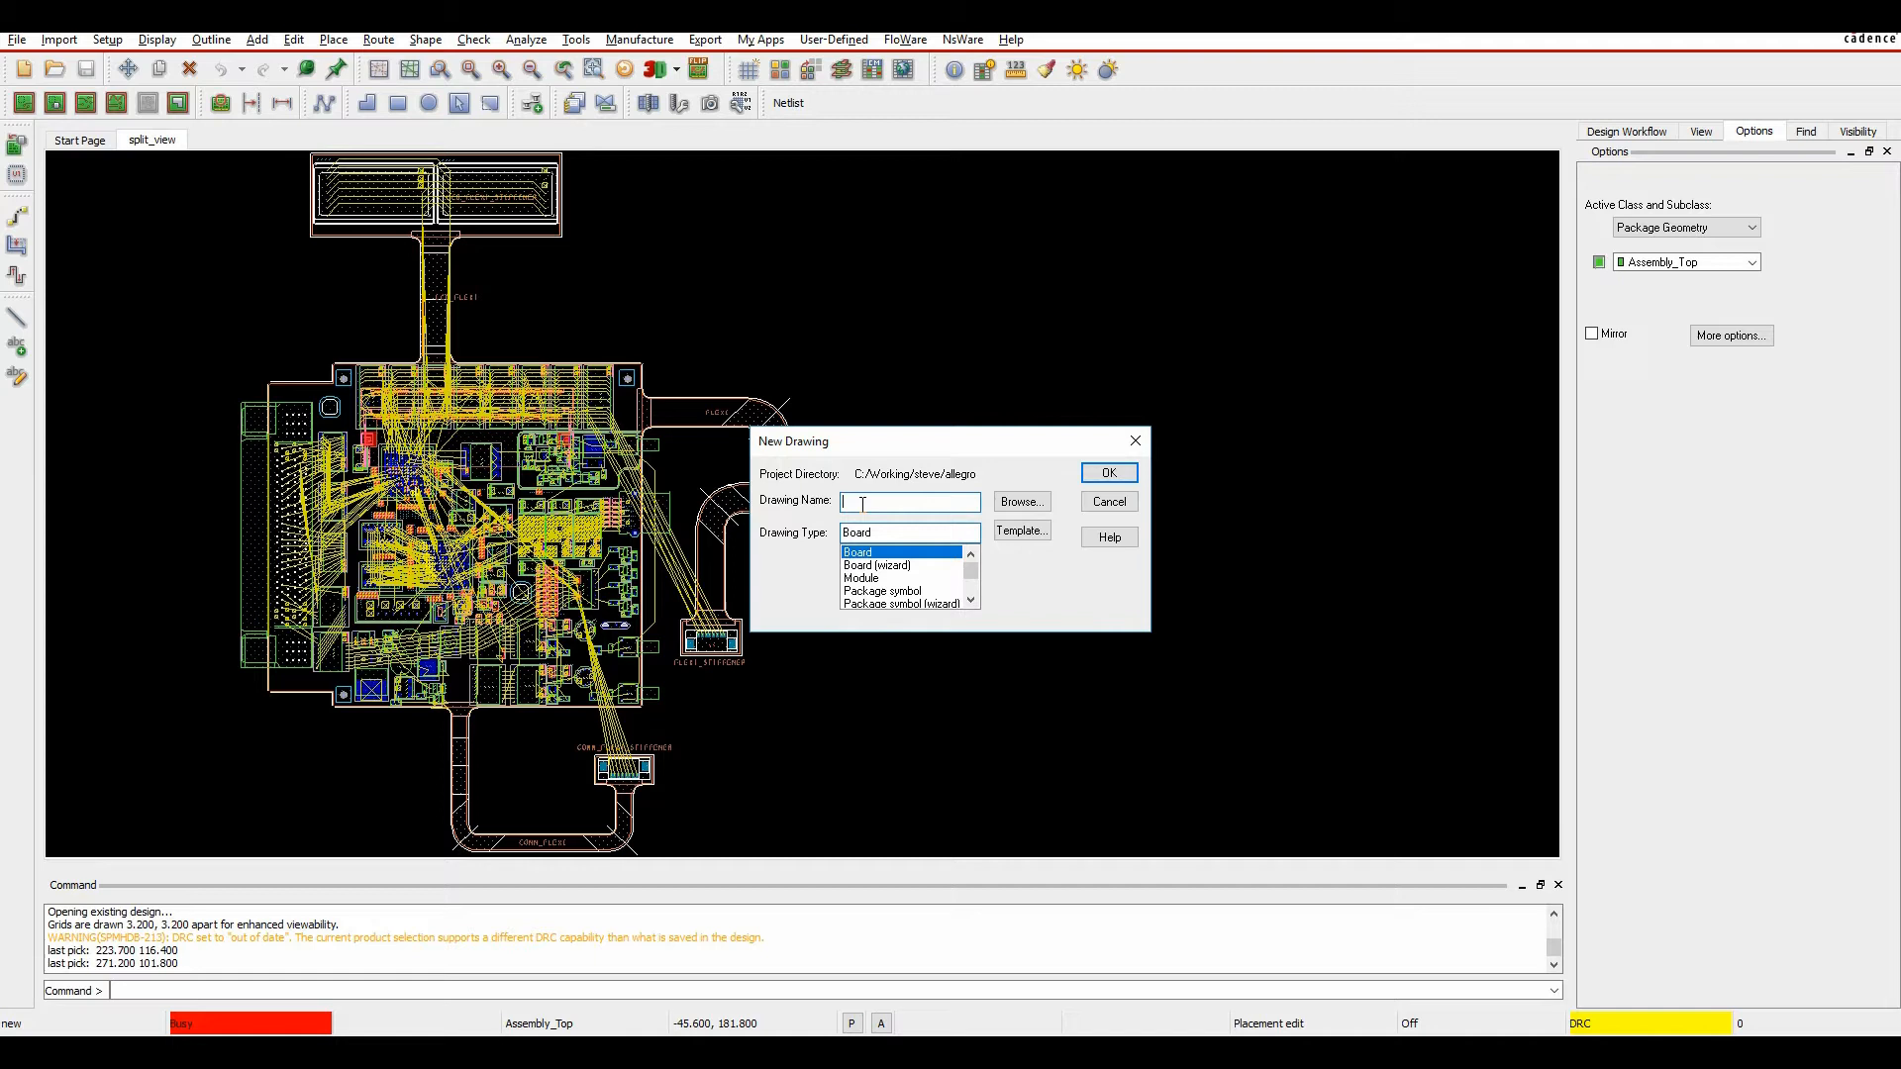
click(1104, 471)
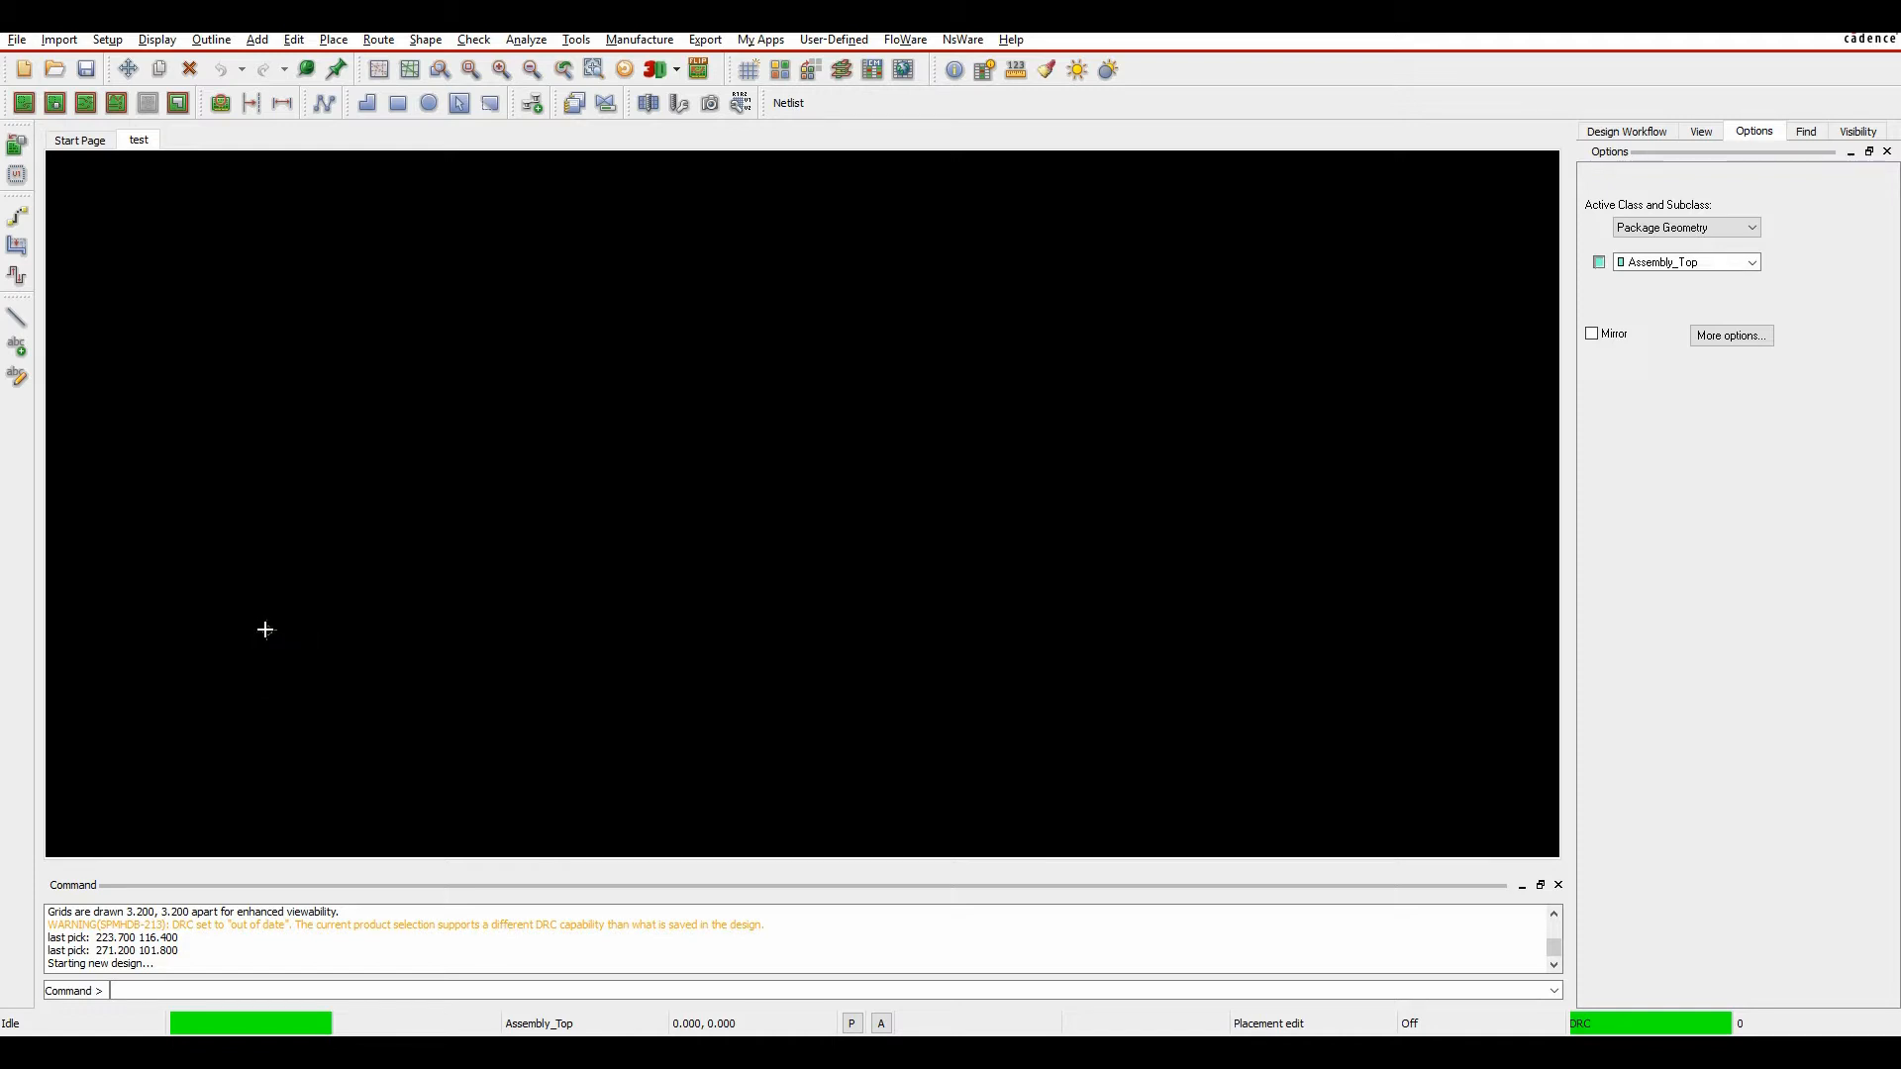
mouse_move(265, 624)
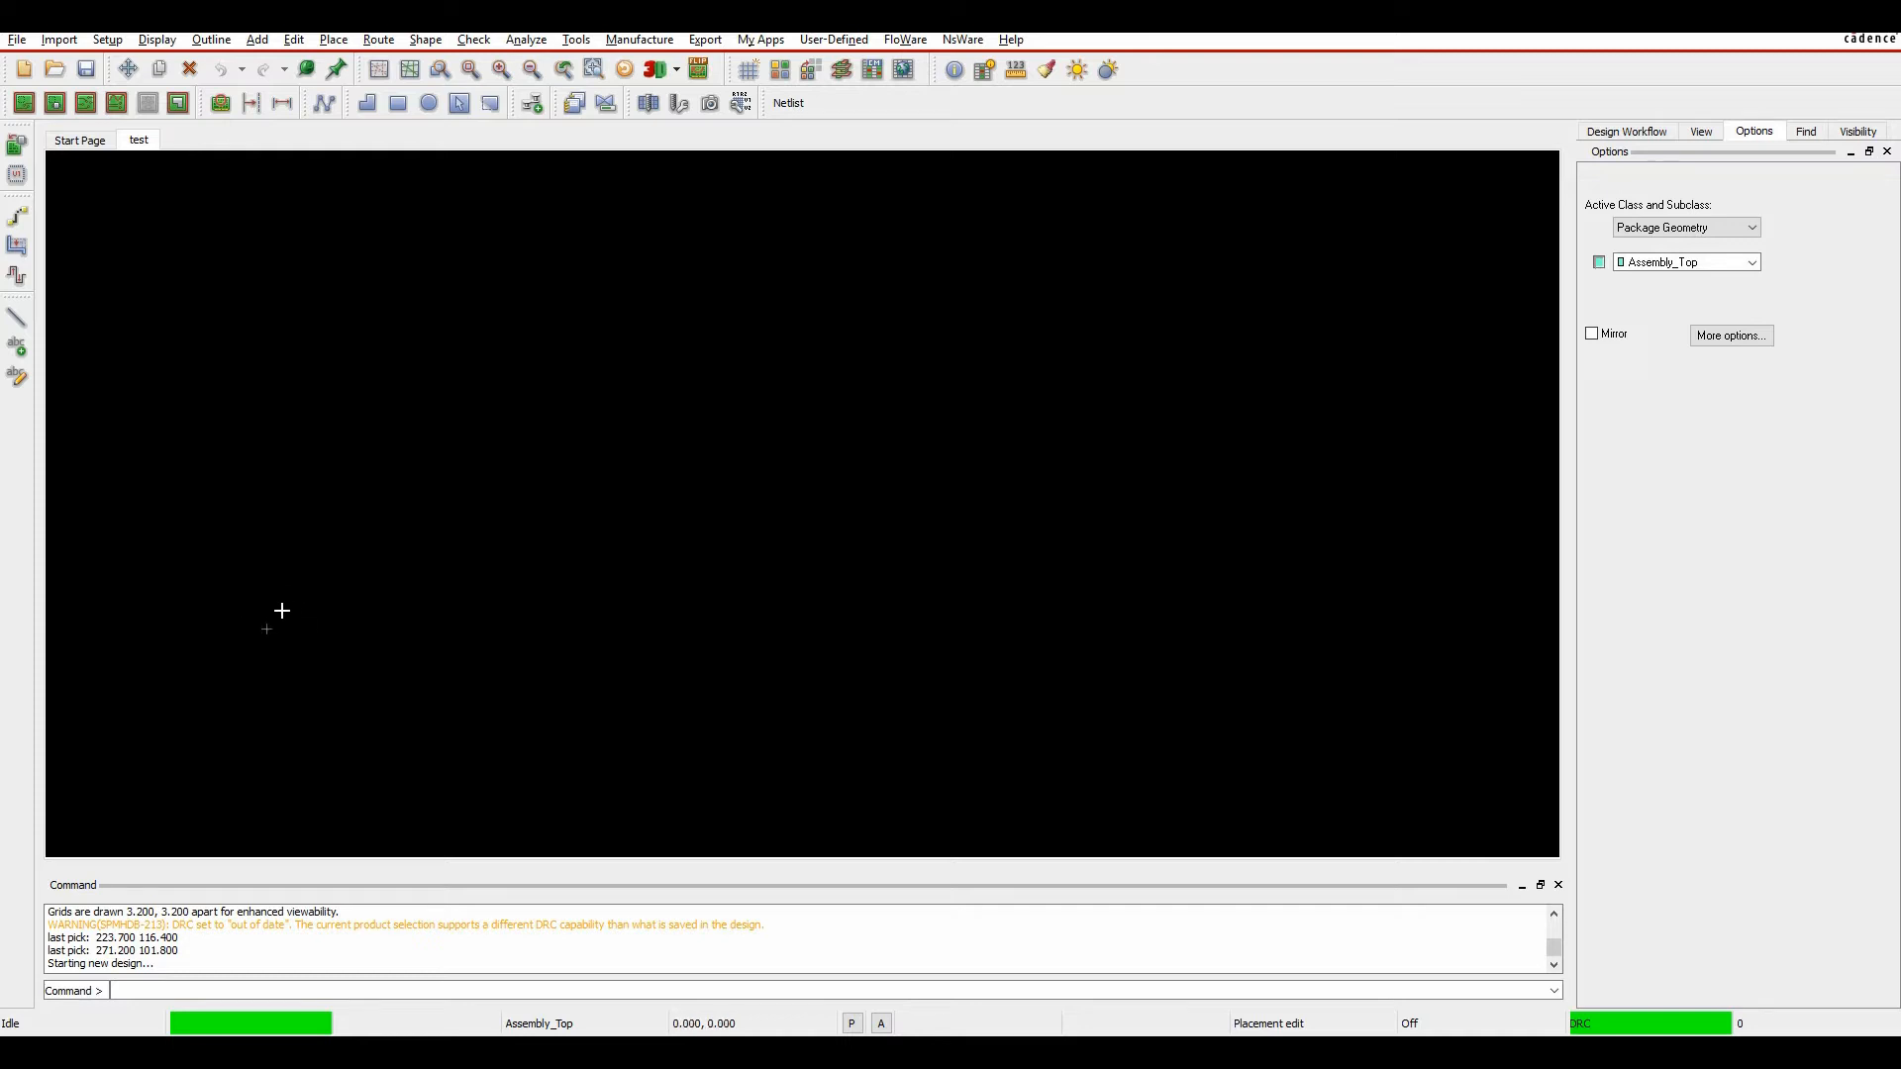
mouse_move(760, 568)
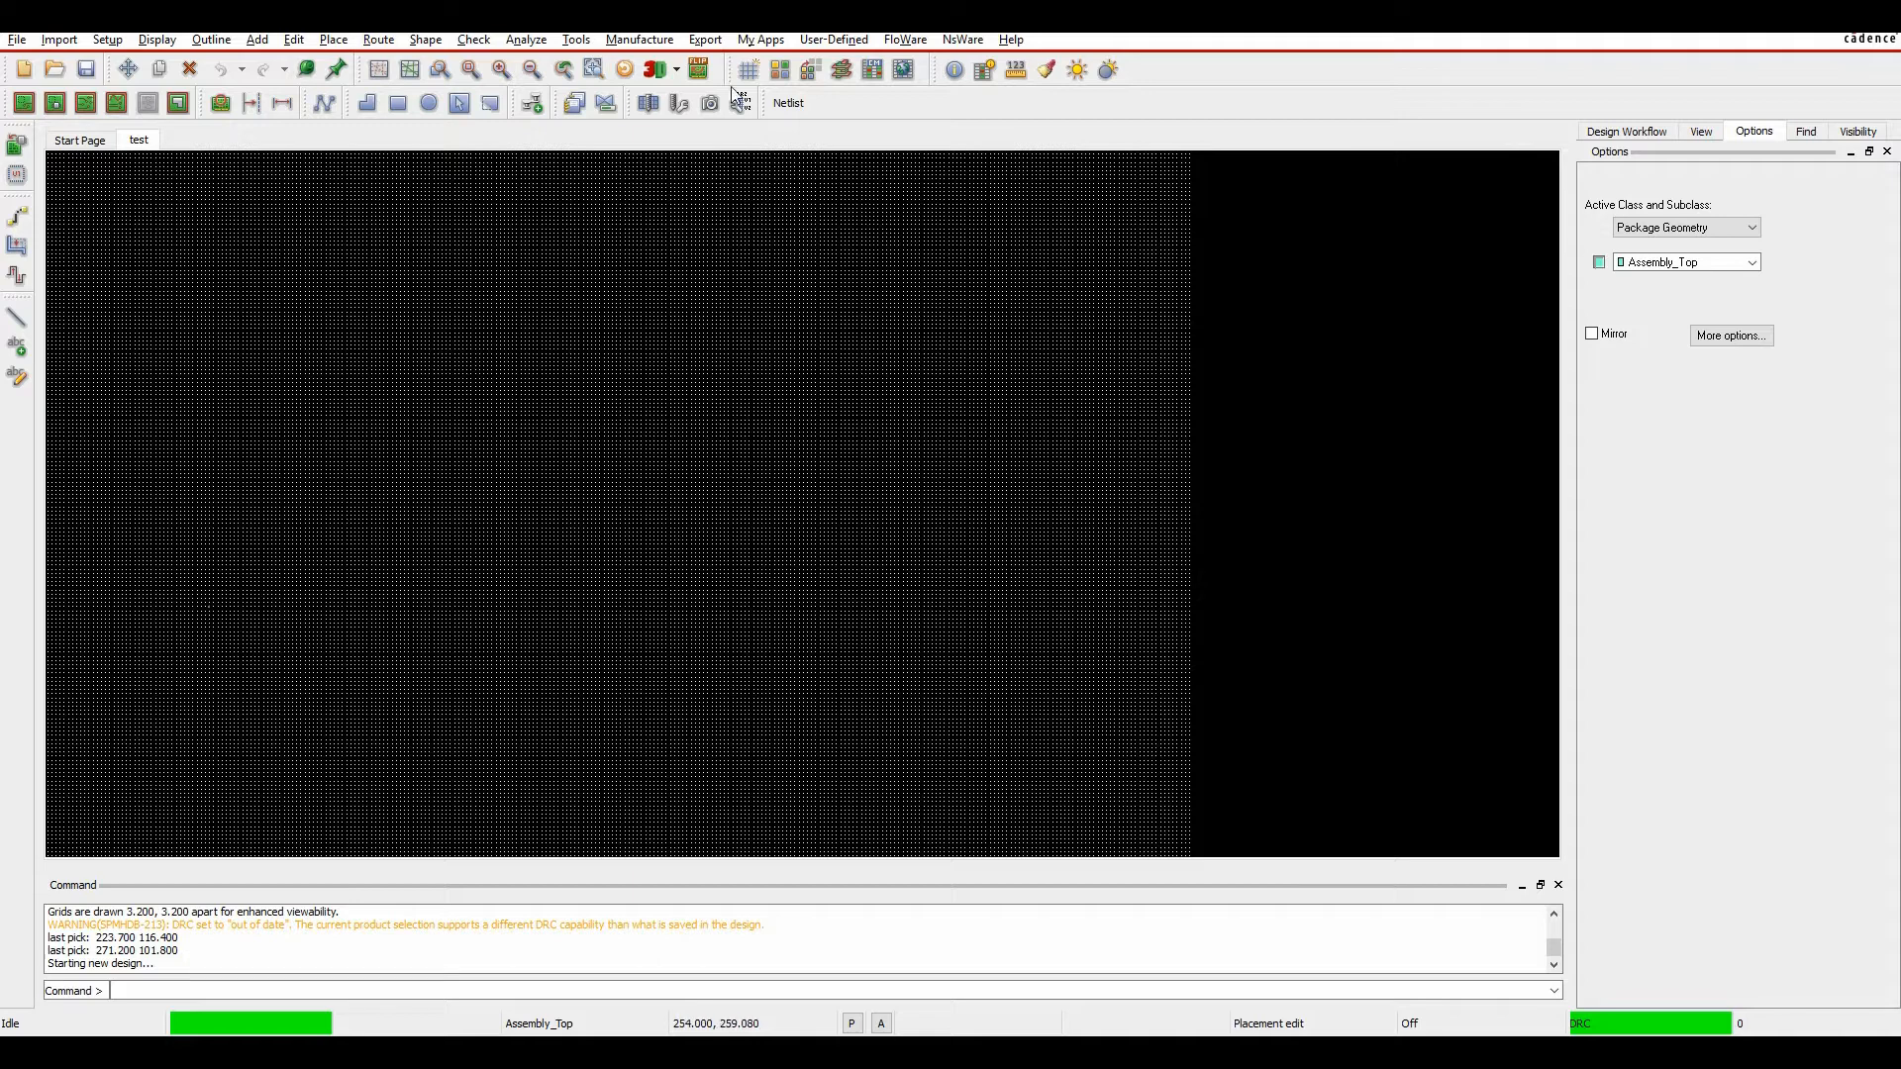
click(107, 39)
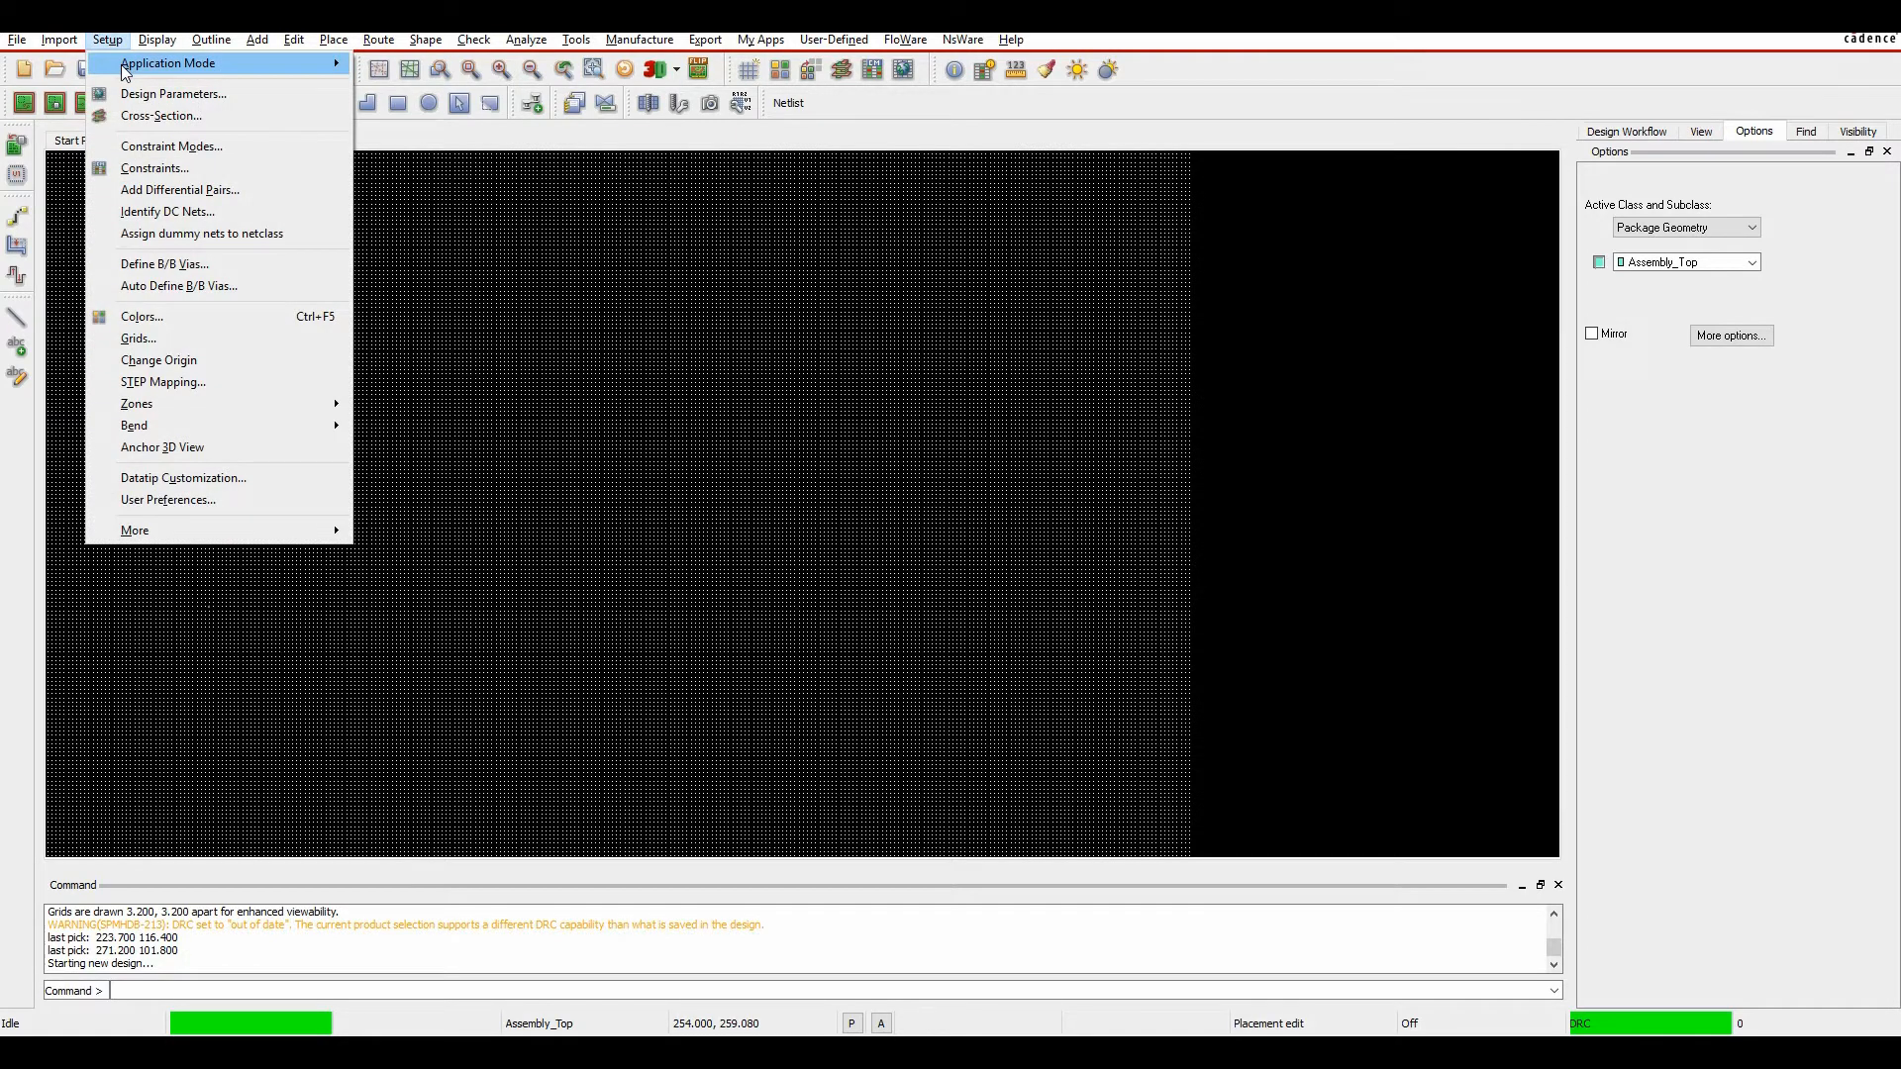
click(174, 93)
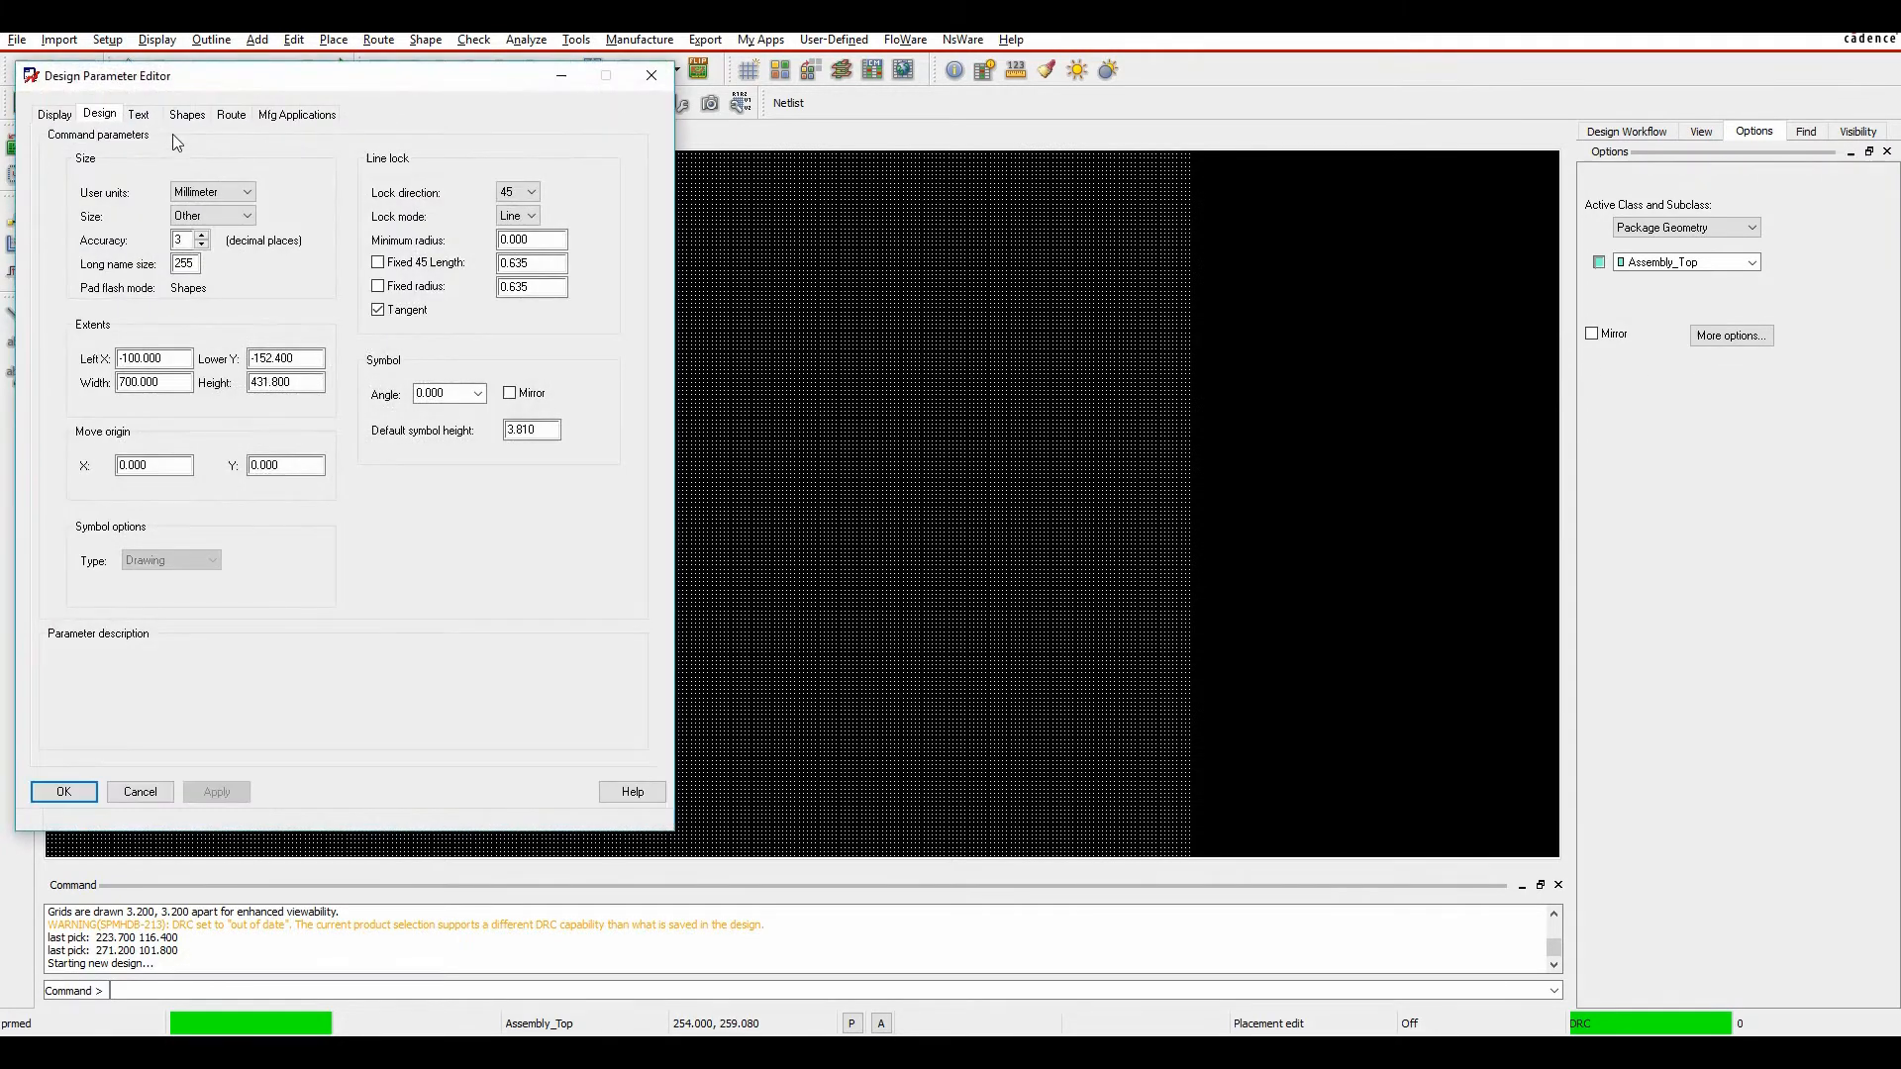
click(248, 216)
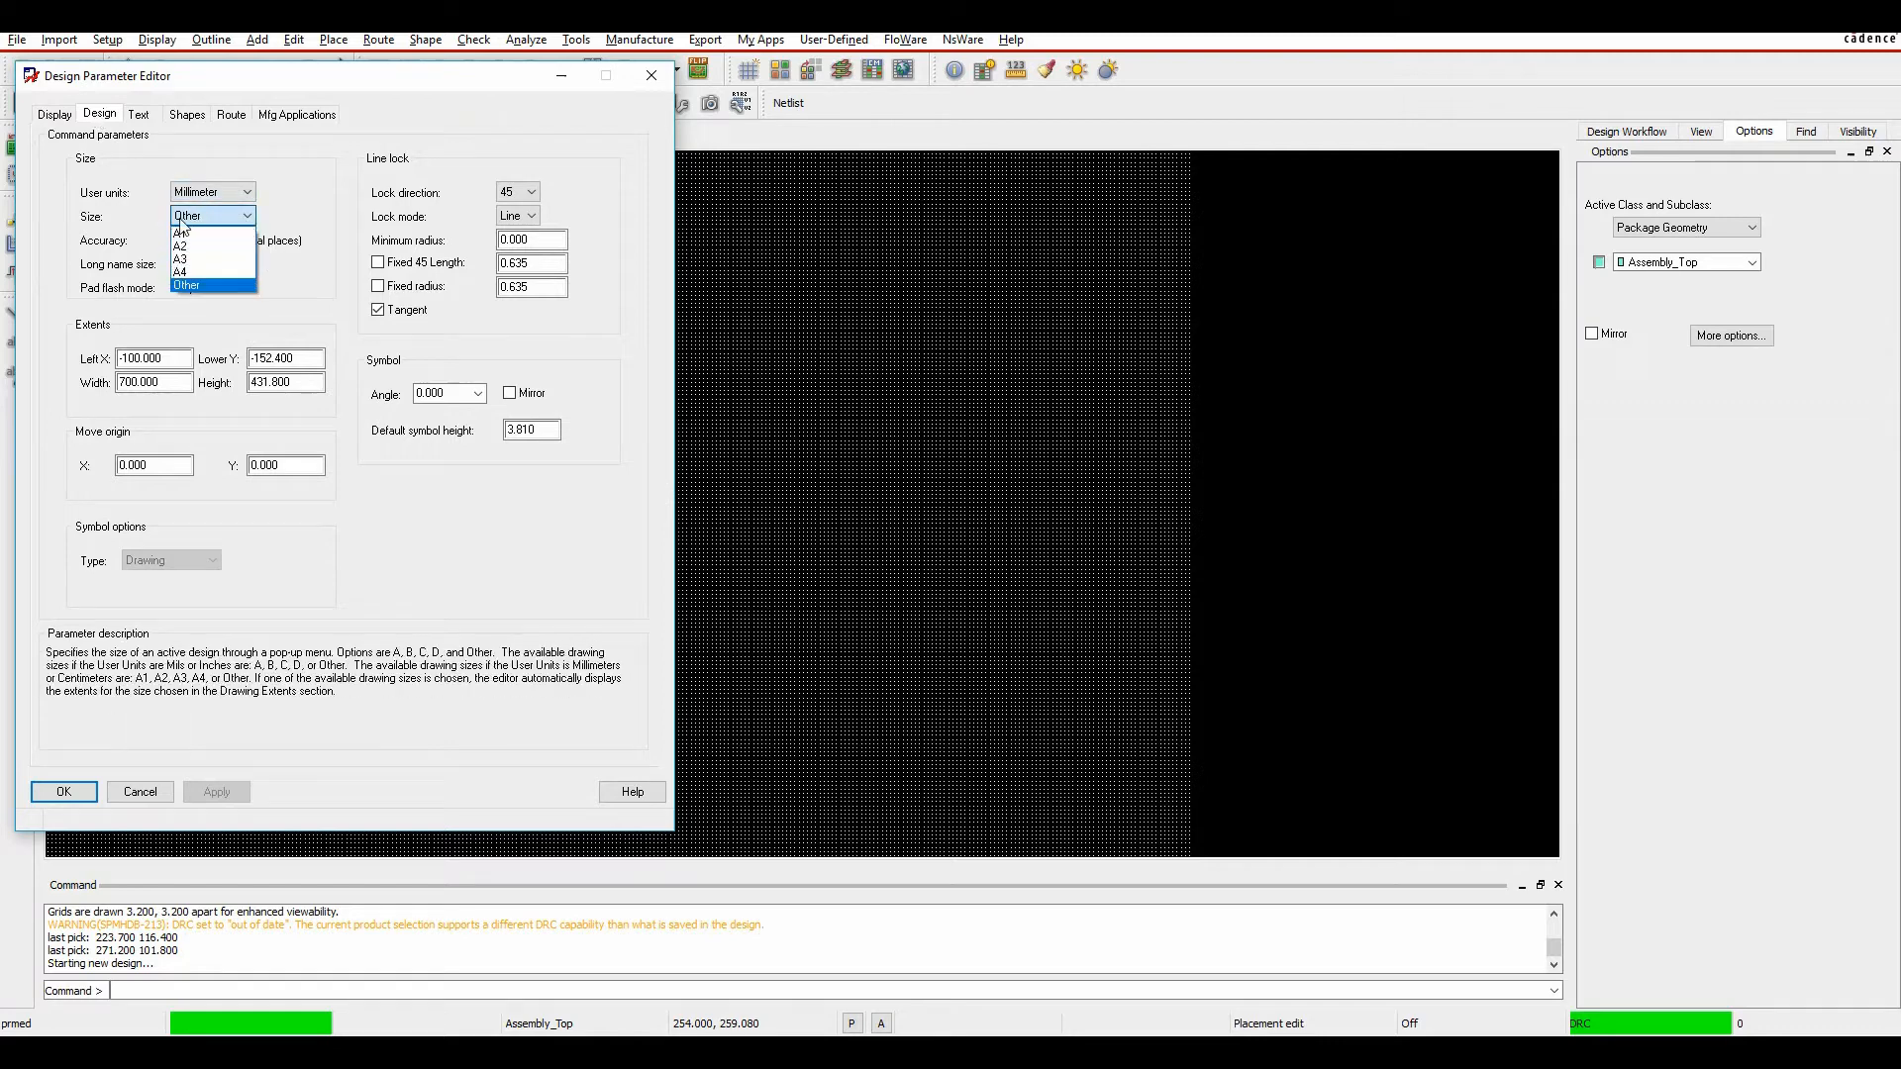
mouse_move(200, 274)
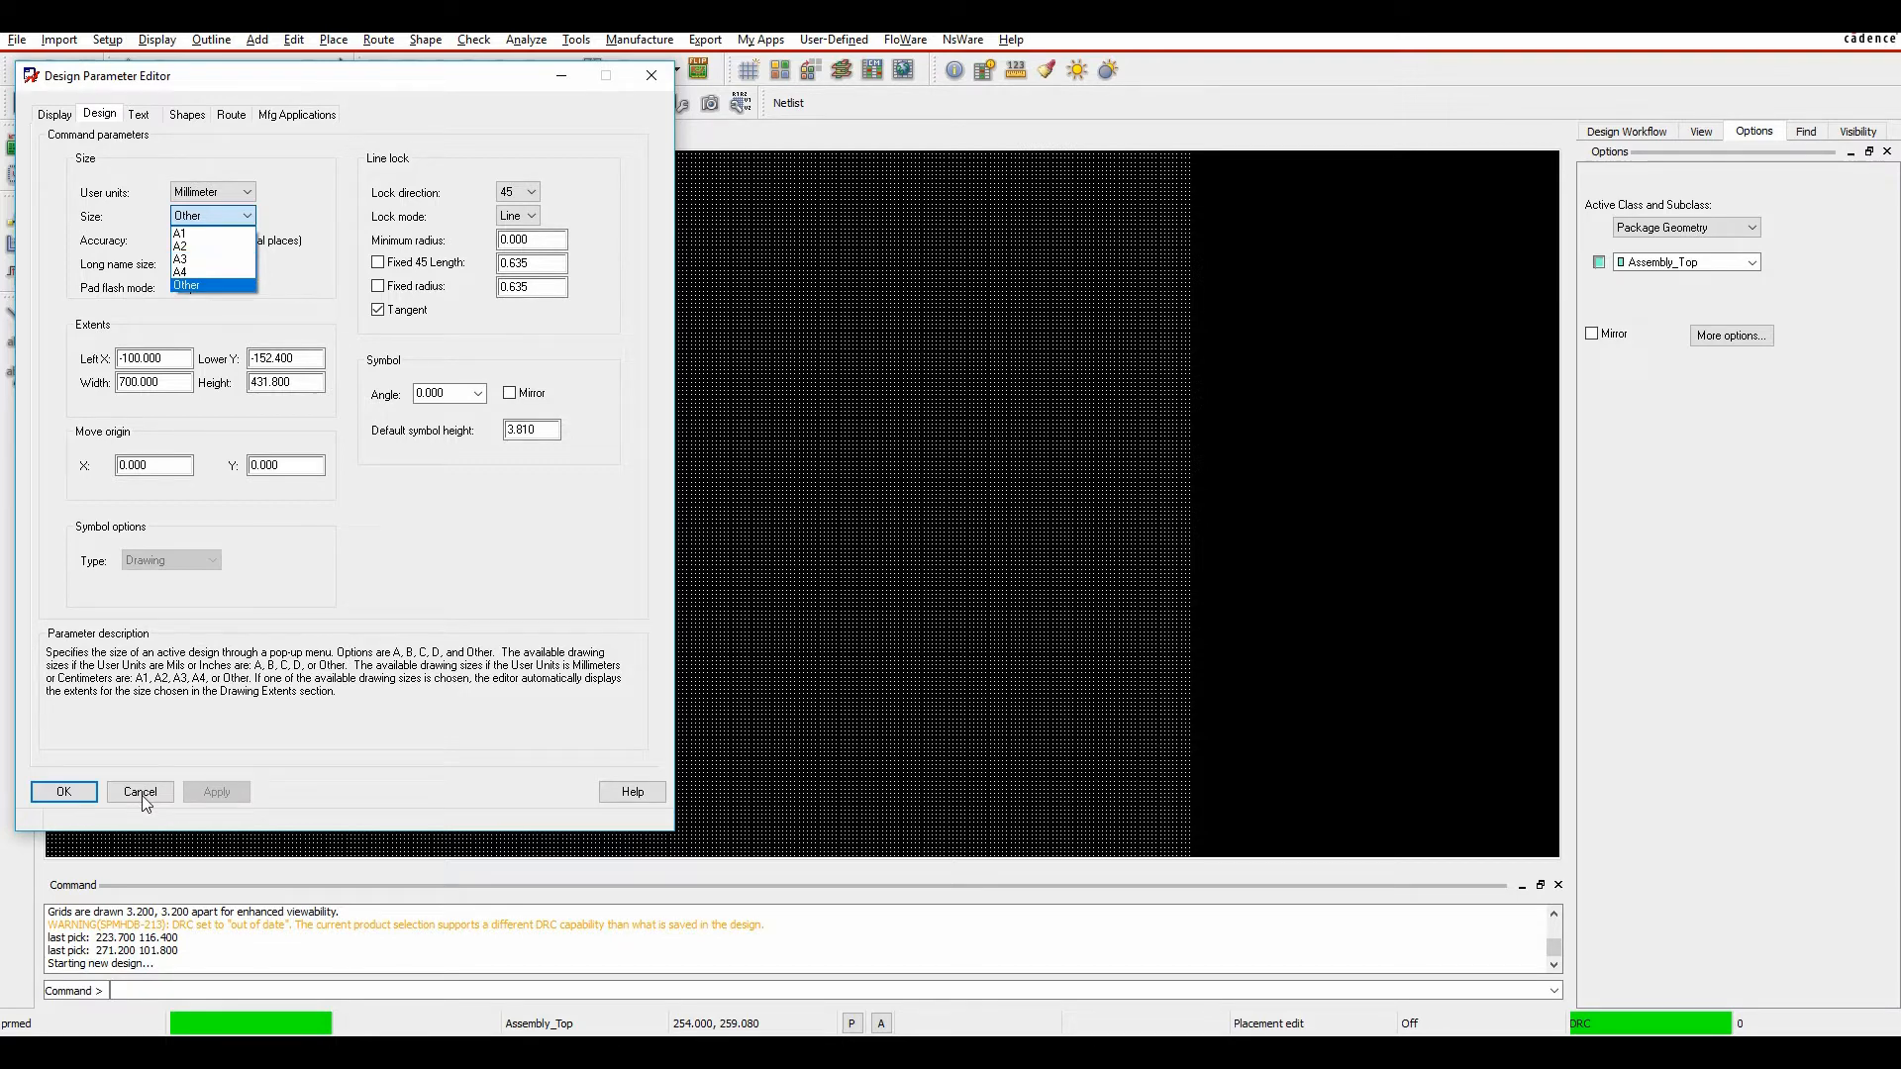
click(186, 285)
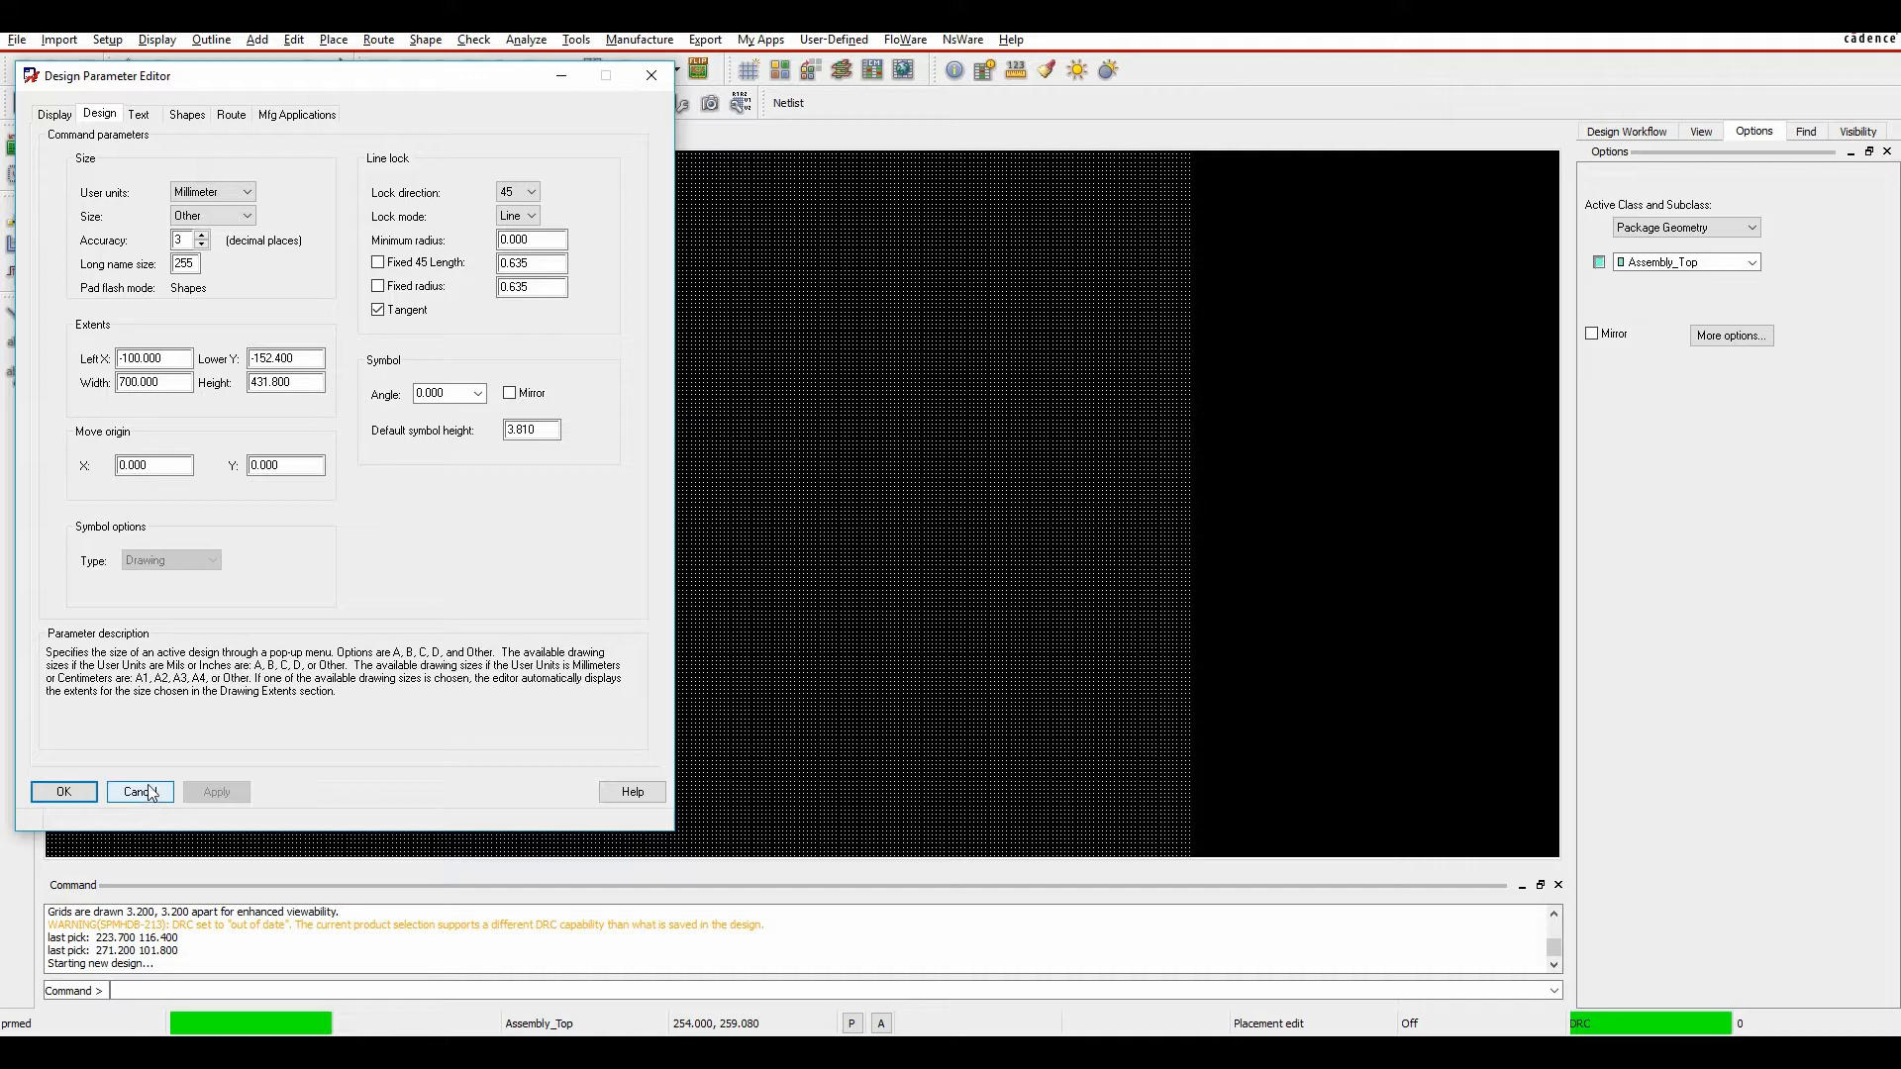
click(132, 792)
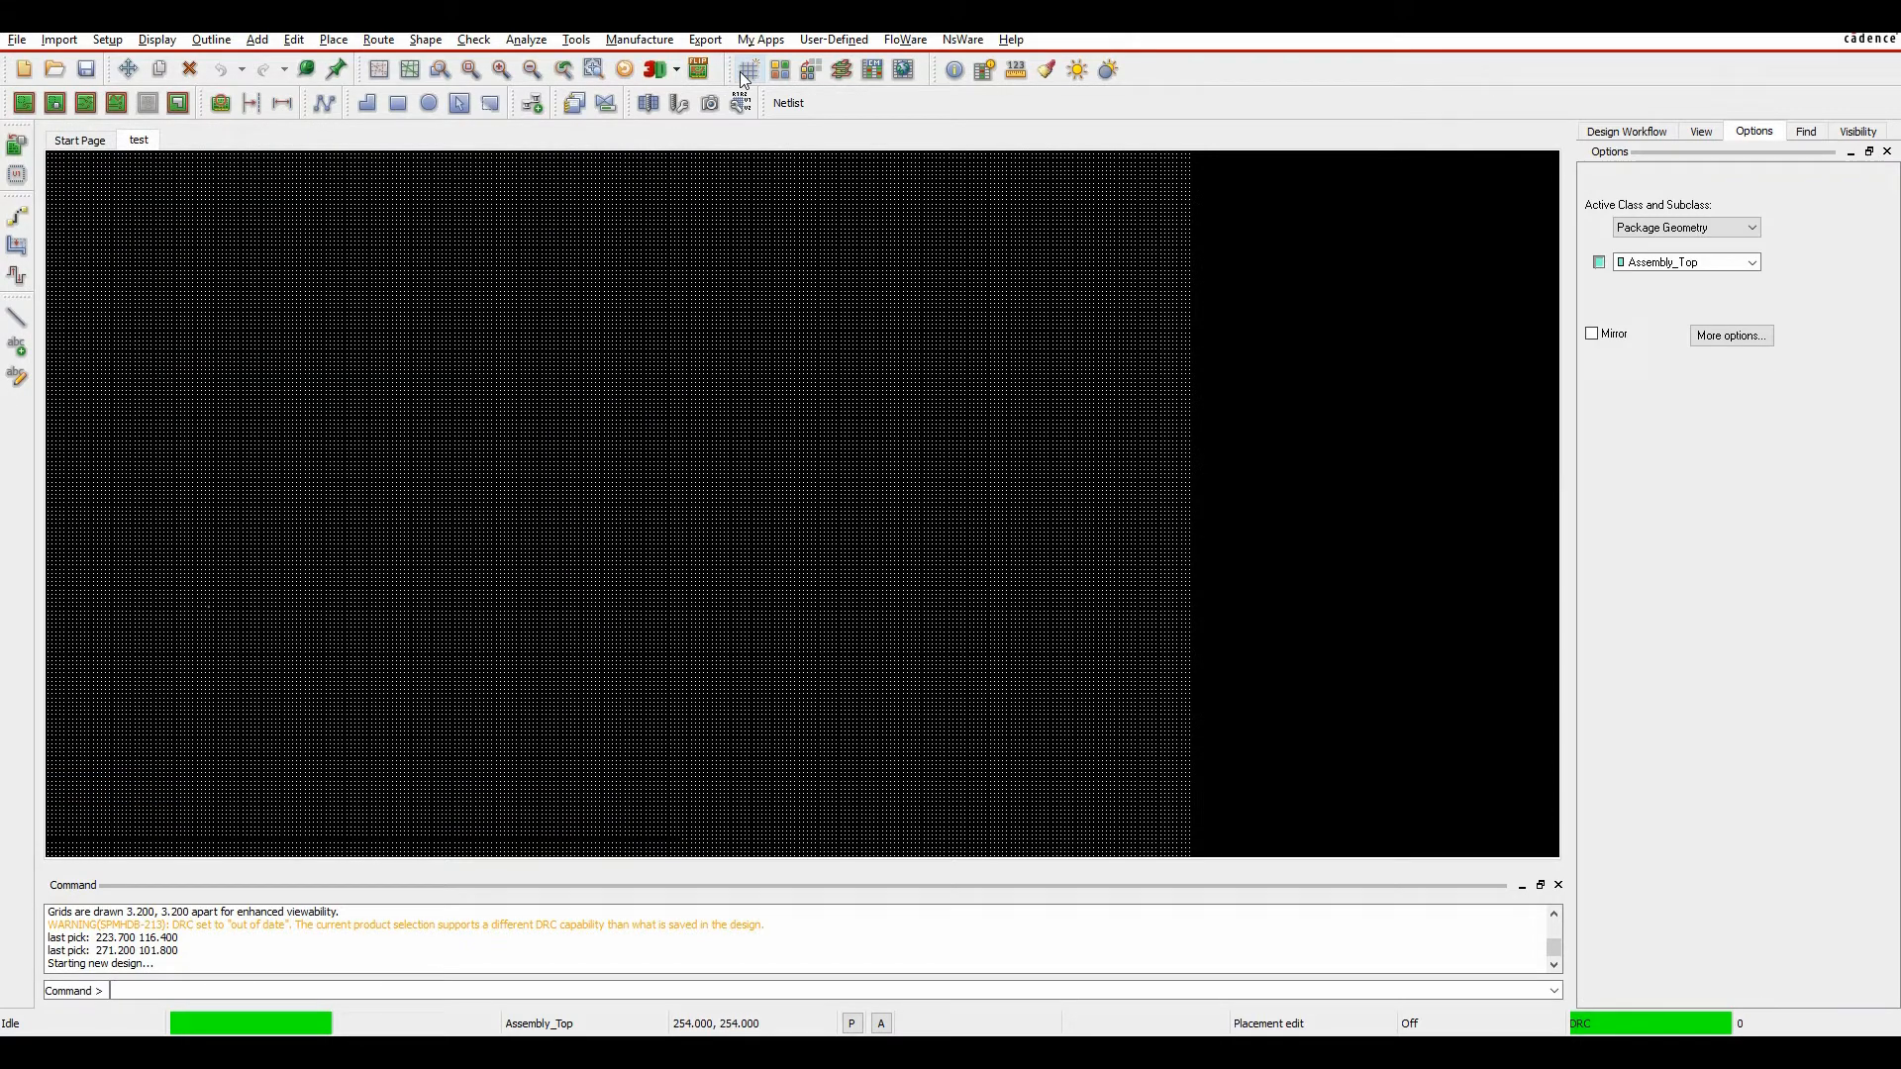
Step: In Import > DXF, browse to clam_outline.dxf and accept truncating its extra accuracy
click(57, 40)
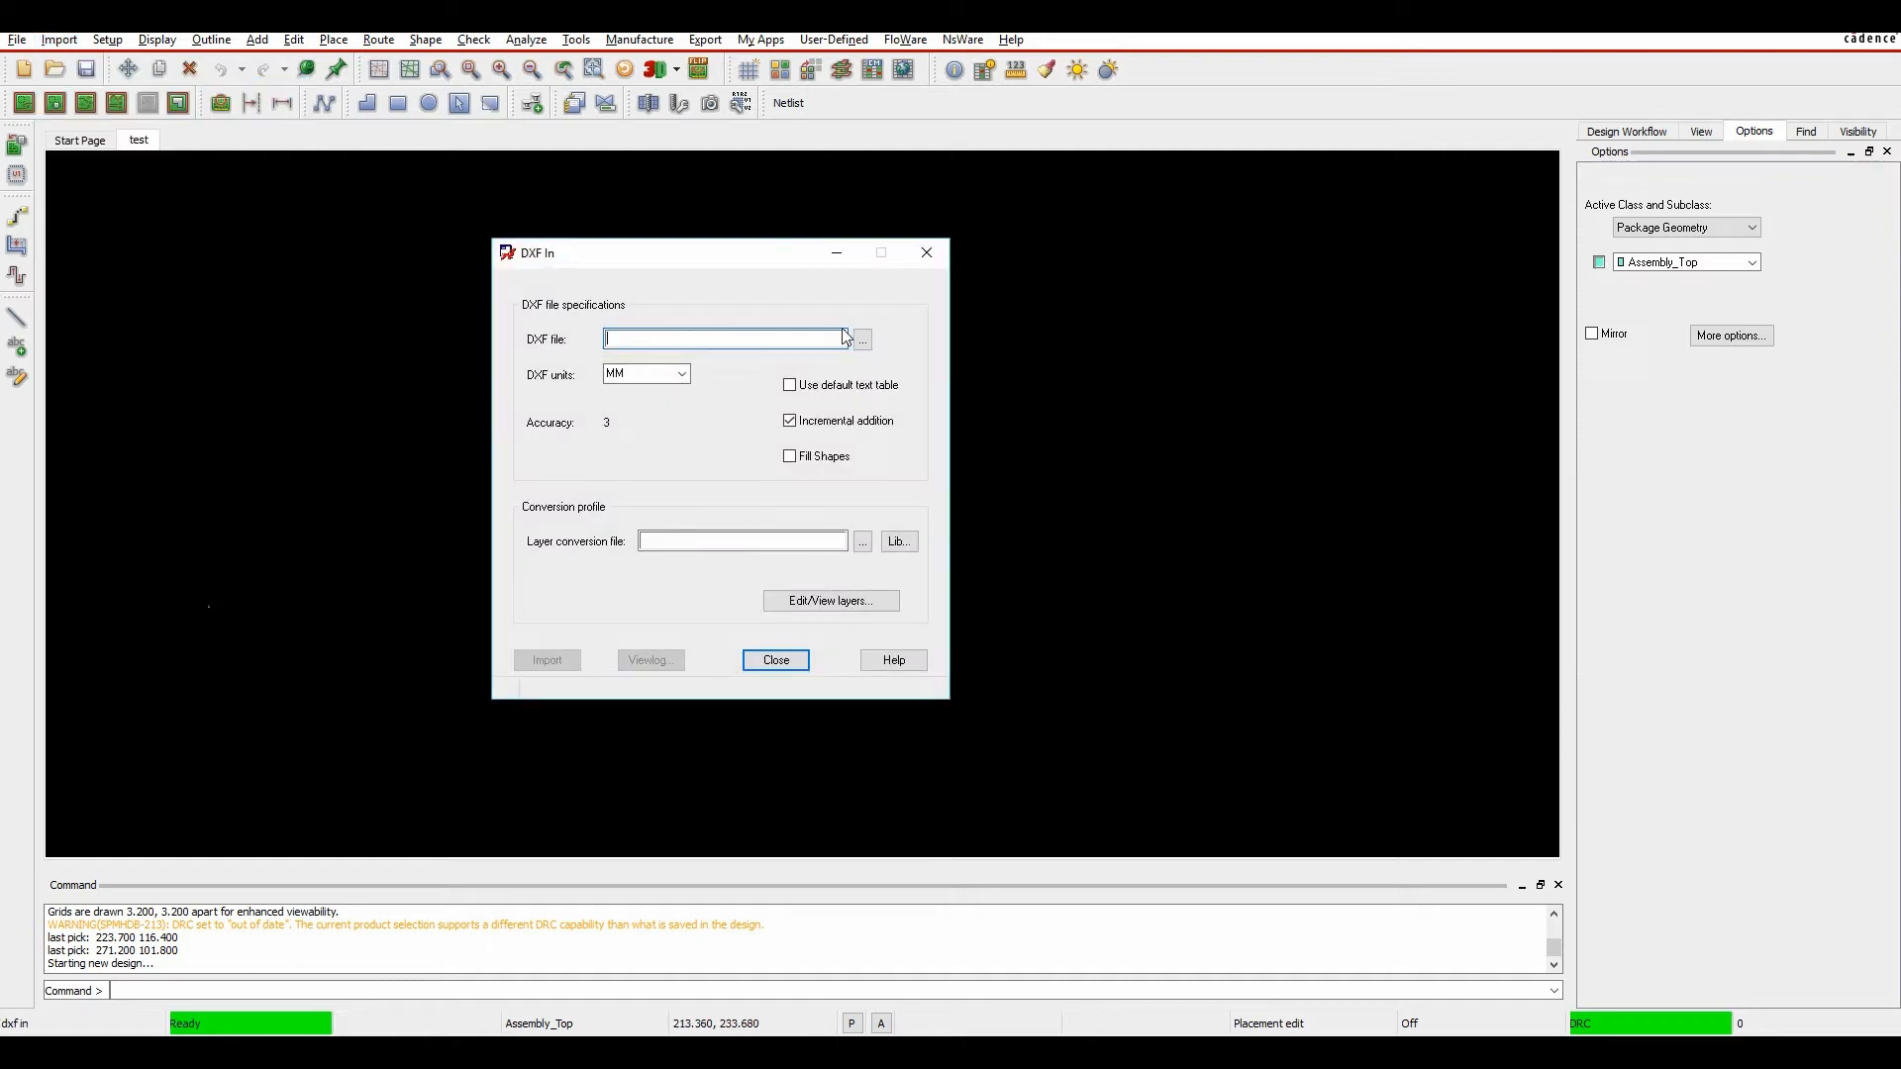
click(859, 339)
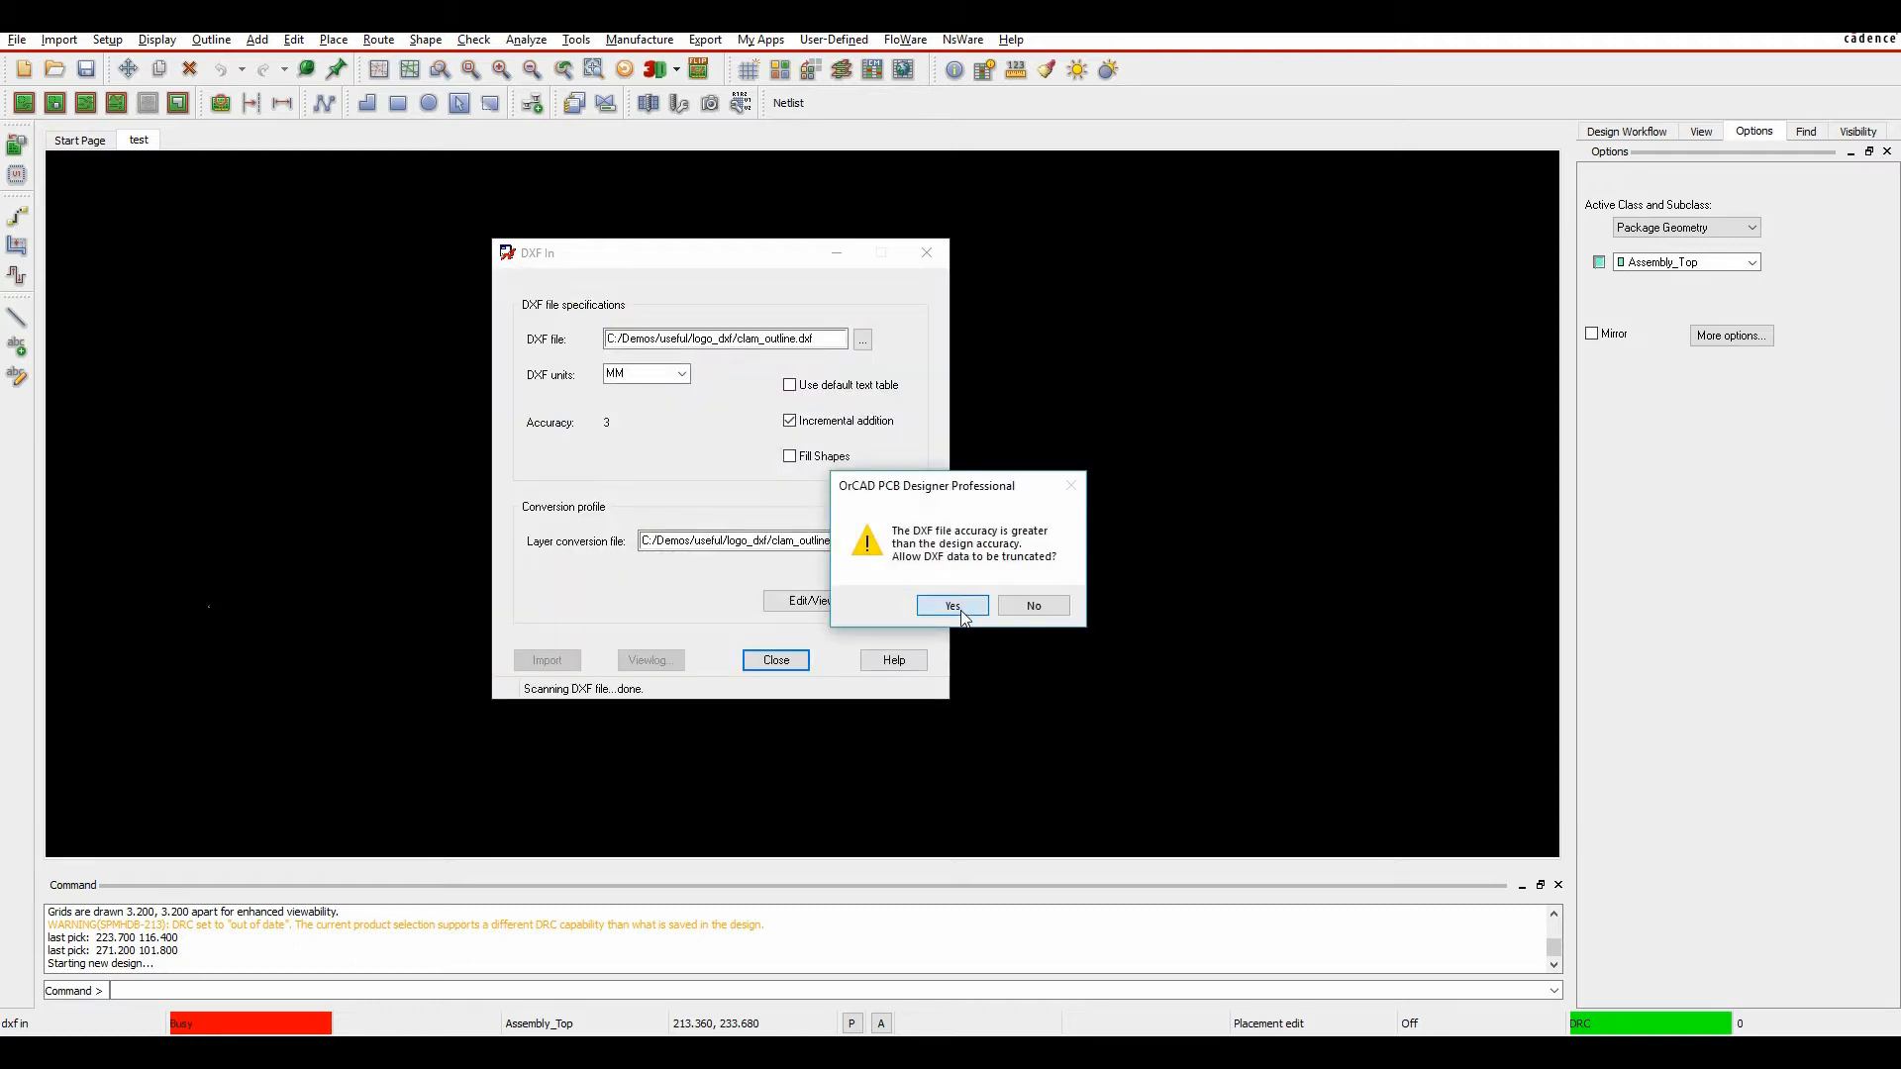
click(952, 606)
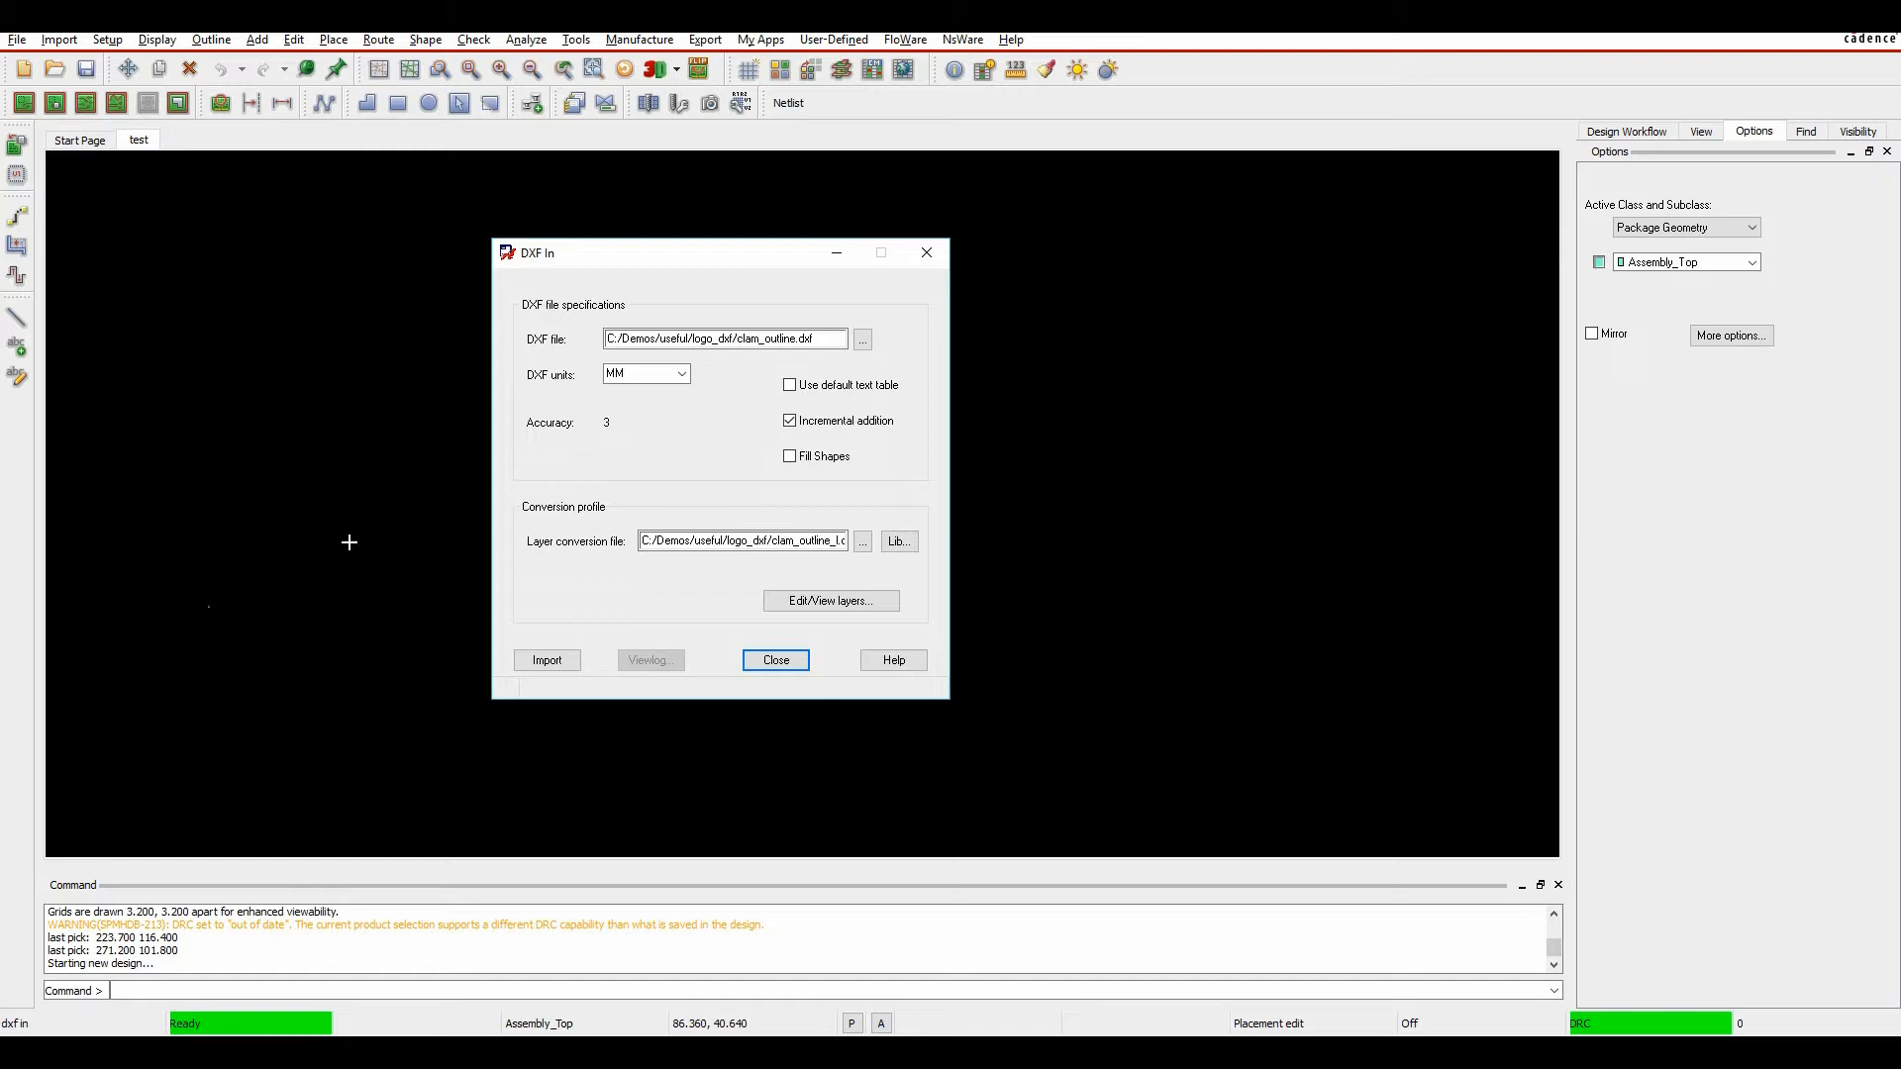
mouse_move(200, 540)
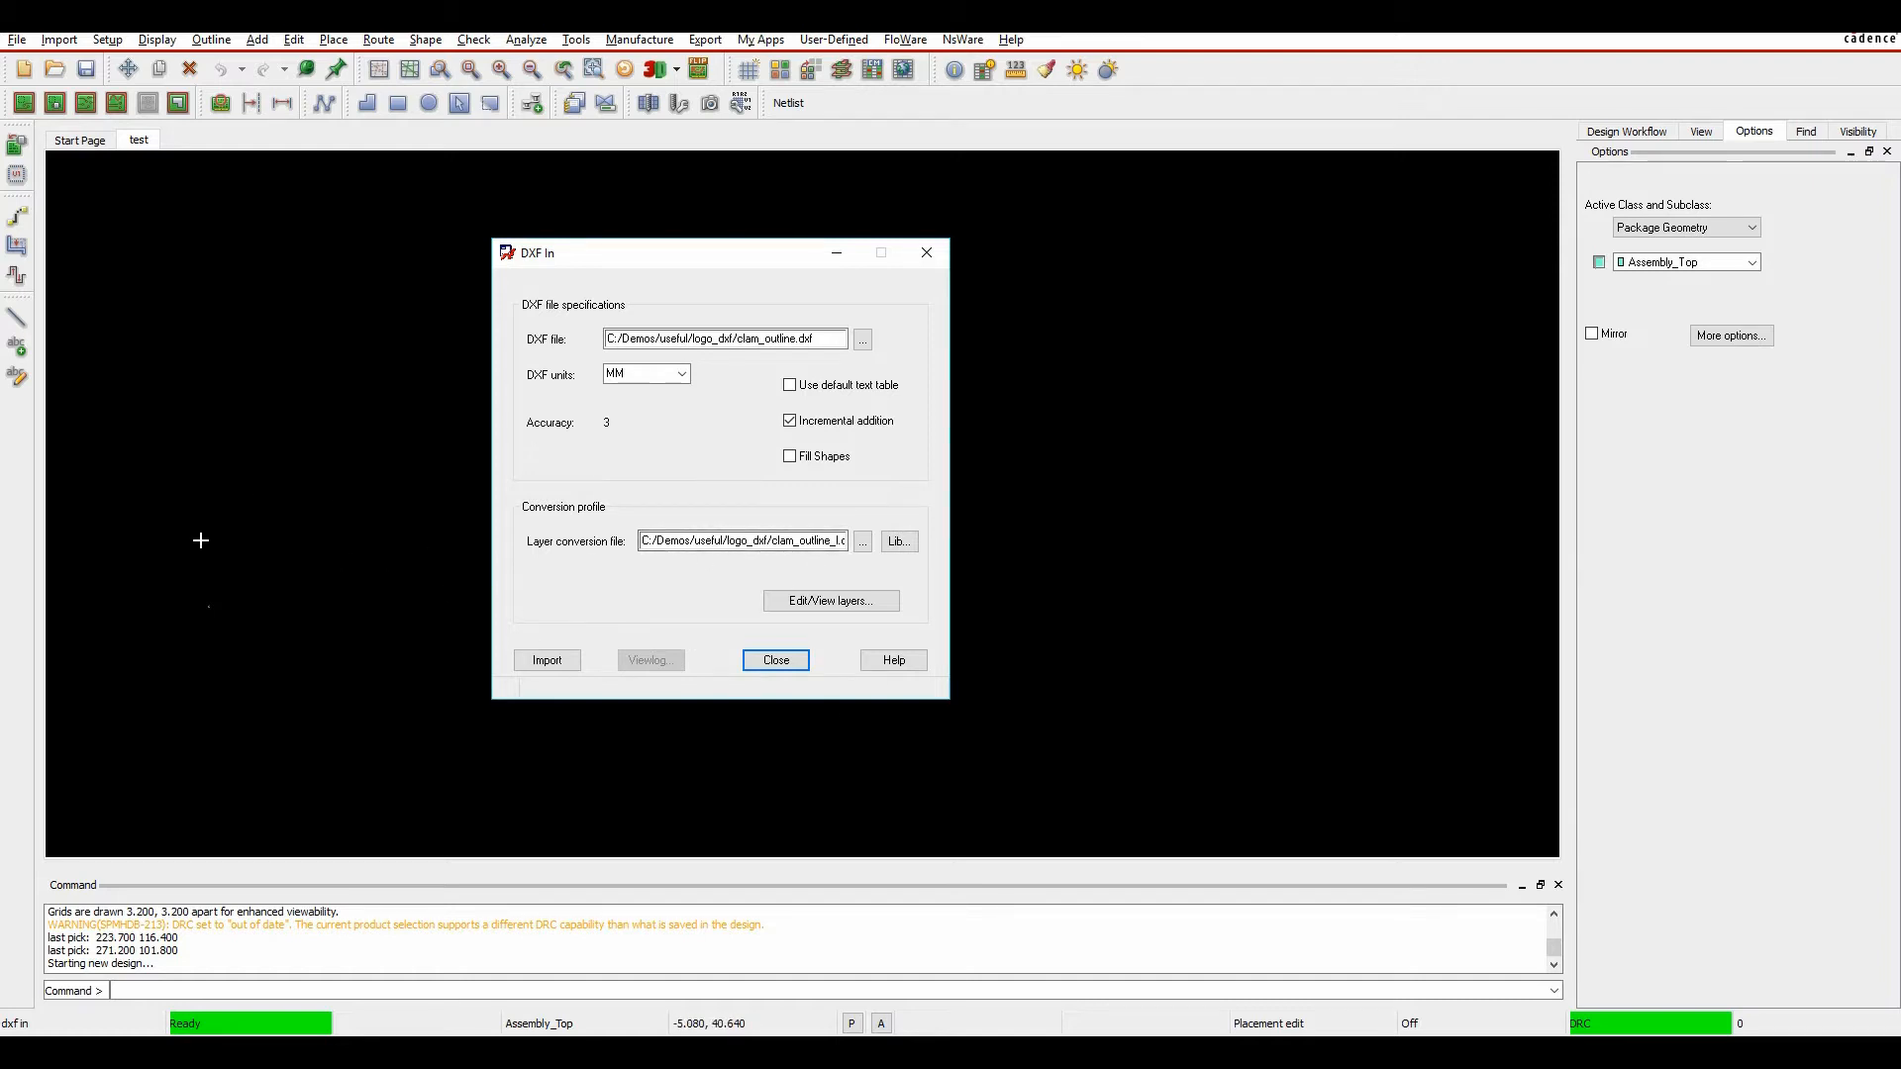
mouse_move(755, 392)
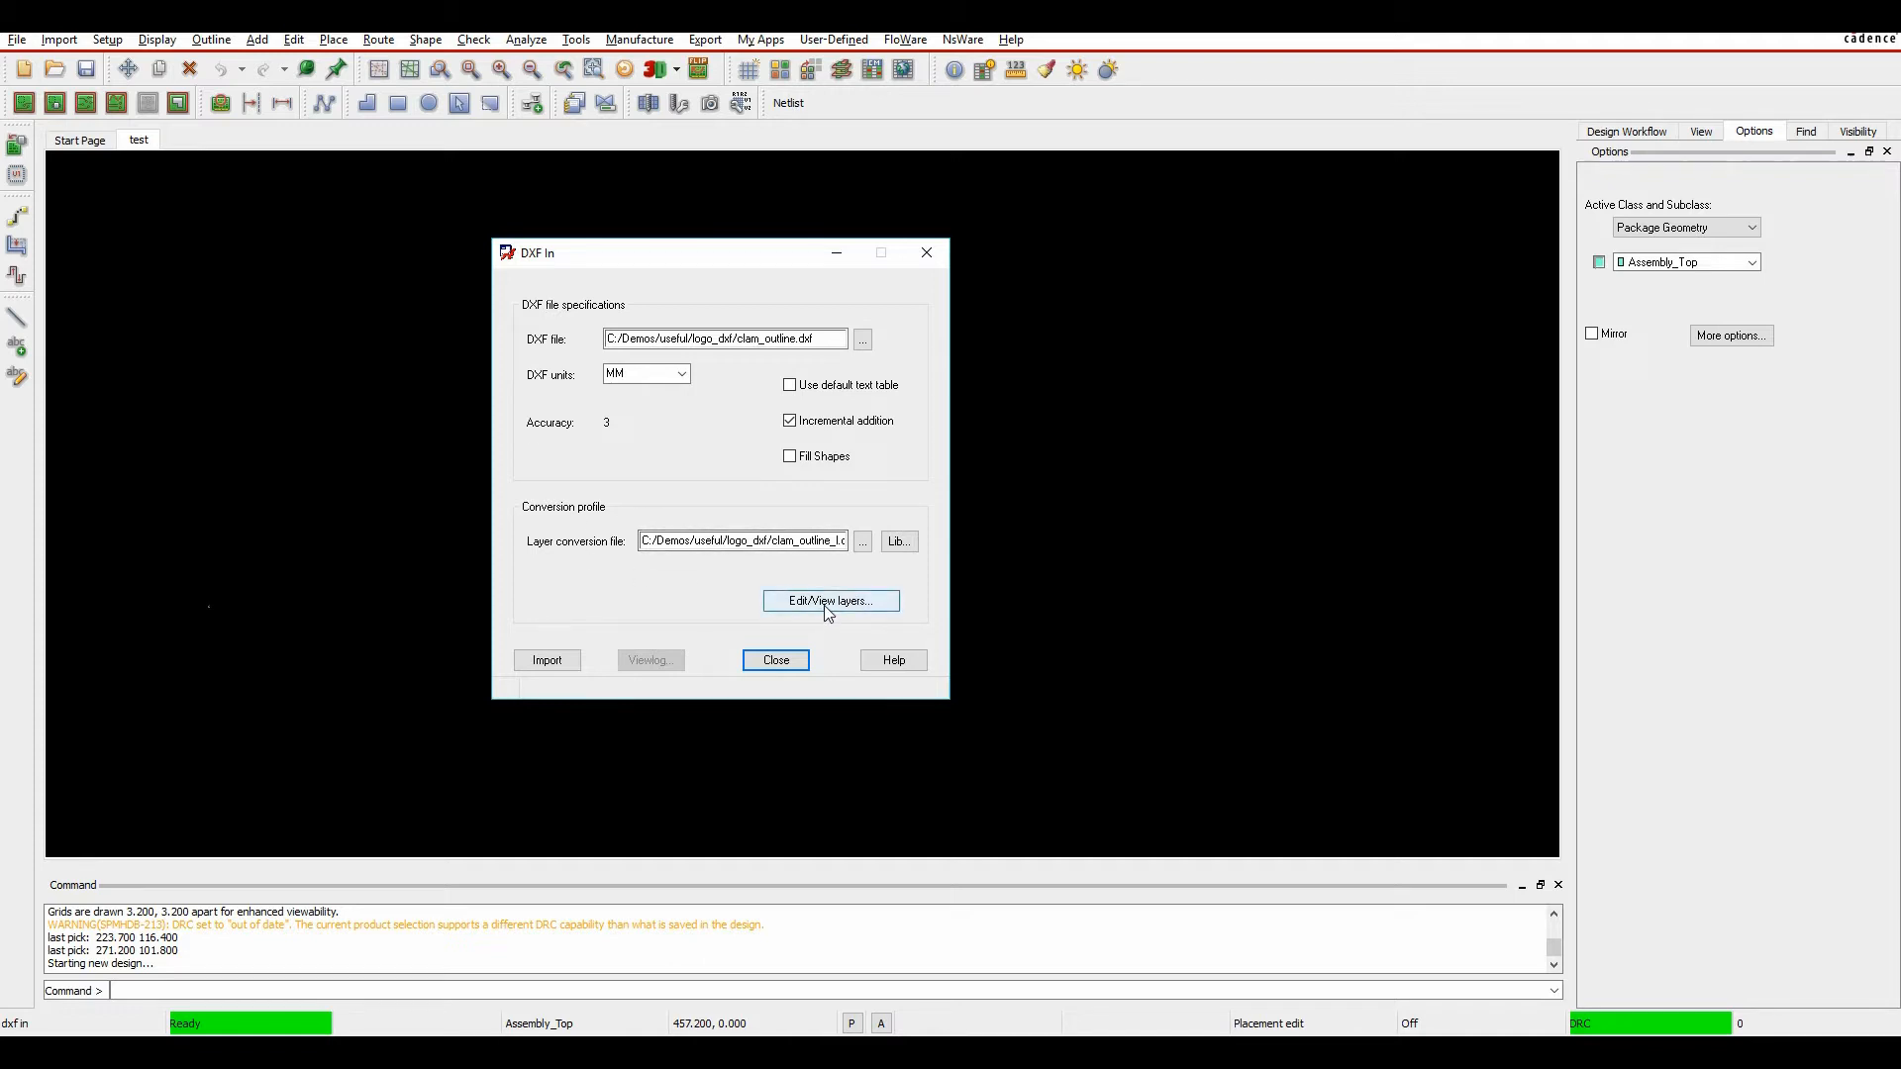
Step: Map DXF layer 0 to class BOARD GEOMETRY, subclass OUTLINE, and confirm the mapping
click(830, 600)
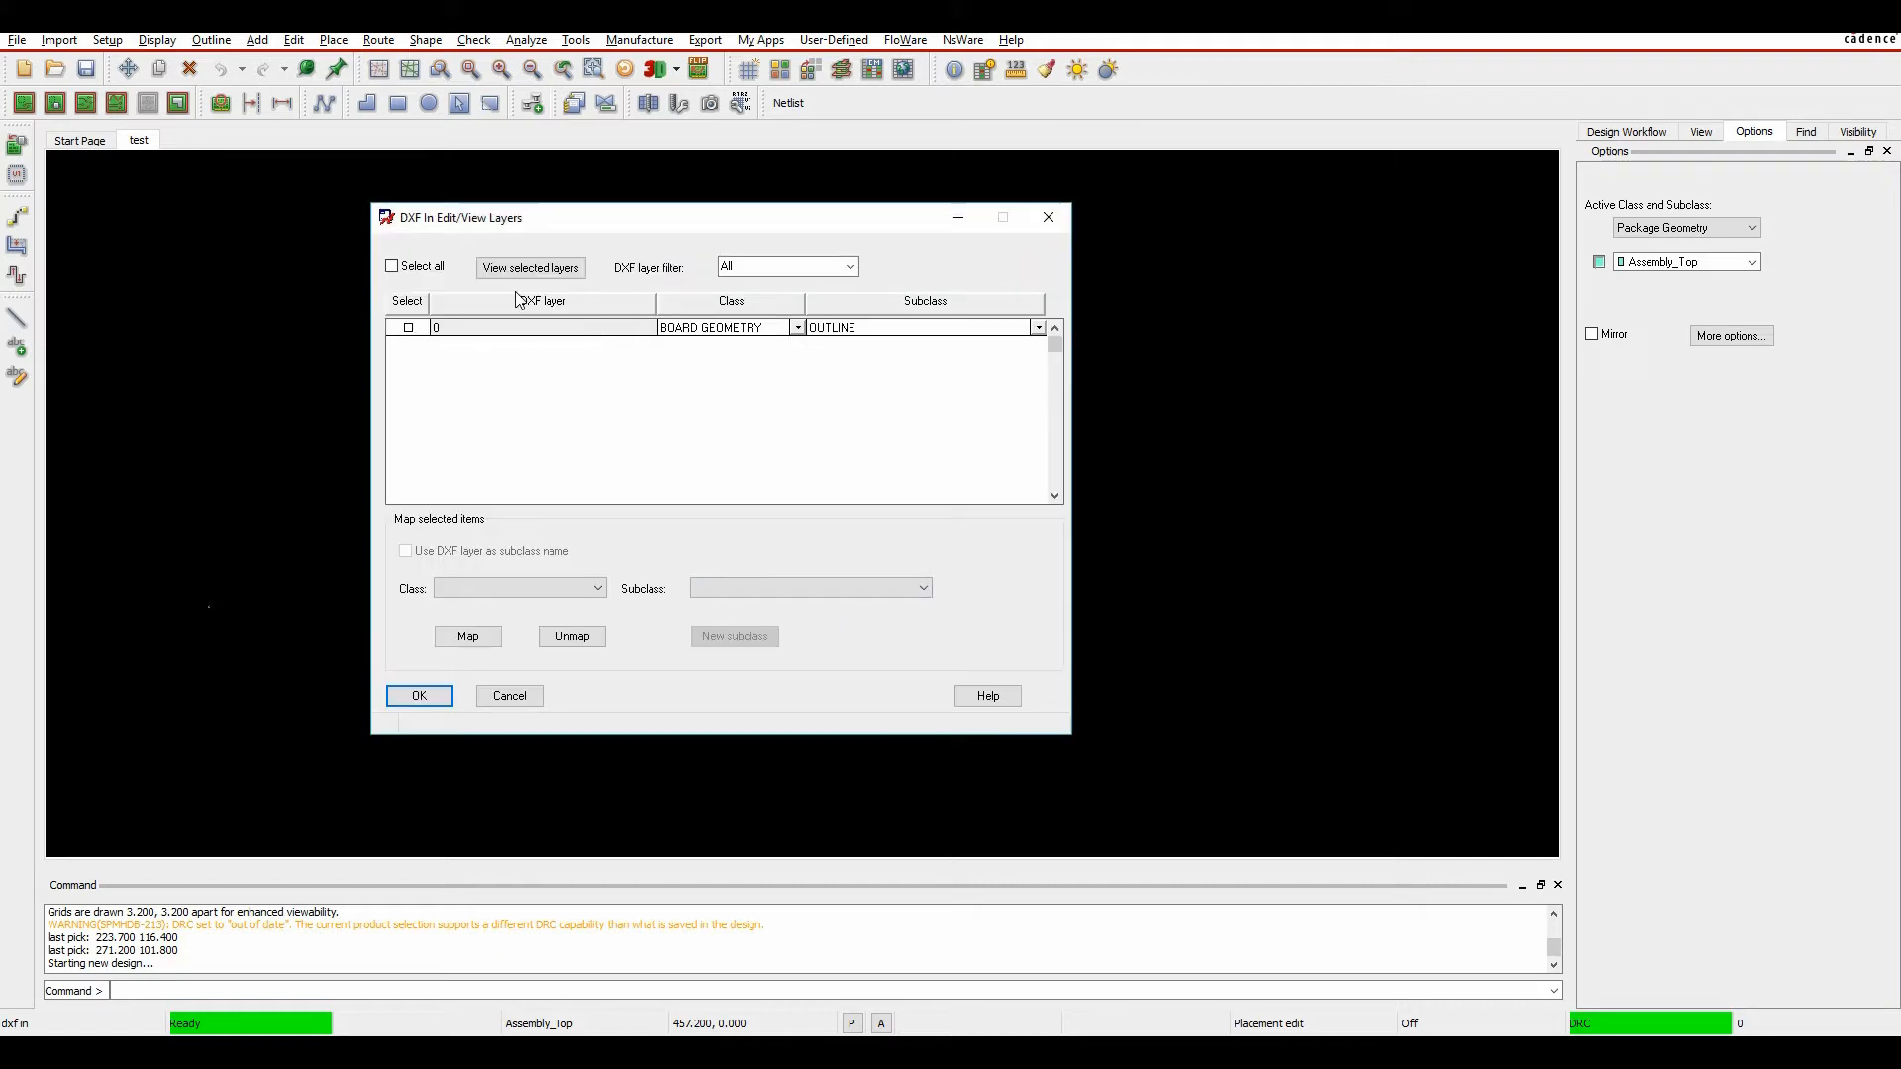
click(796, 326)
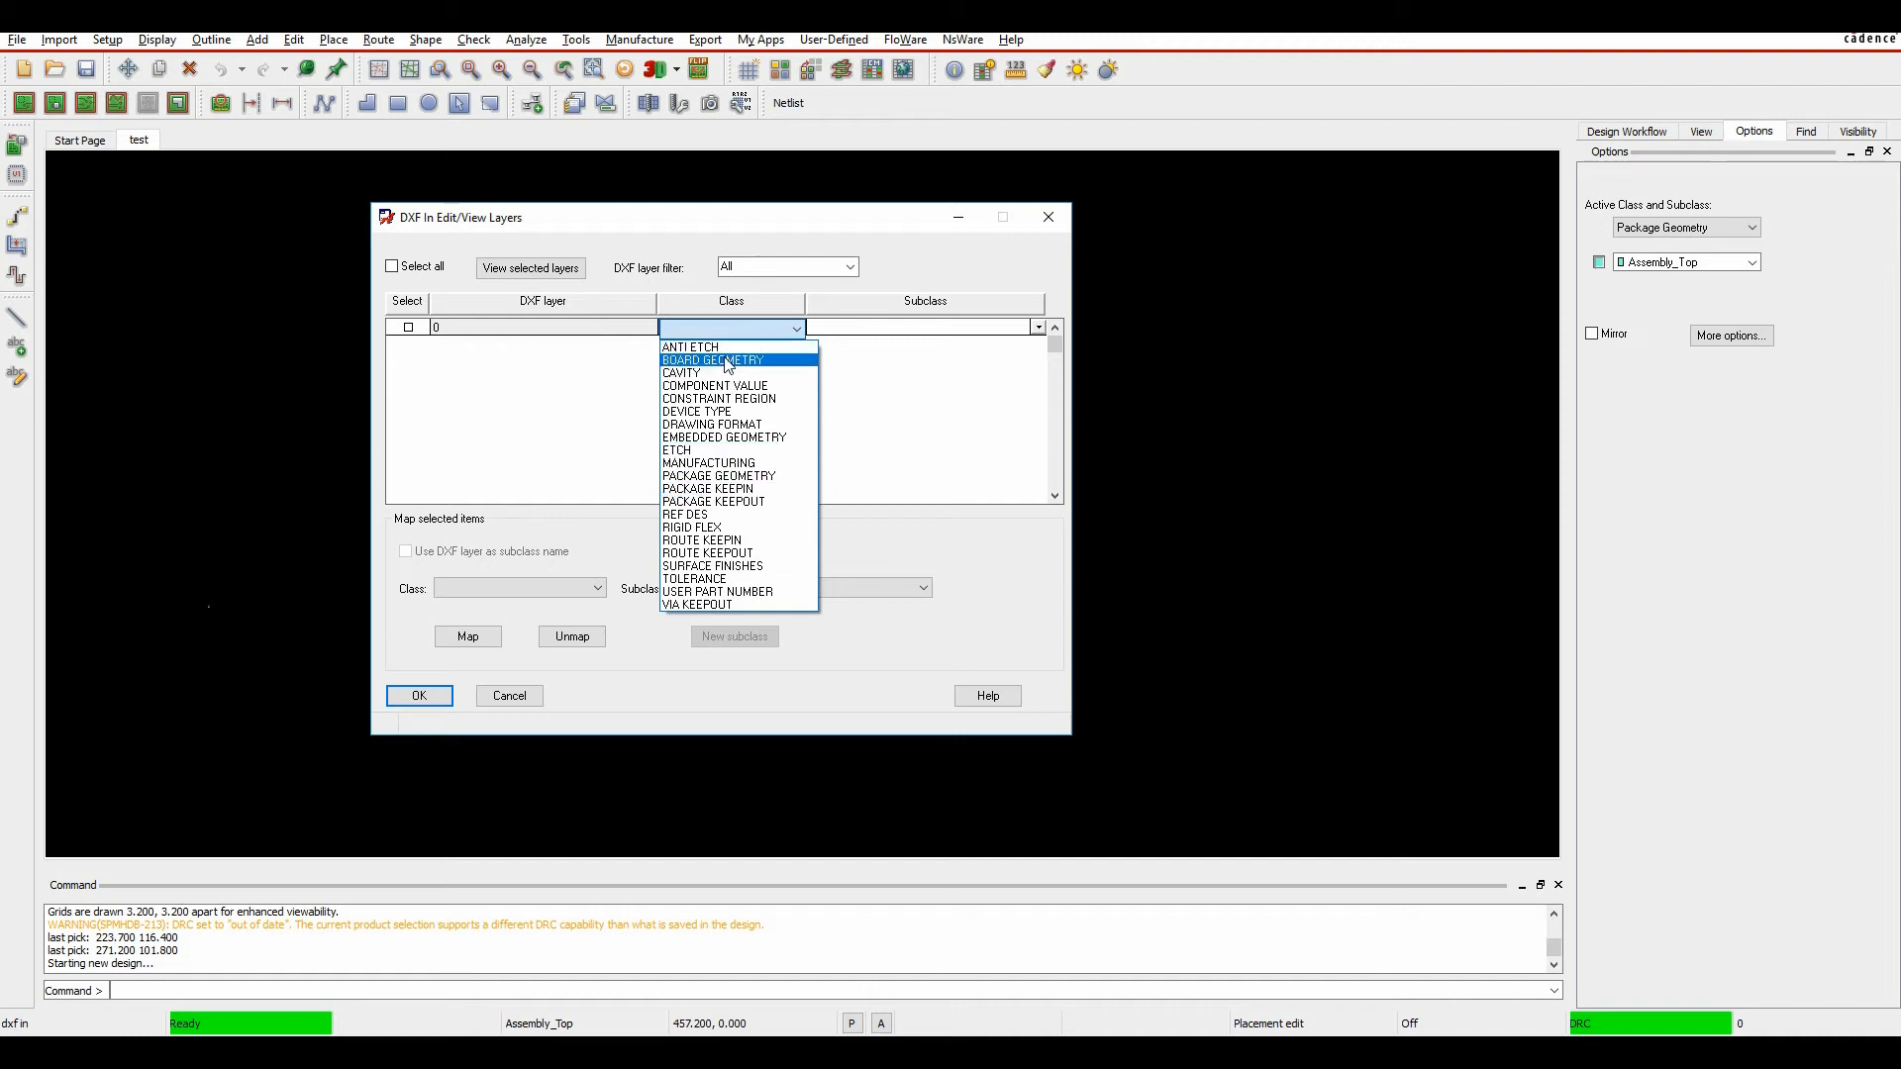
click(713, 361)
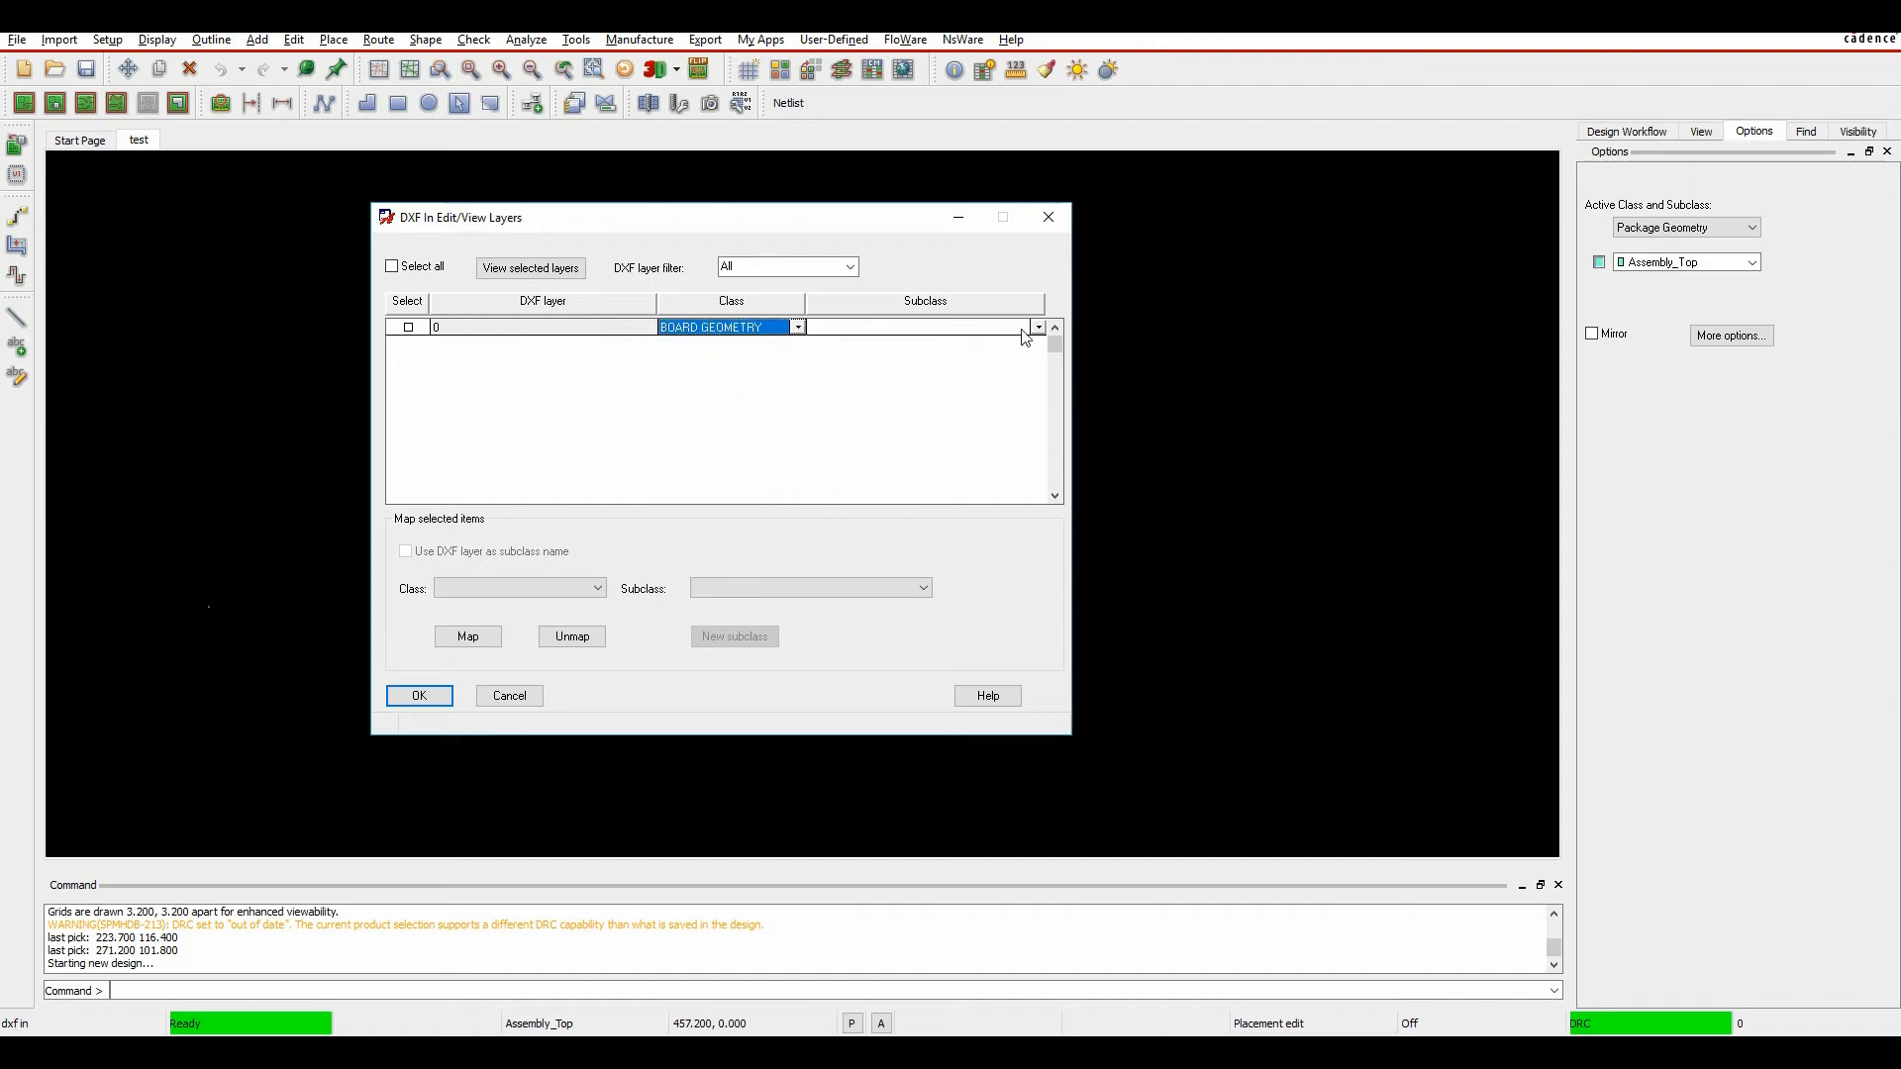
click(1036, 326)
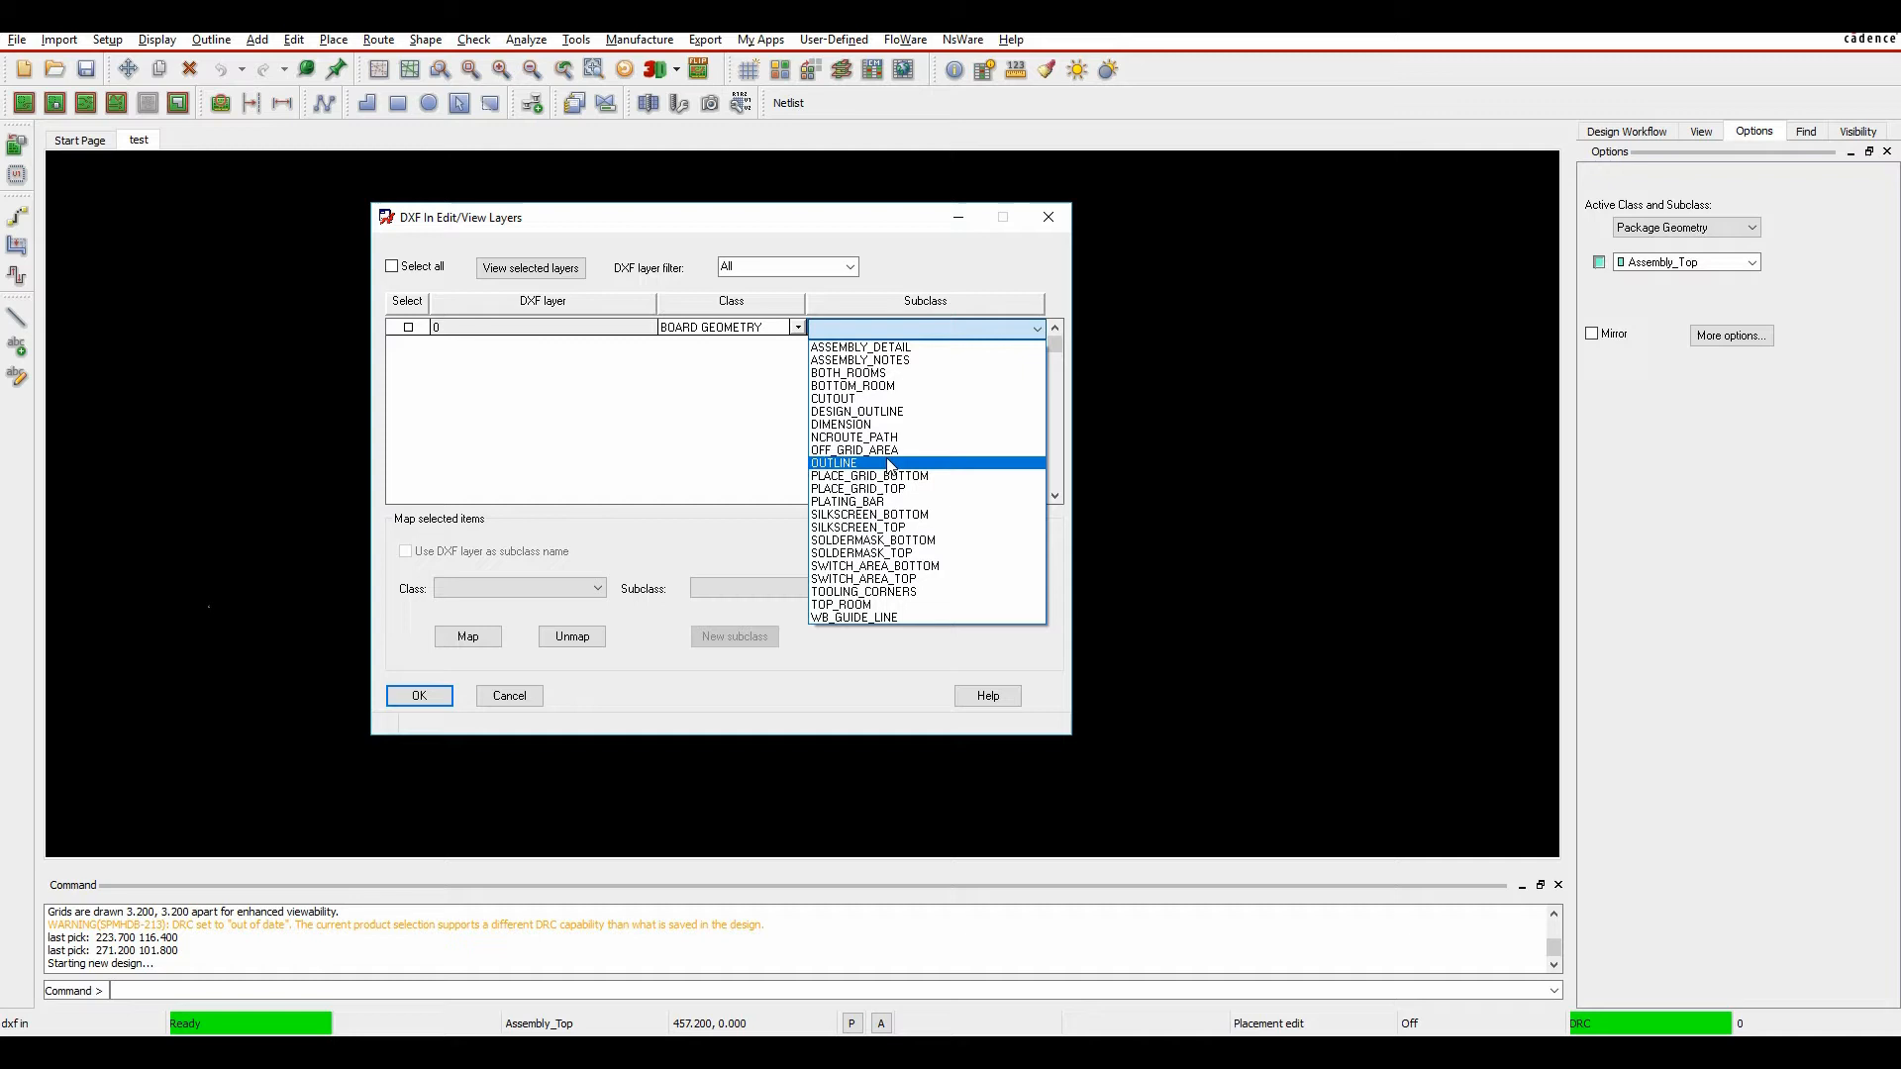
click(833, 463)
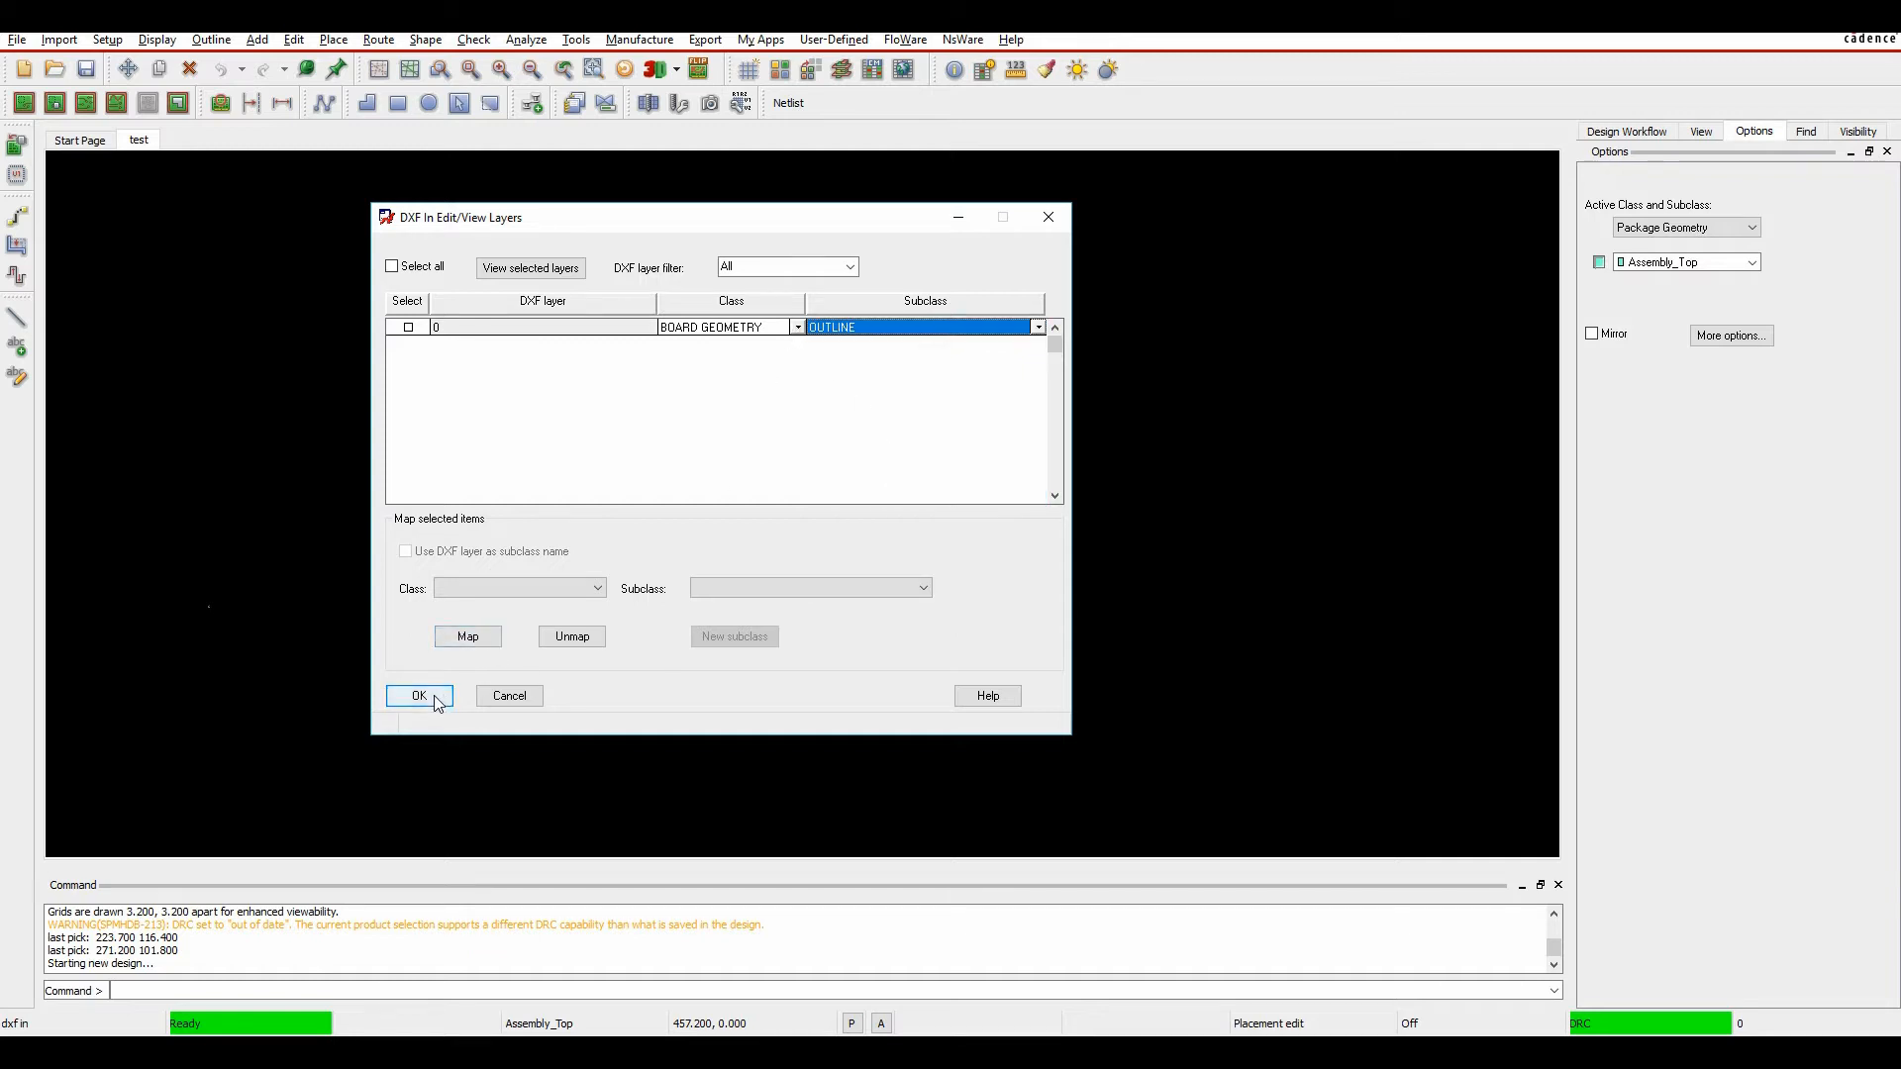
click(418, 695)
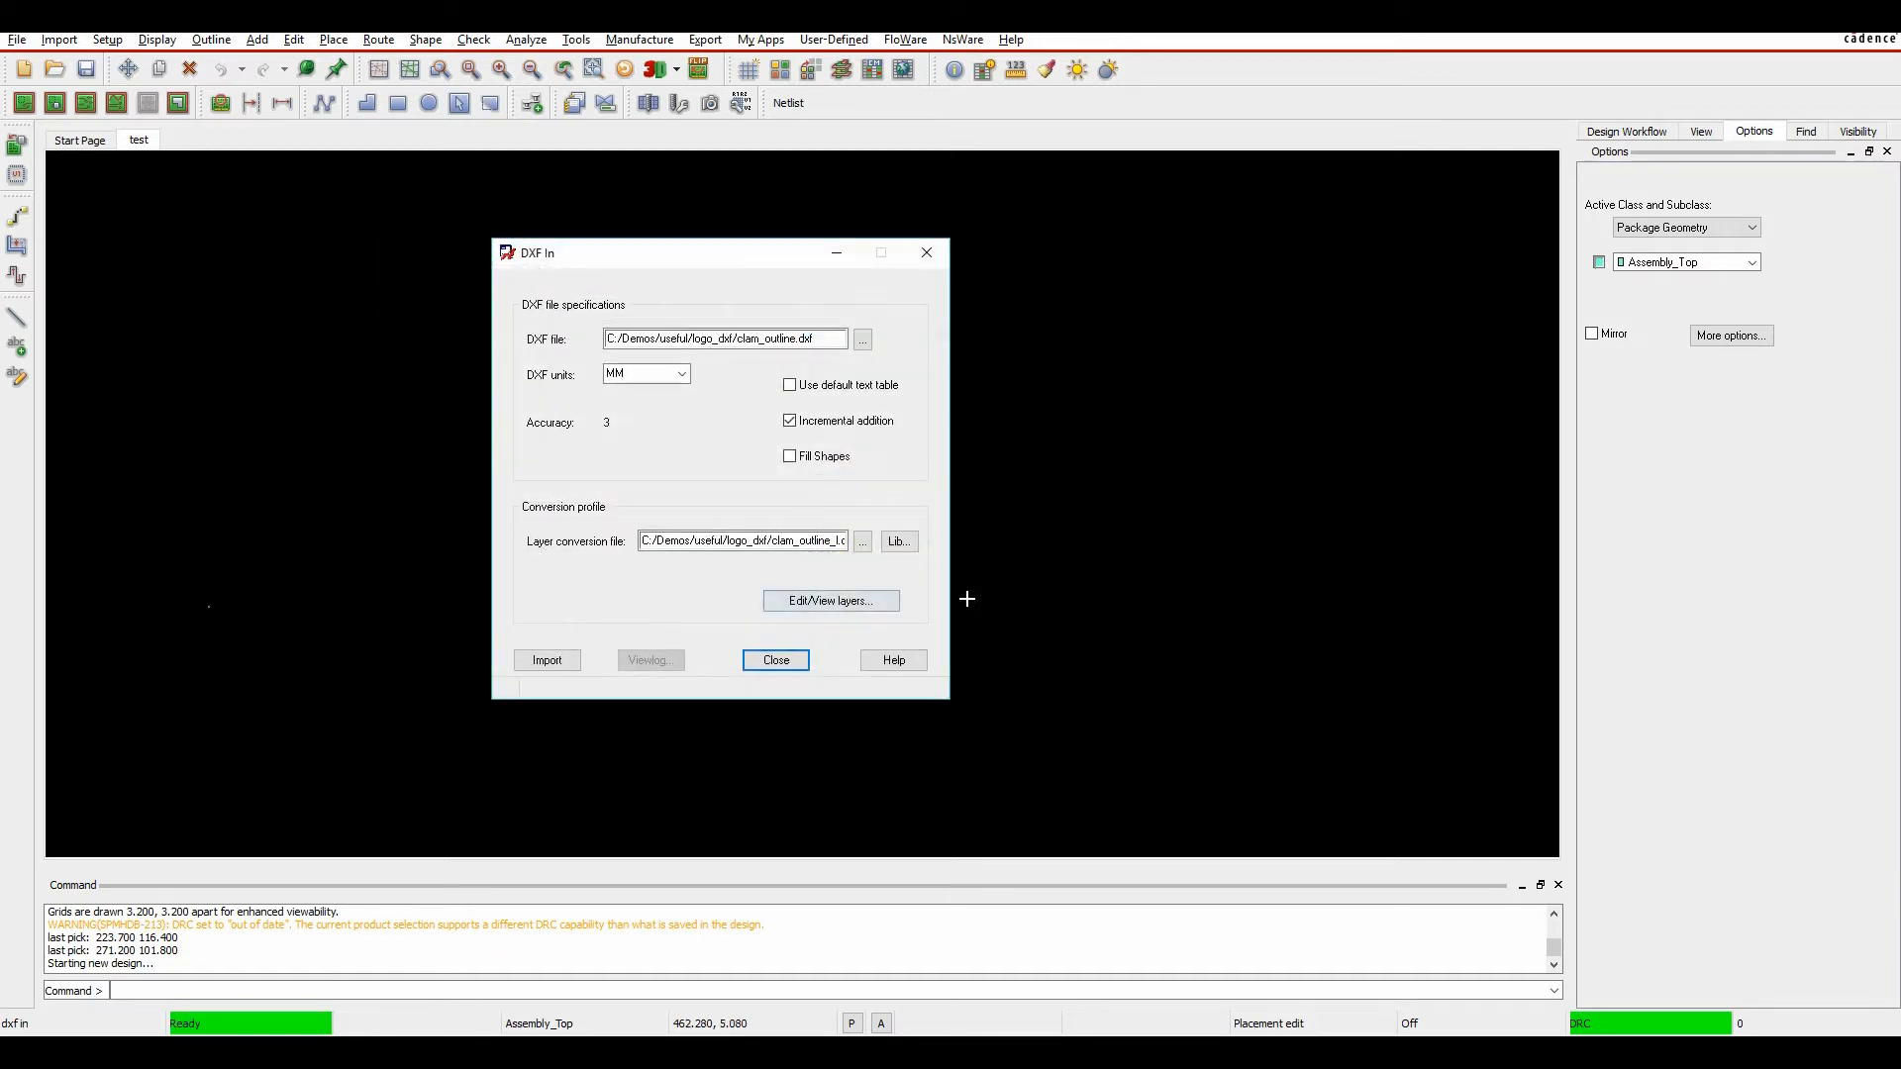
Step: Import the DXF outline onto the board and close the DXF import dialog
click(546, 660)
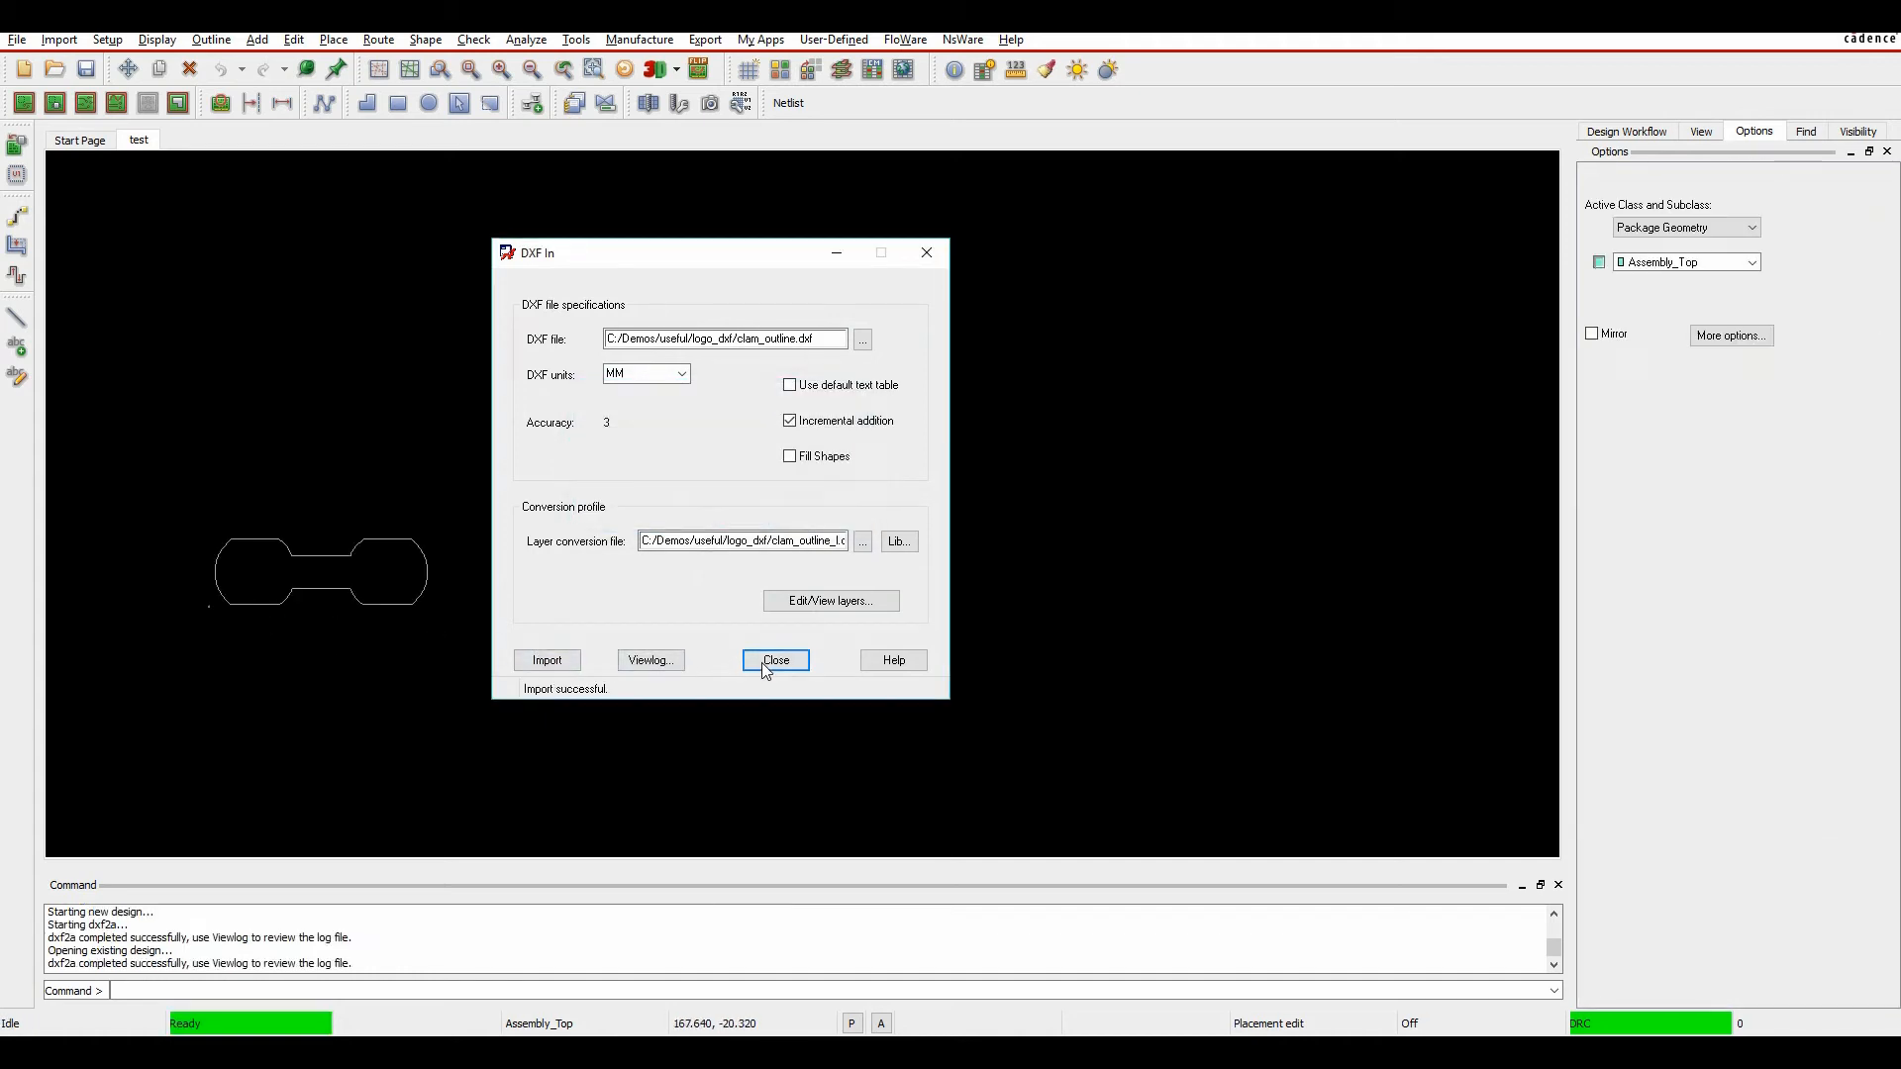
click(774, 660)
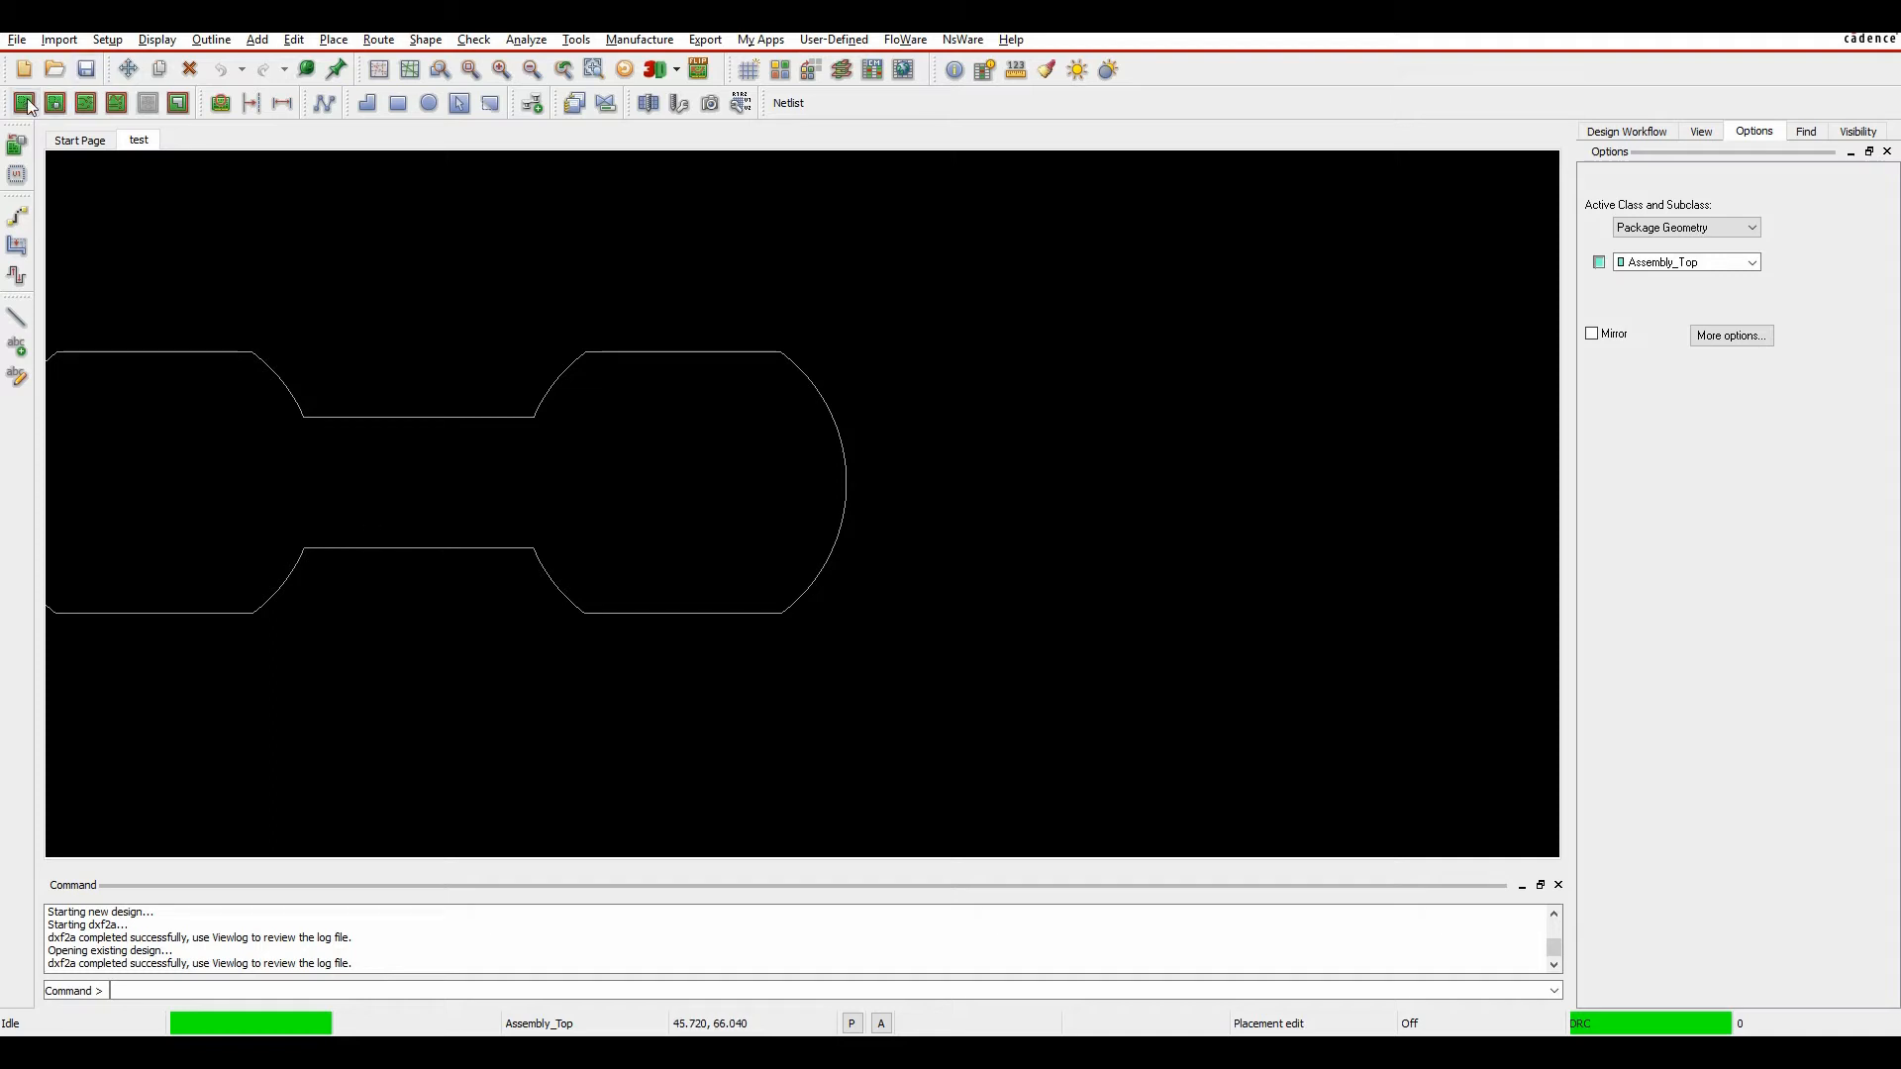
Step: Show the Find panel, then start File > Open, raising the save-changes prompt for test.brd
click(1806, 130)
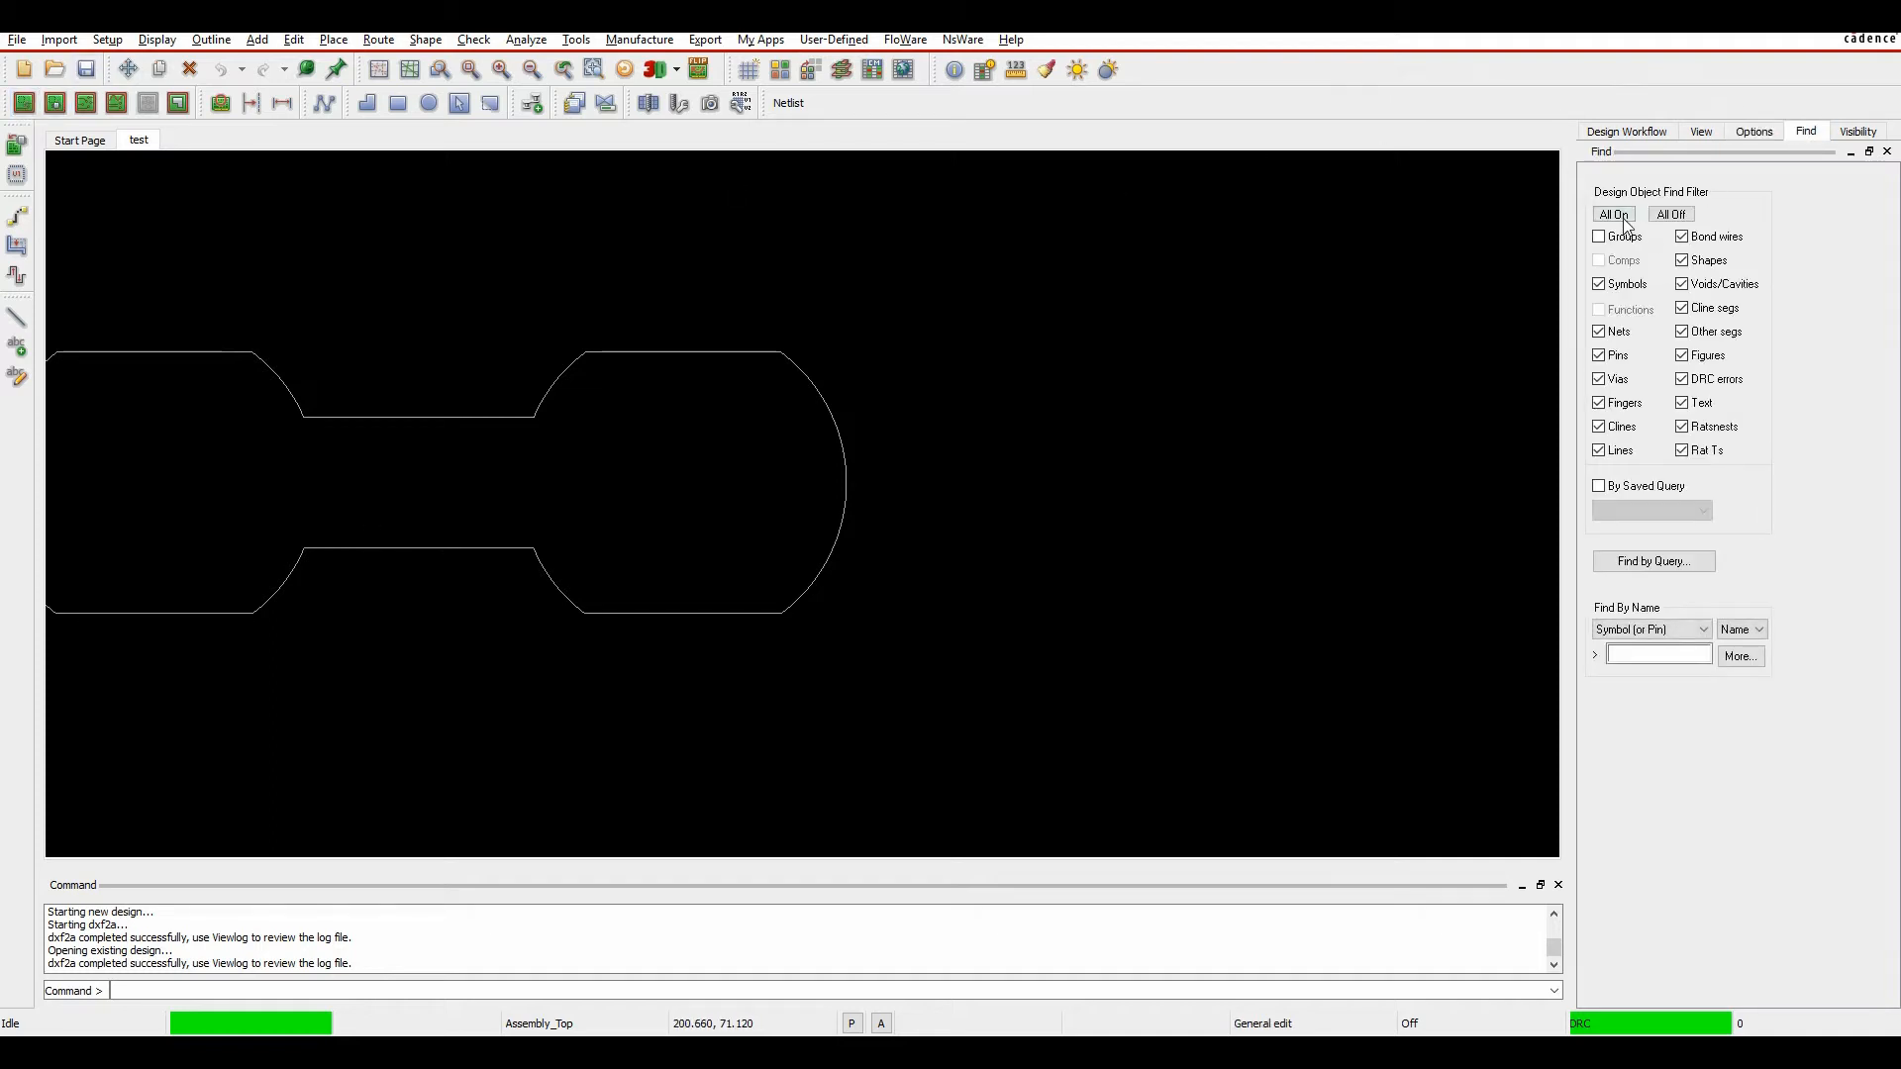
mouse_move(427, 549)
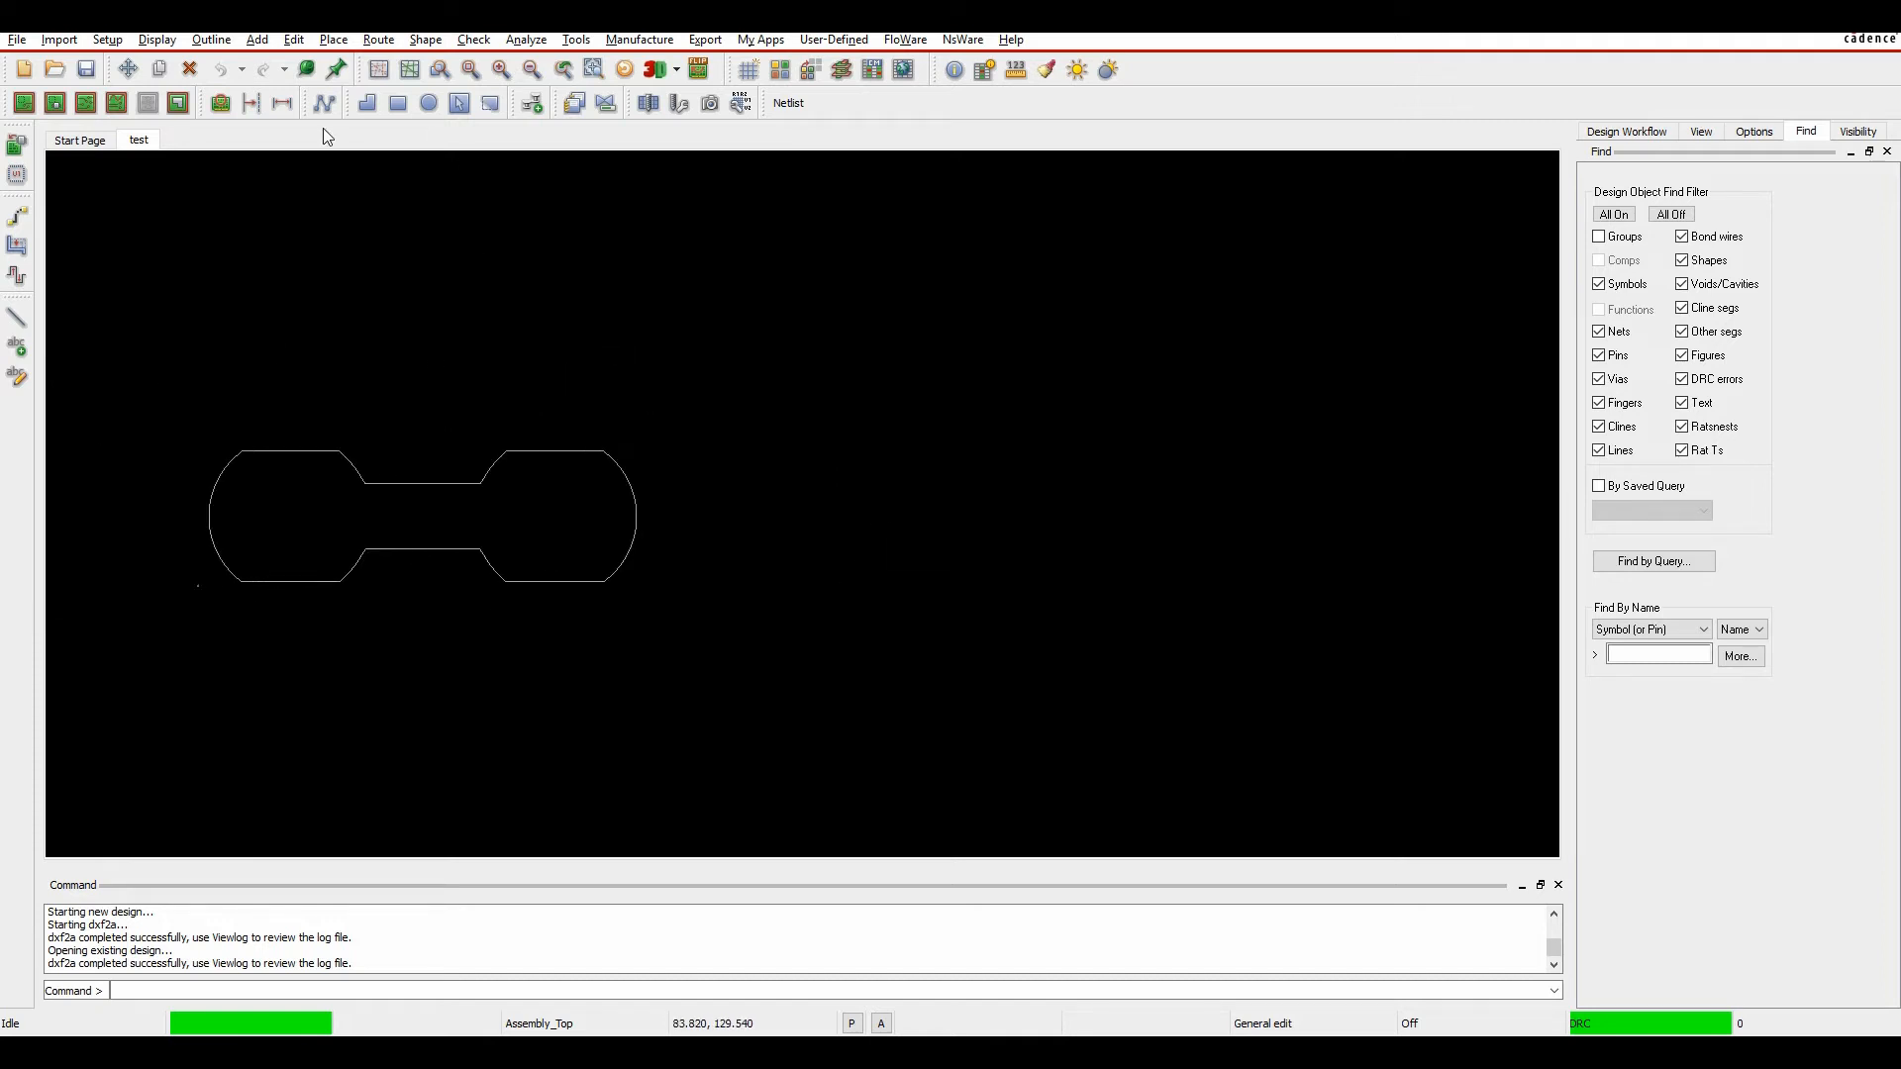
click(18, 39)
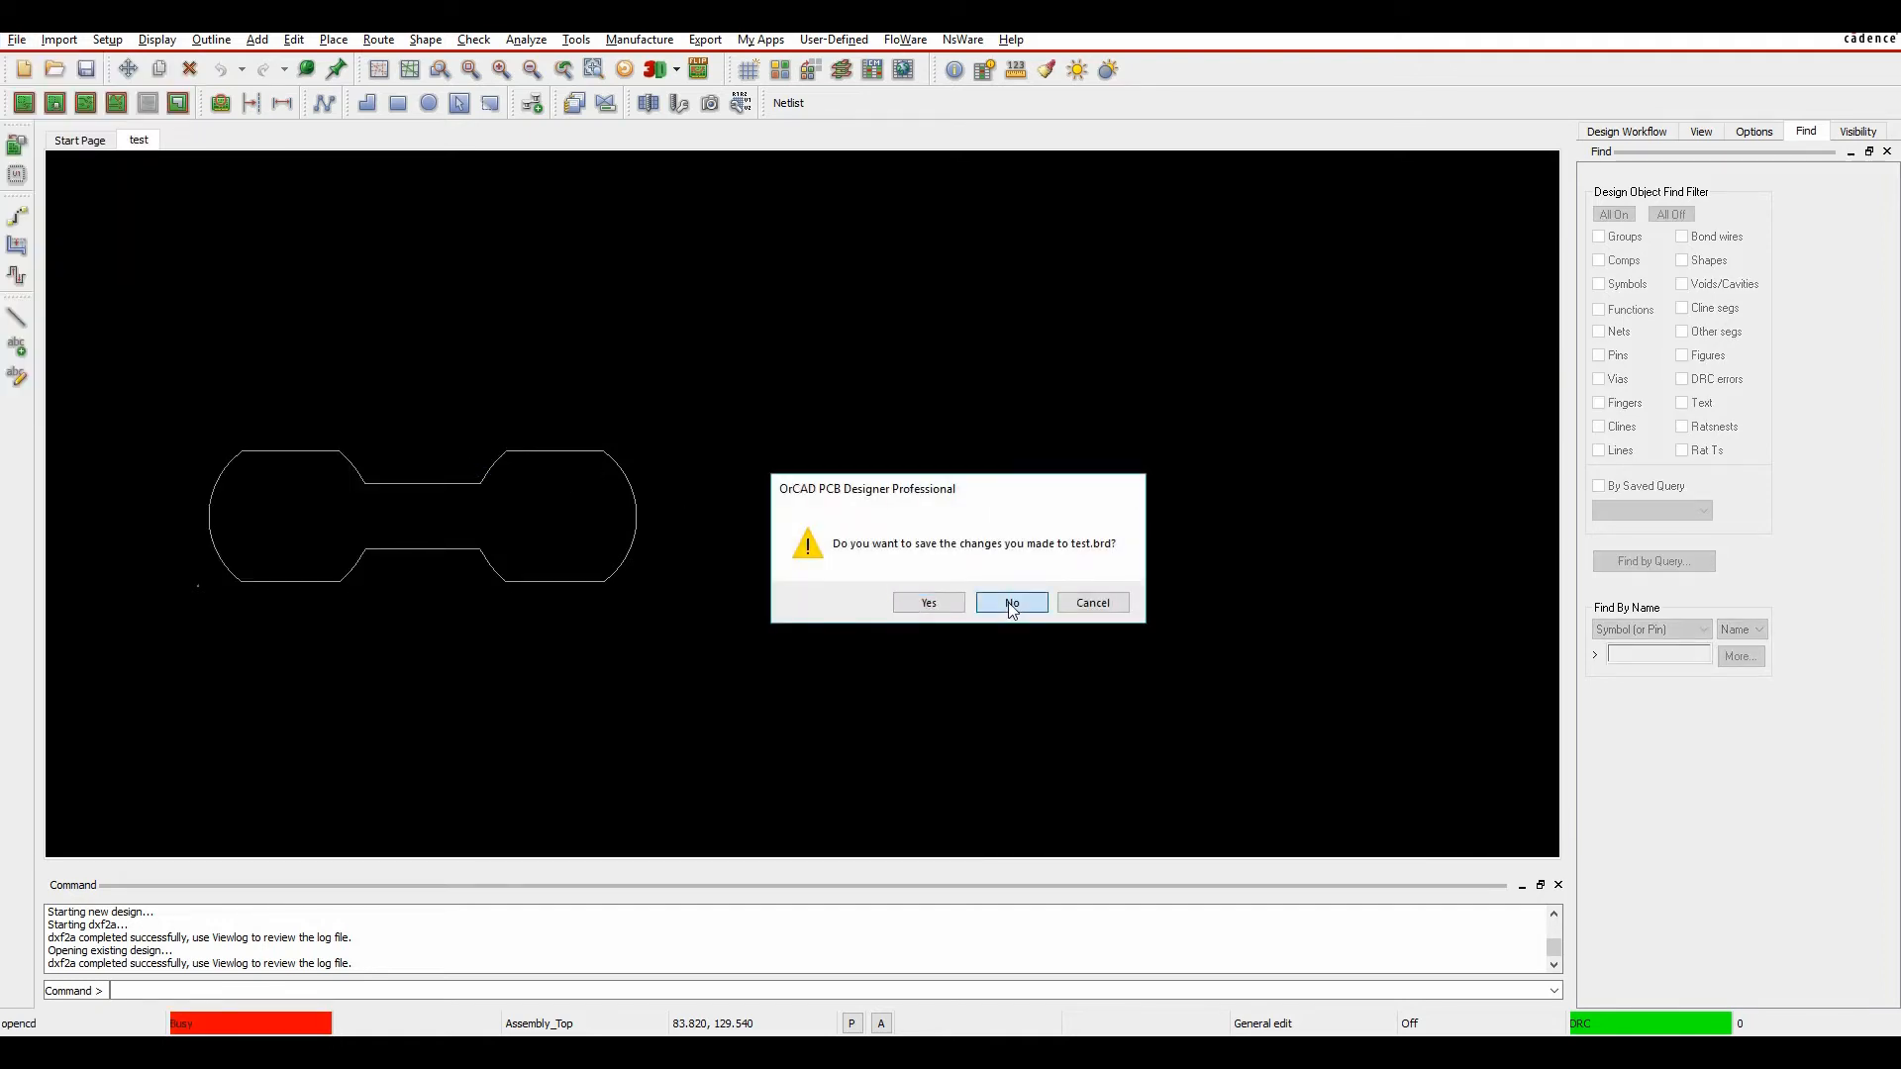
Step: Answer No to saving test.brd so the DEMOM-complete board opens
click(1009, 602)
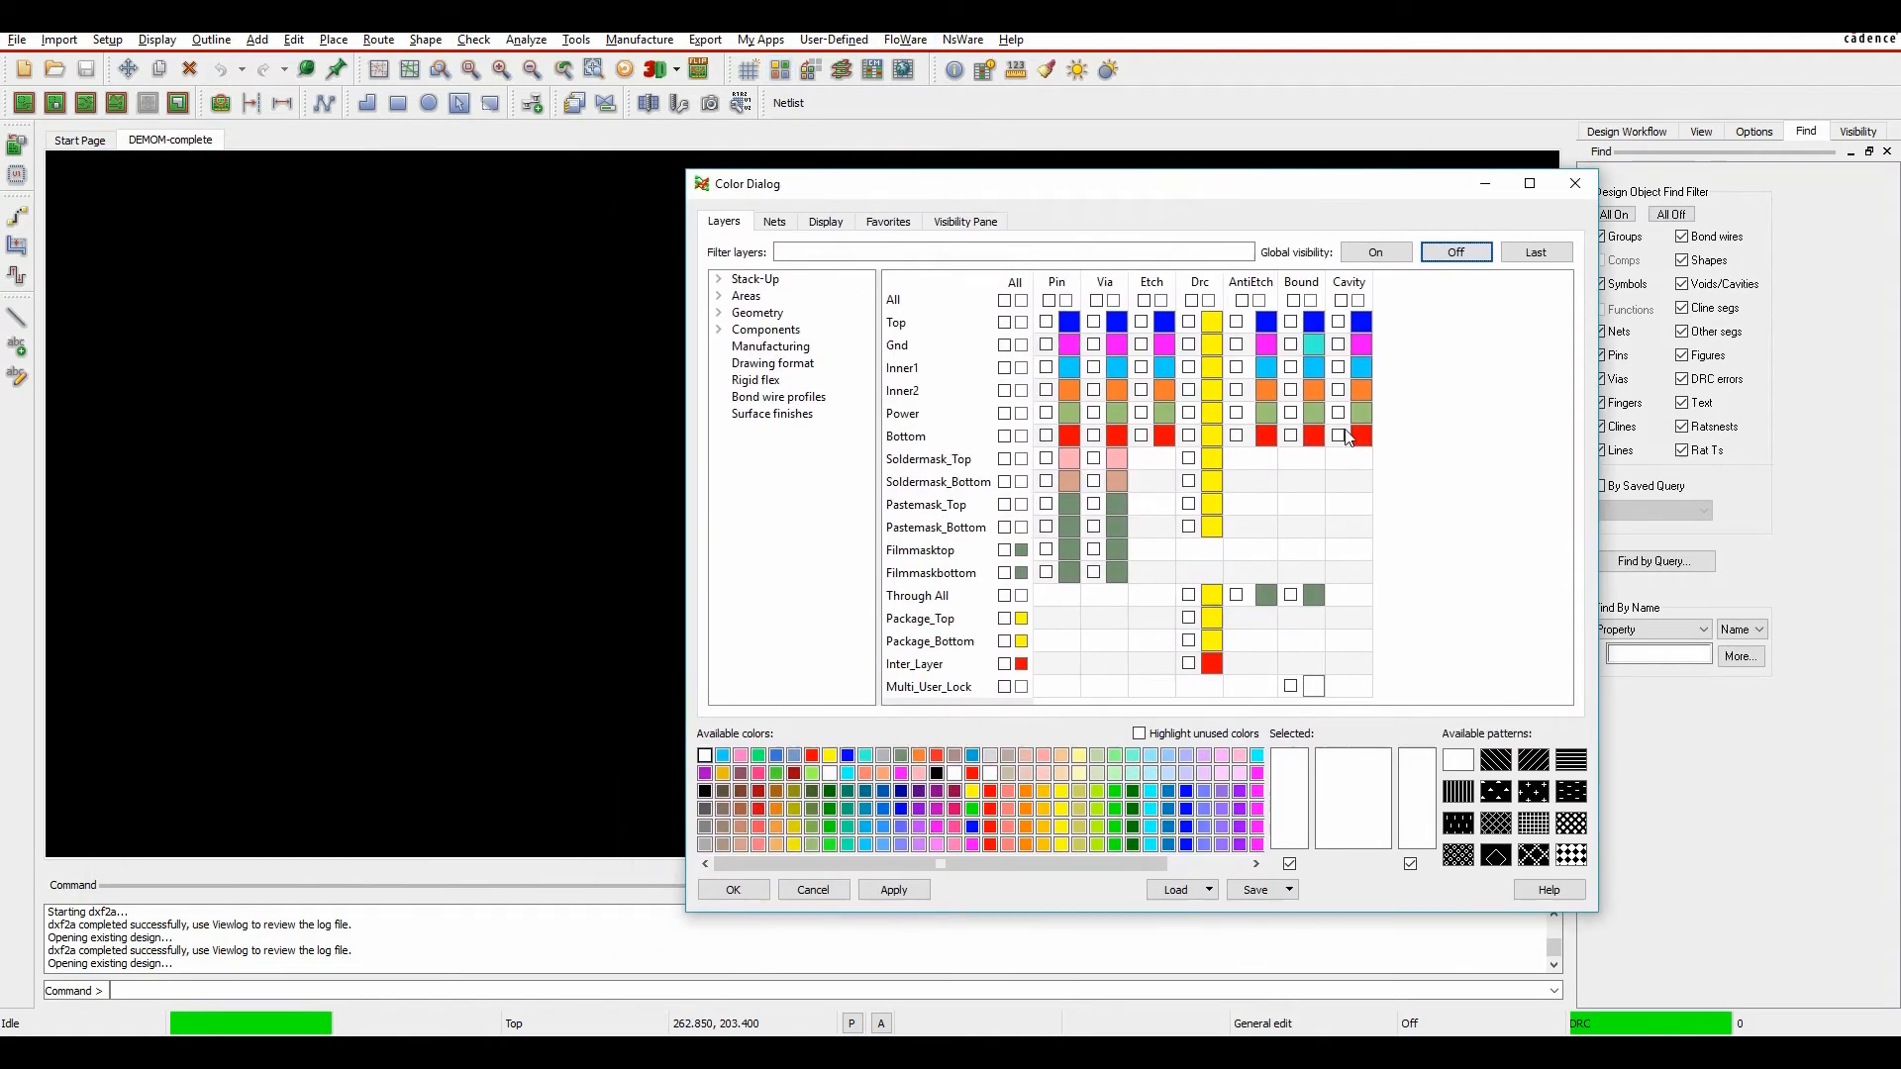
Step: In the Color Dialog make Cutout, Design_Outline, assembly, RefDes and Pin layers visible and apply
click(759, 311)
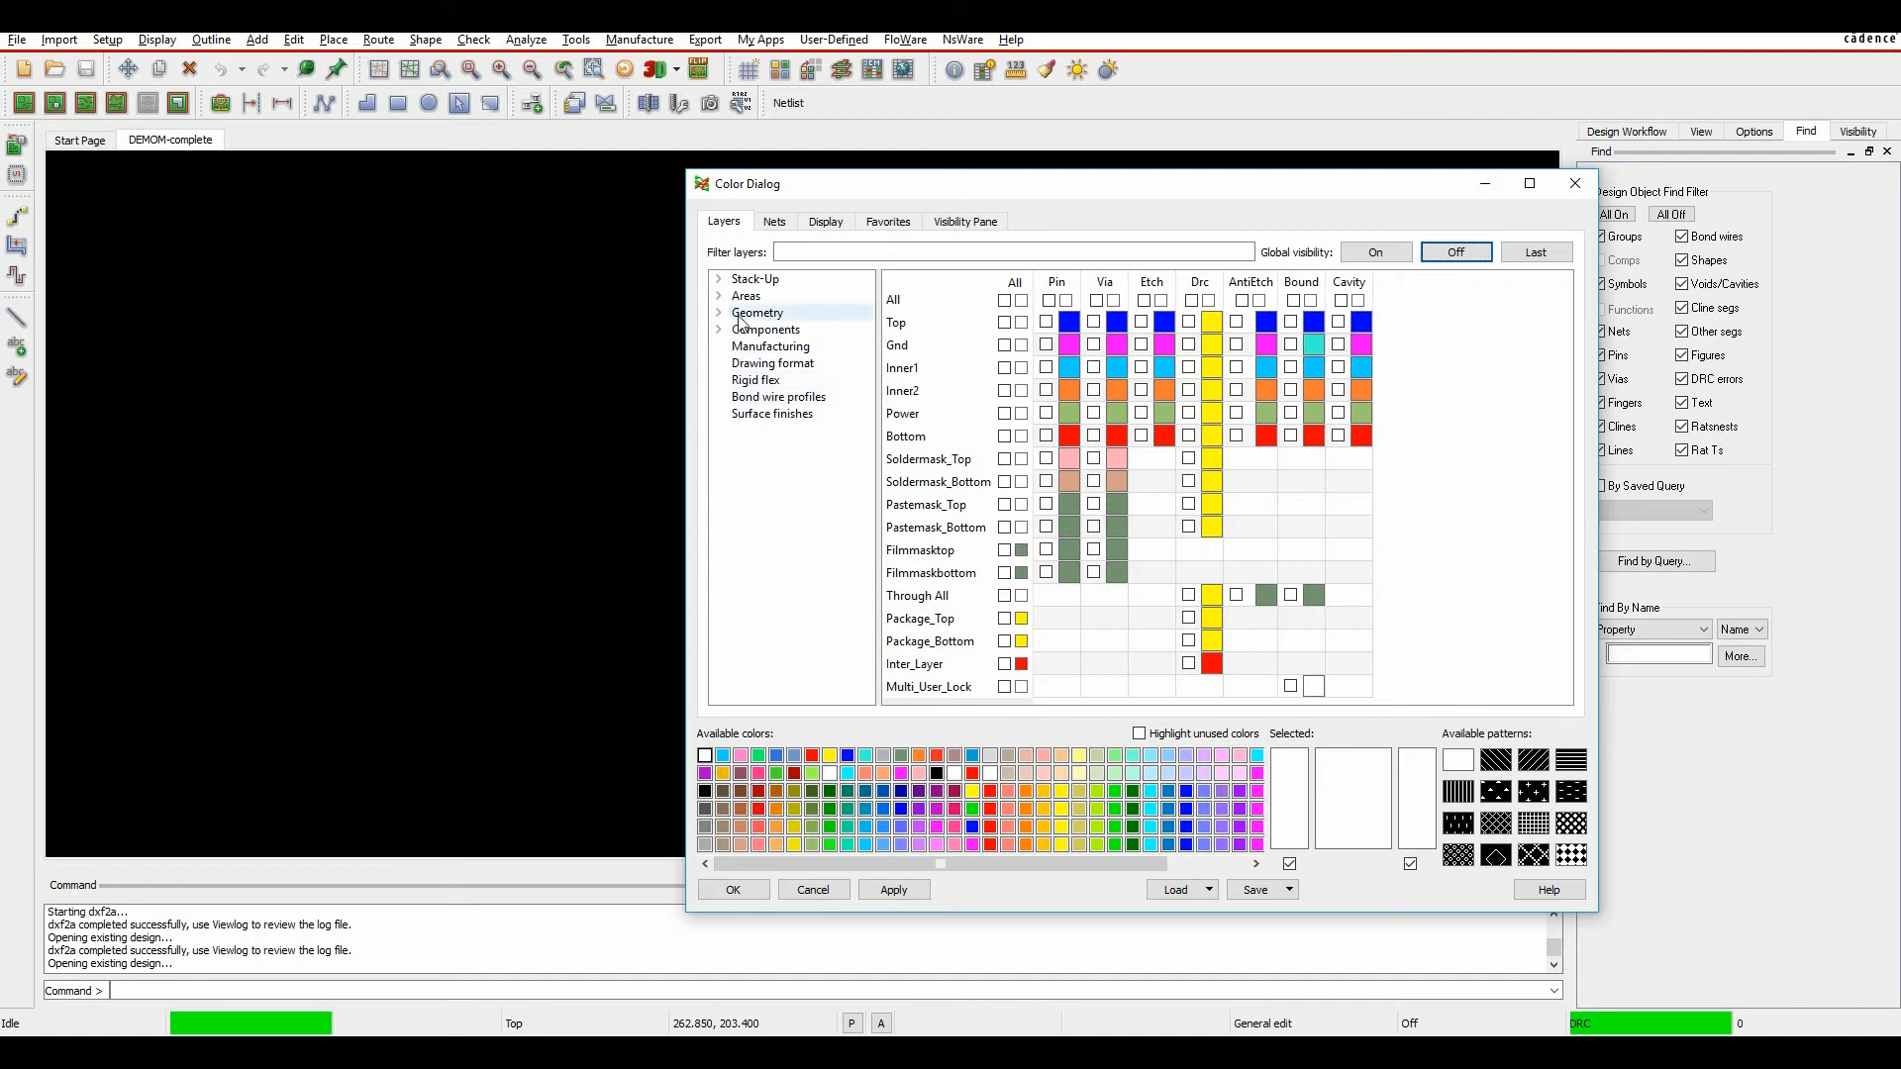
click(757, 311)
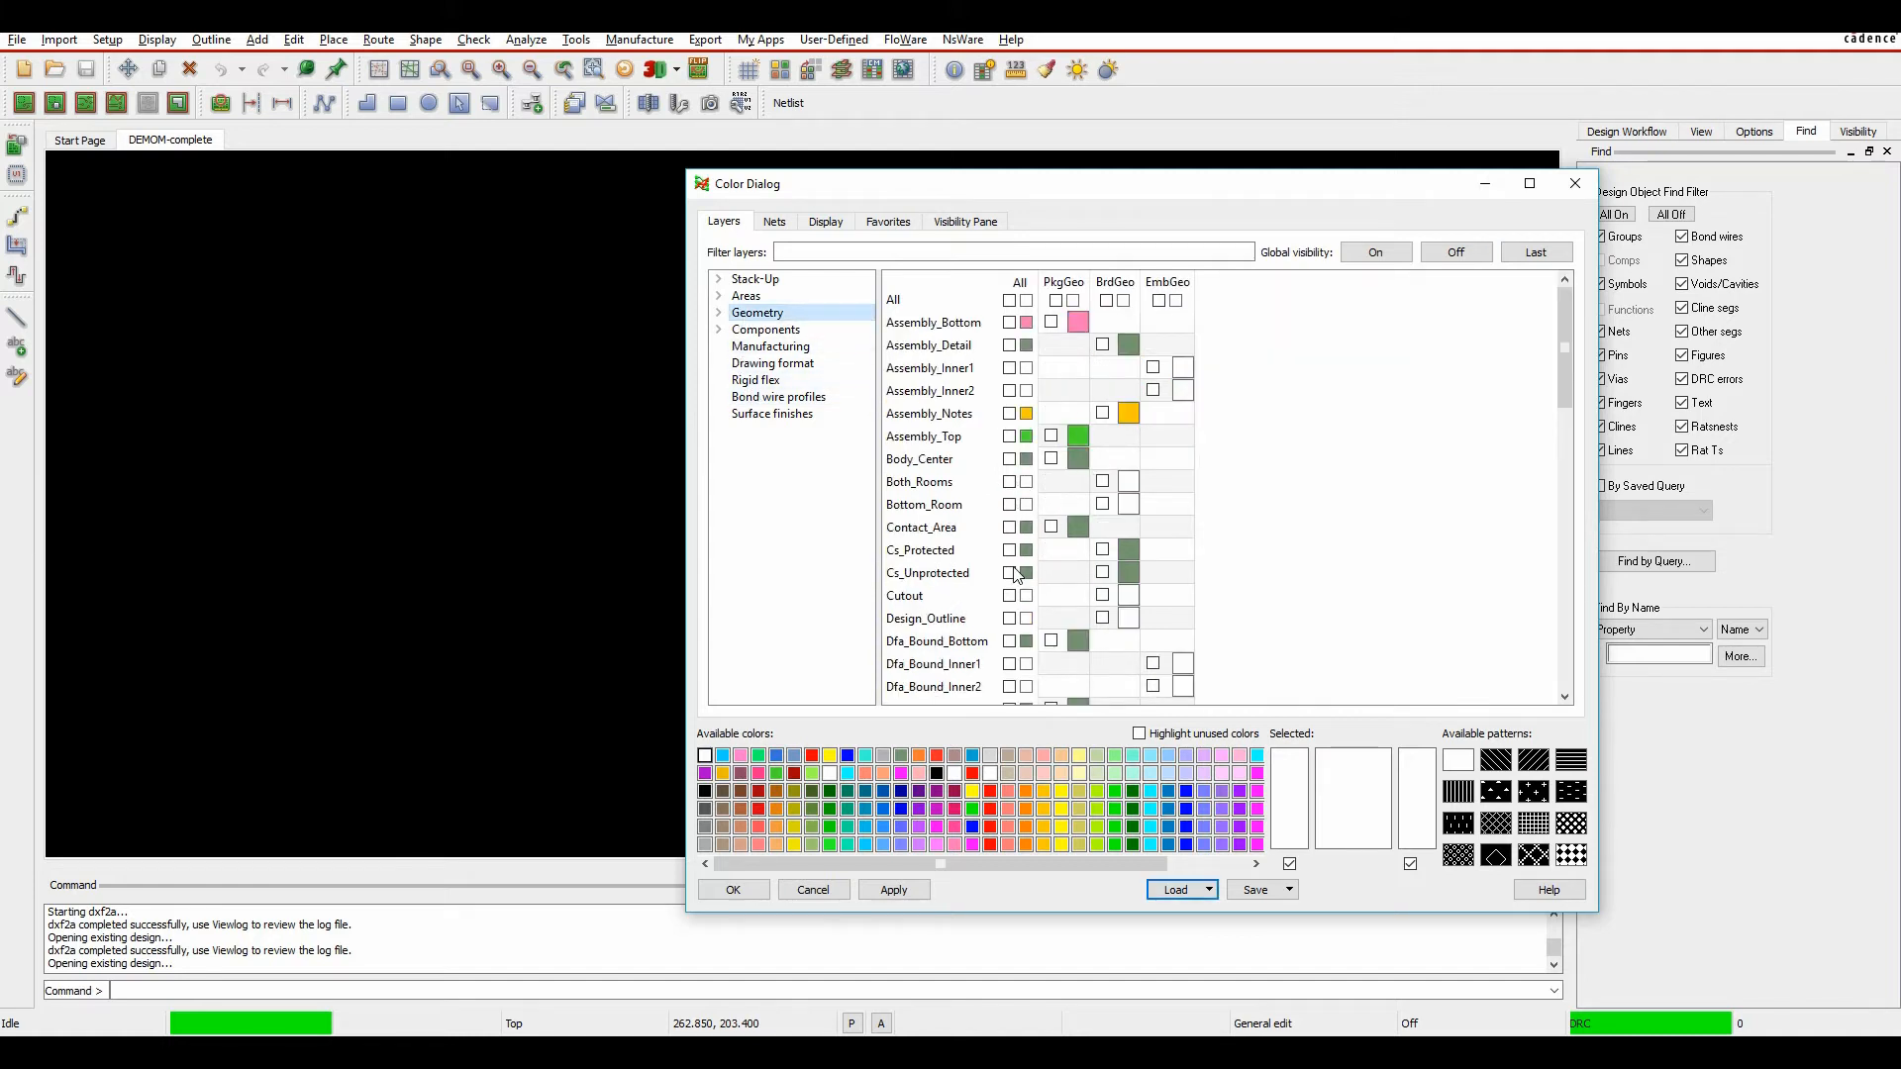
click(1010, 617)
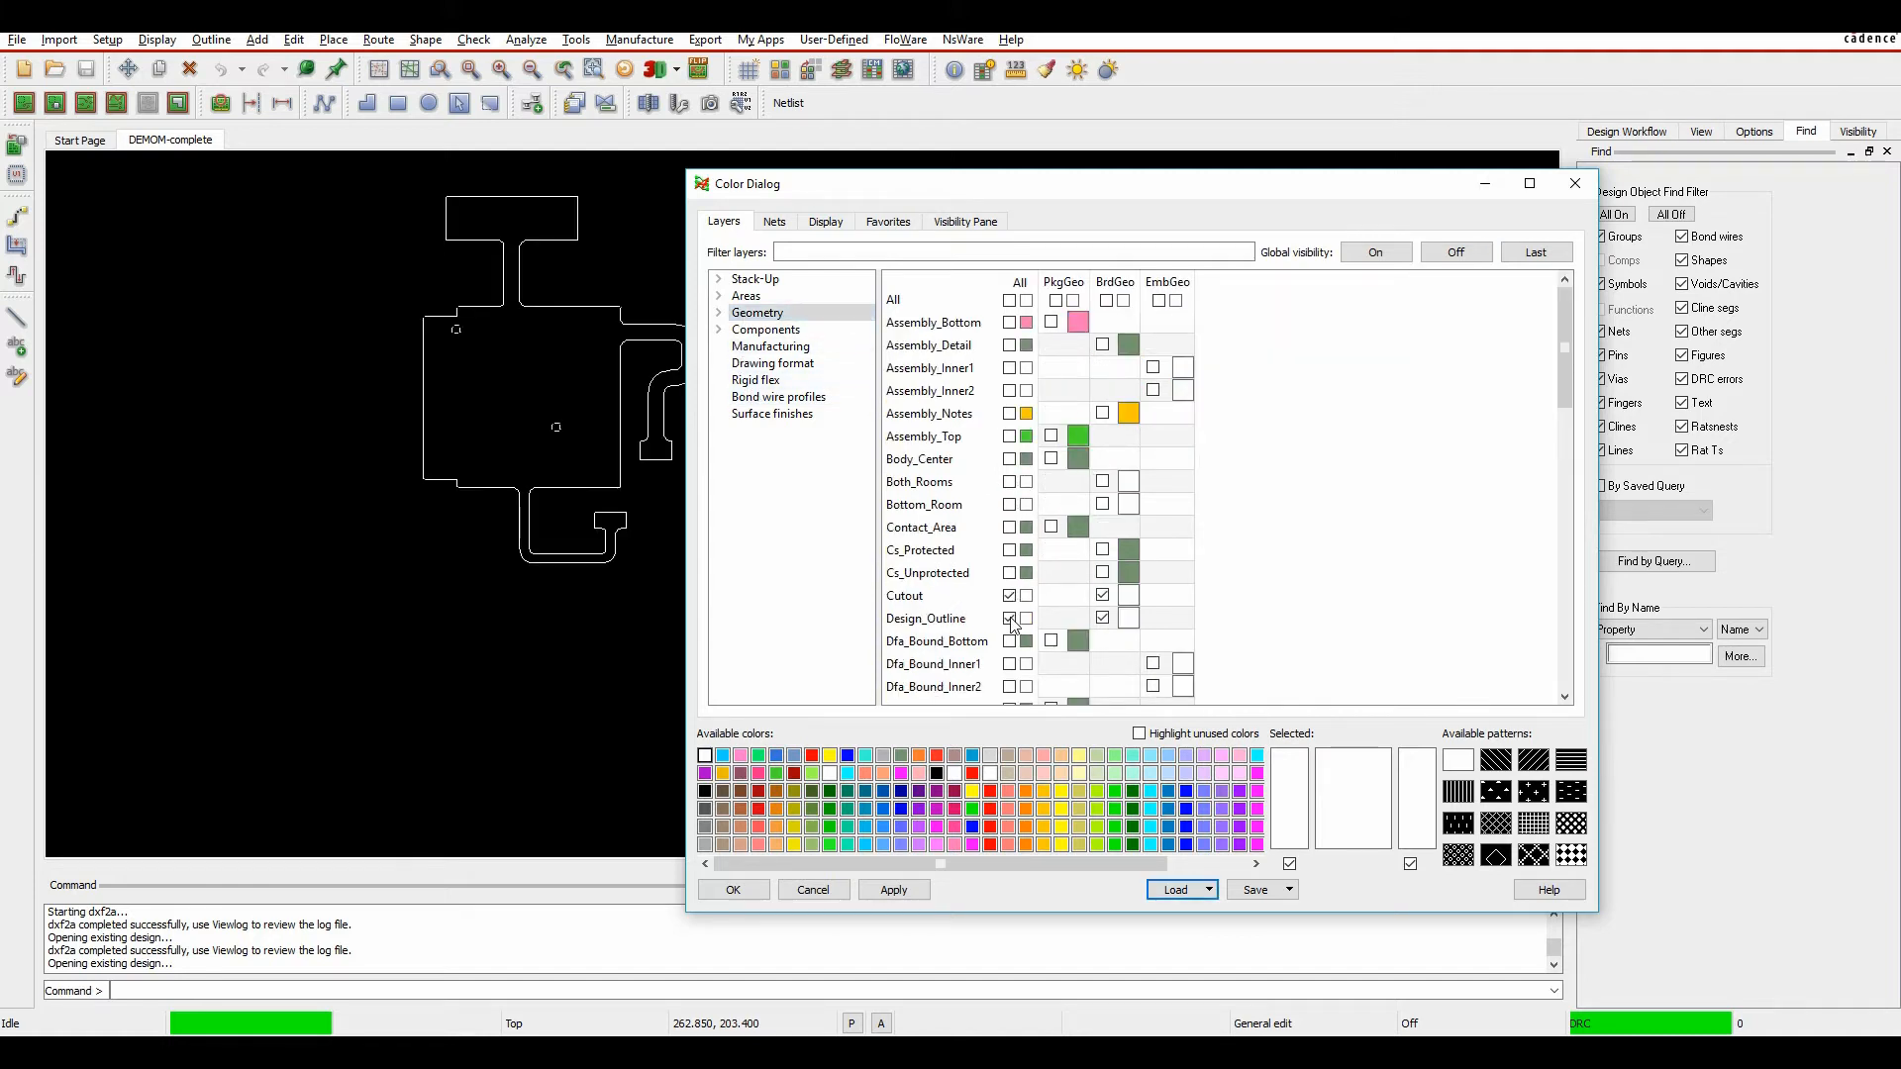
click(1010, 436)
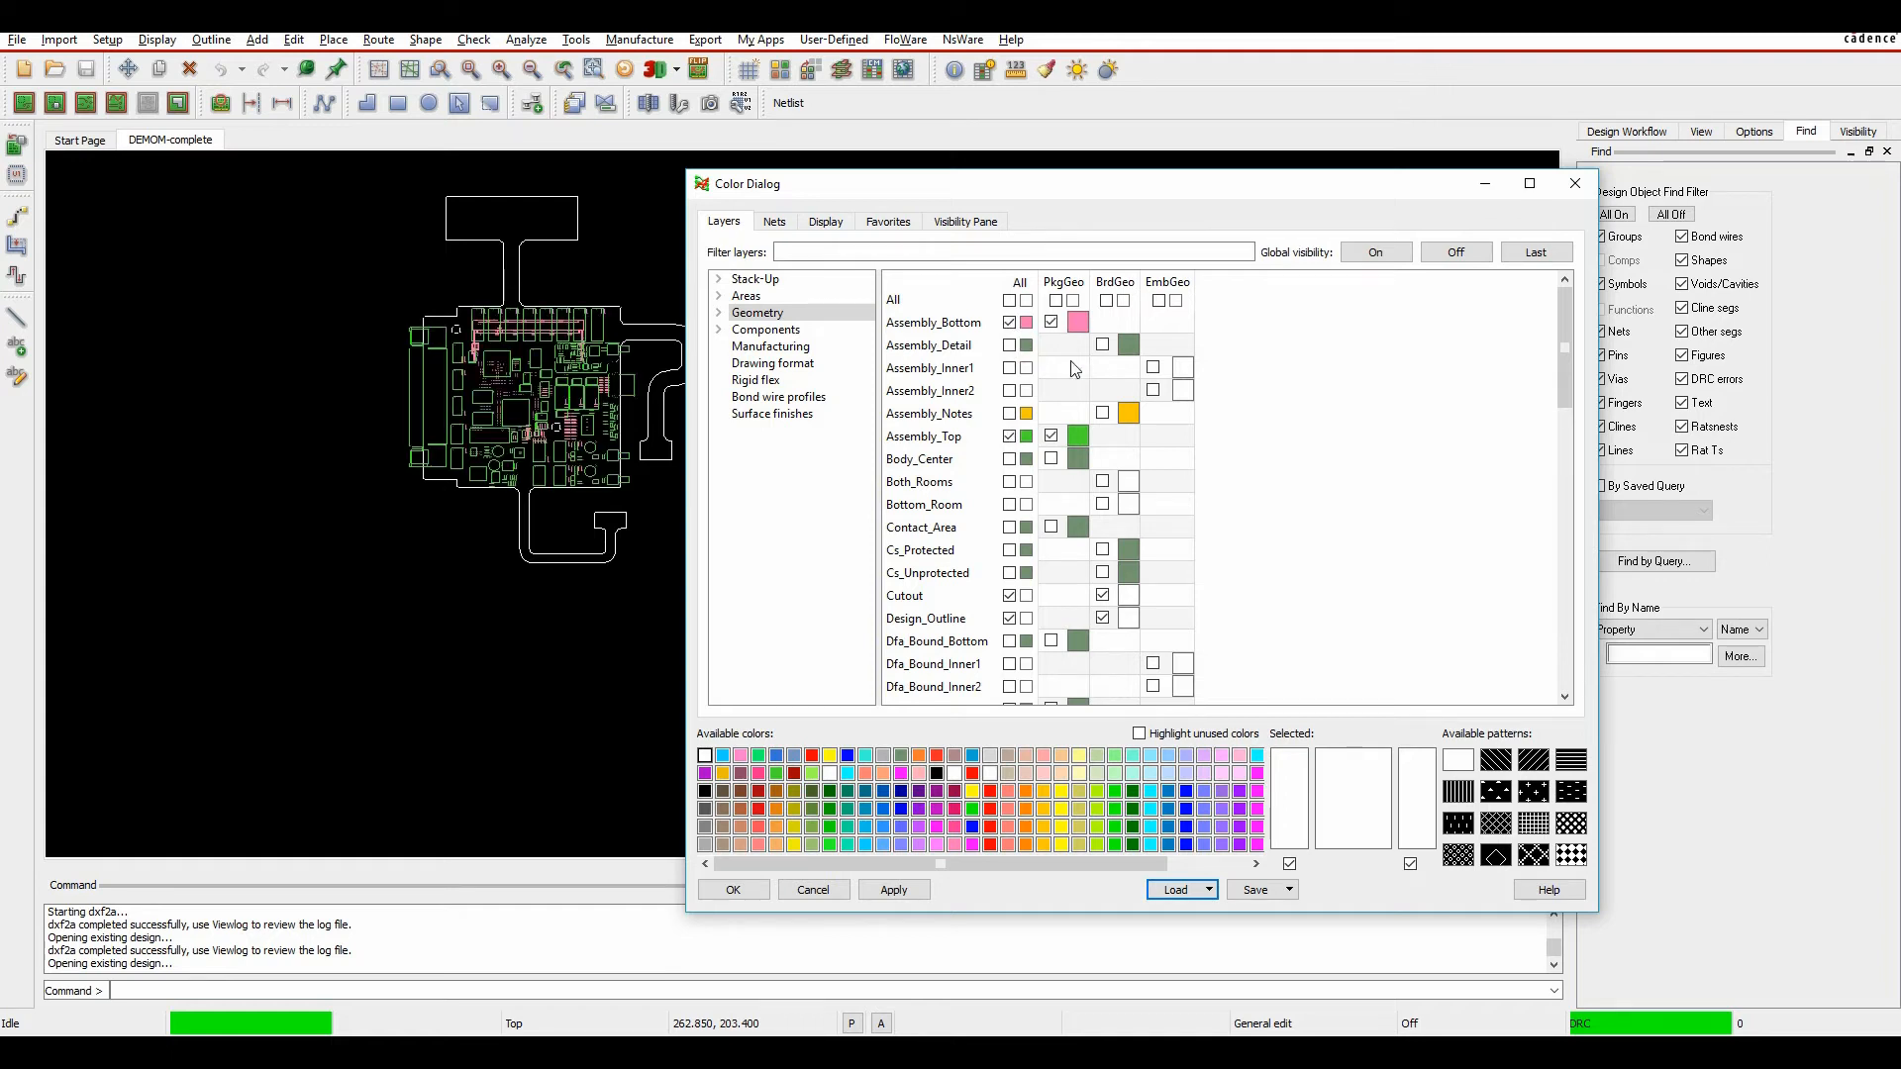
click(766, 331)
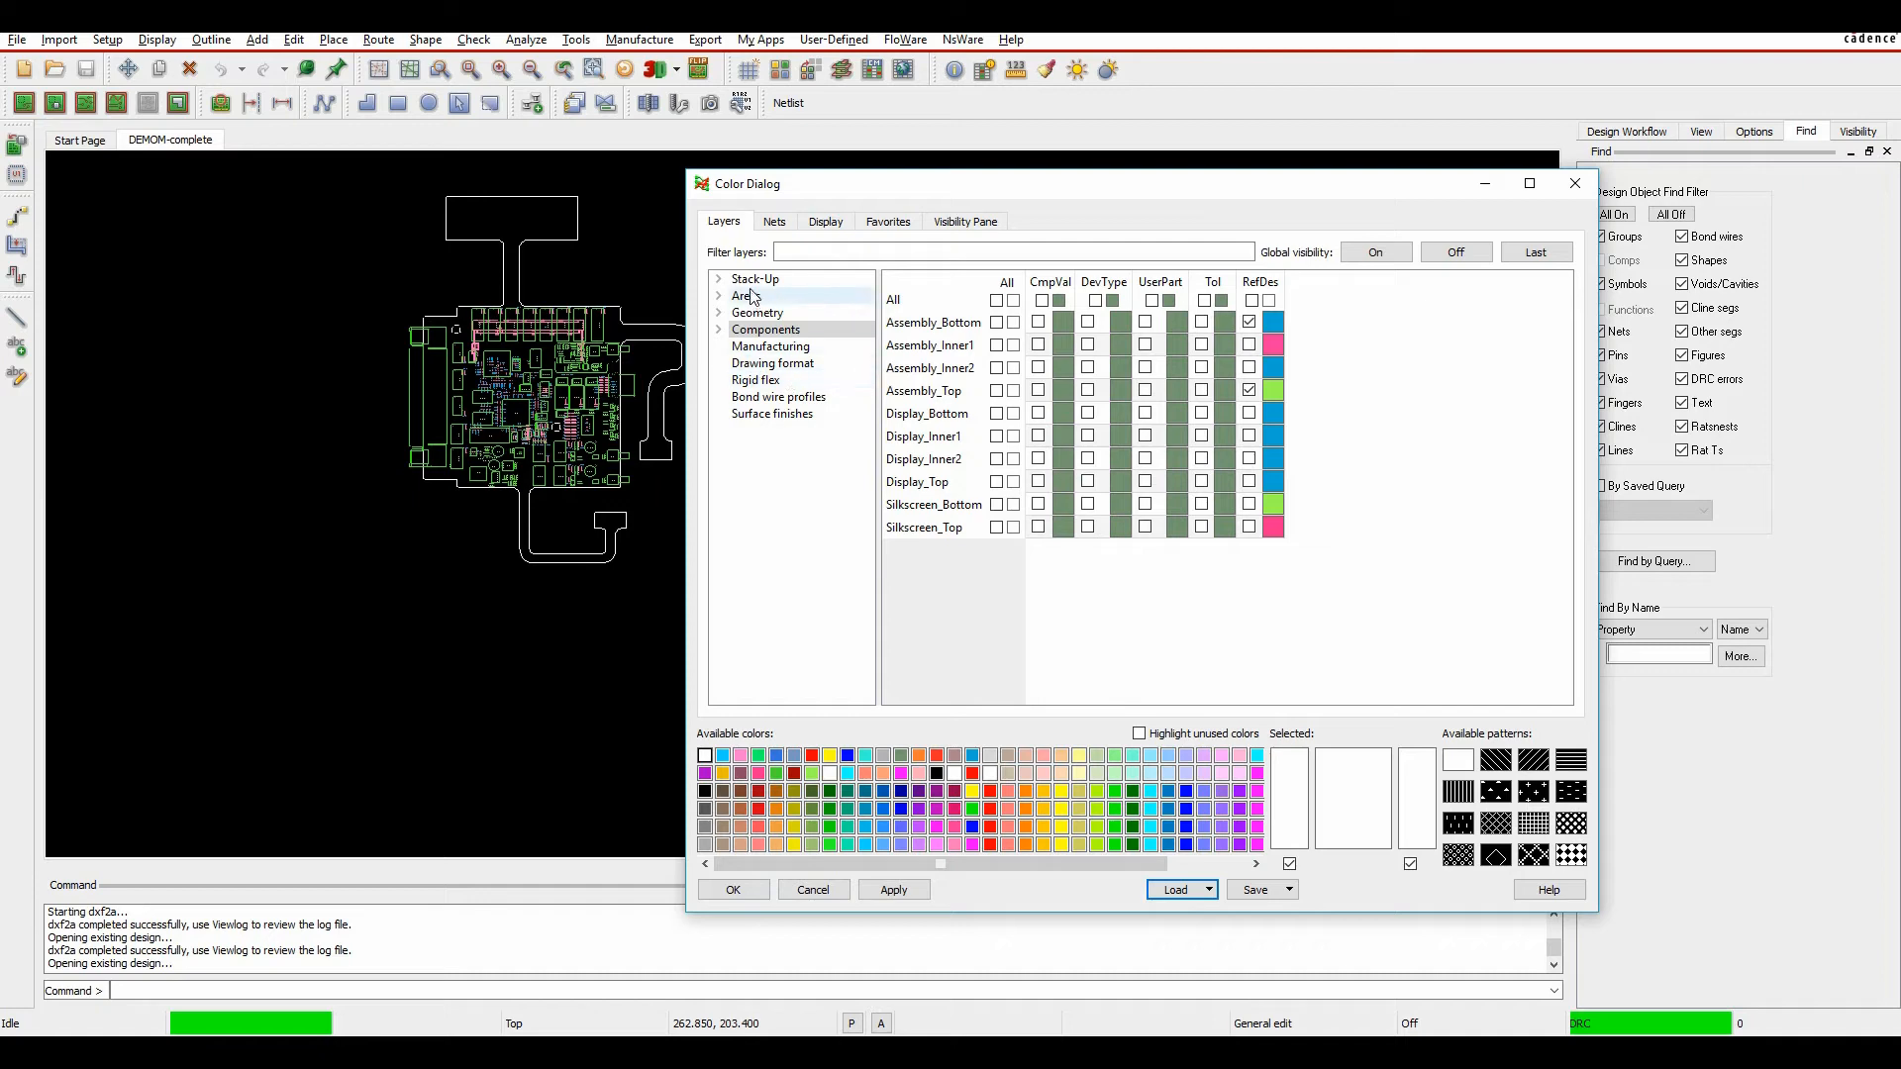
click(754, 277)
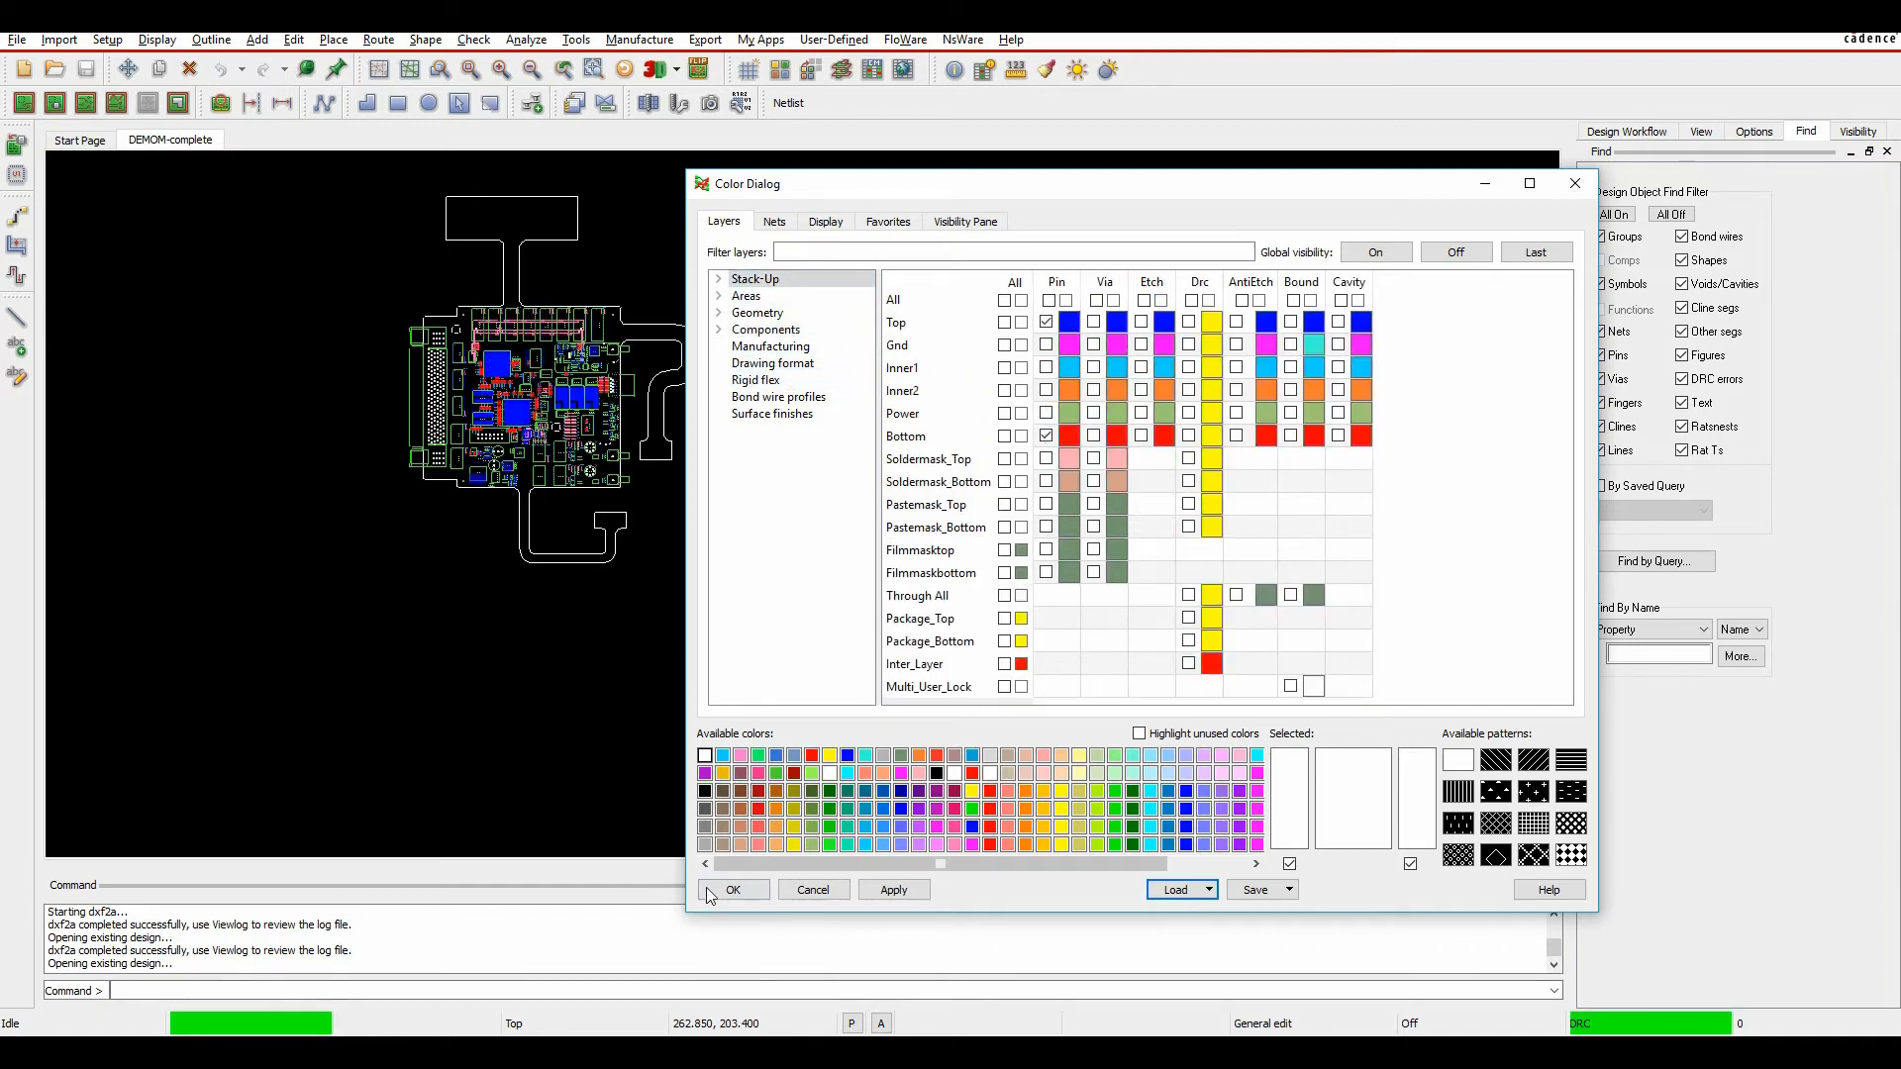
click(733, 889)
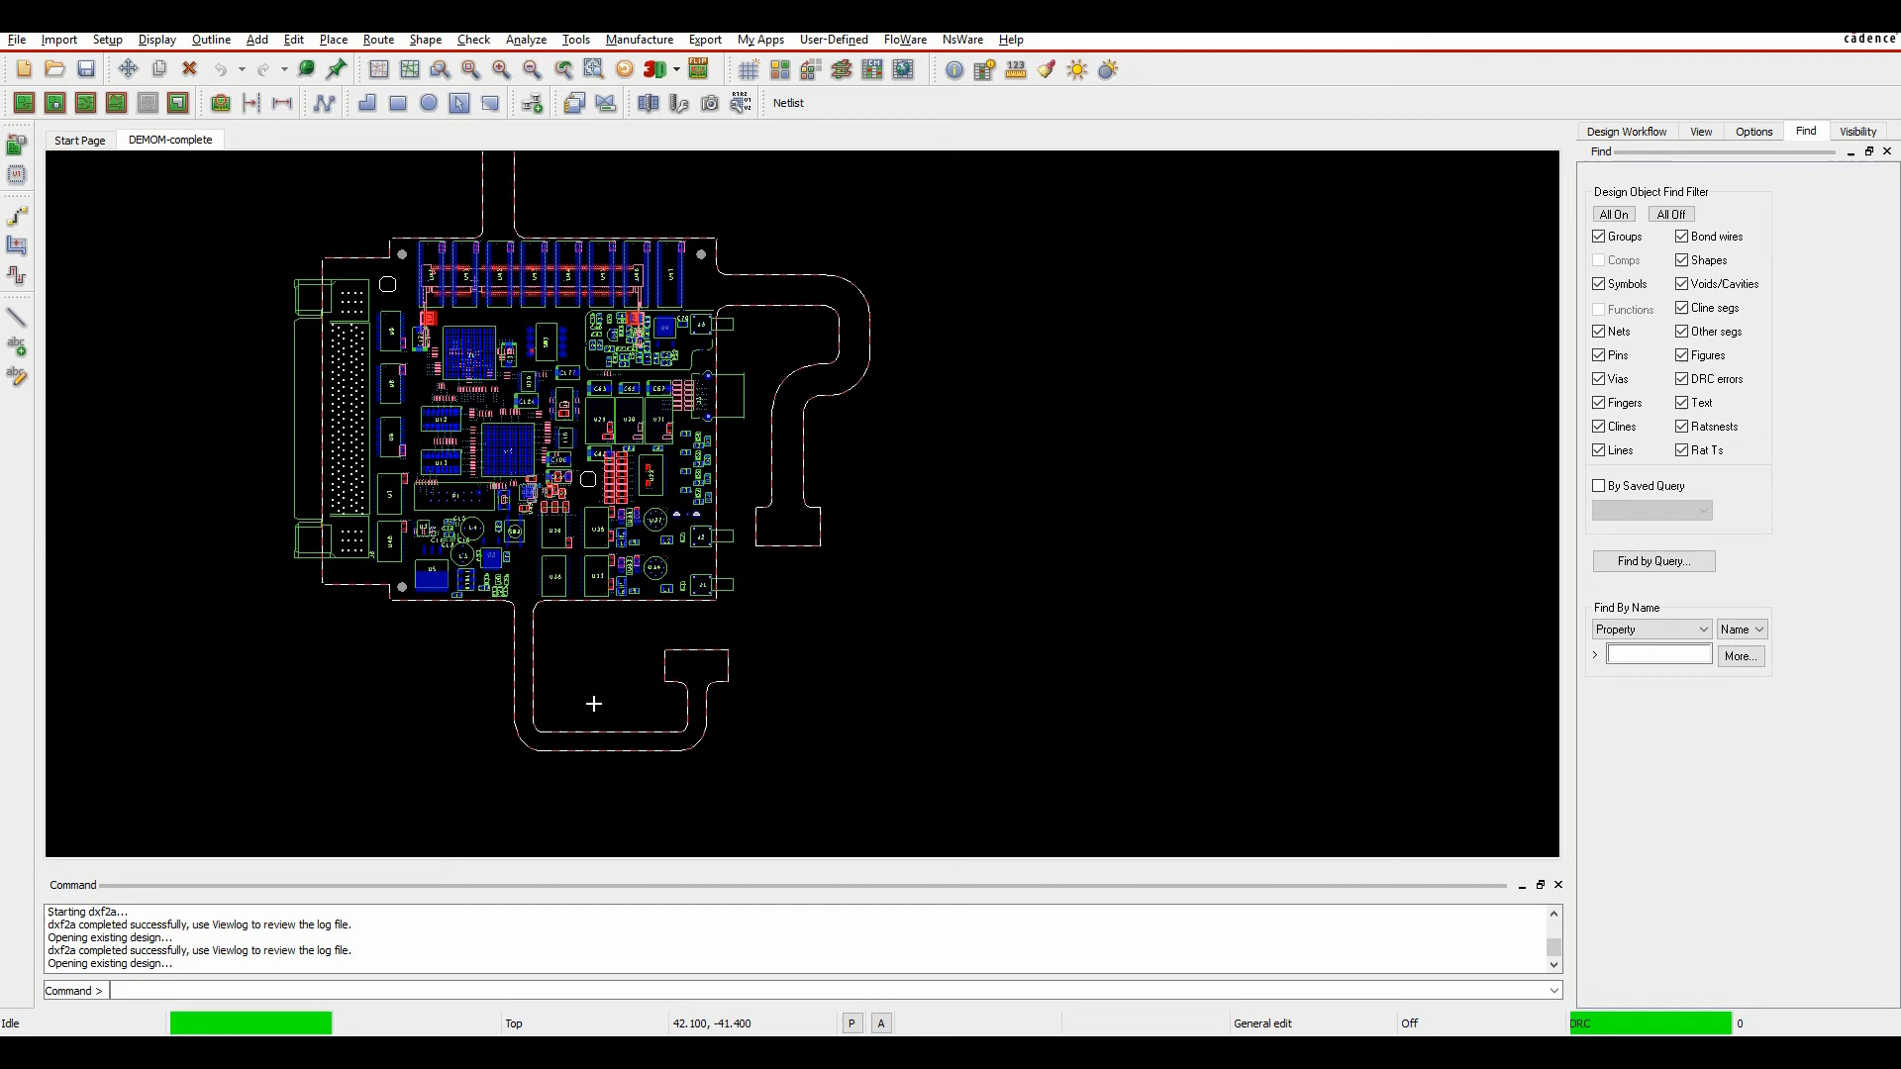
Step: Bring up the DXF export settings from the Export menu
click(705, 39)
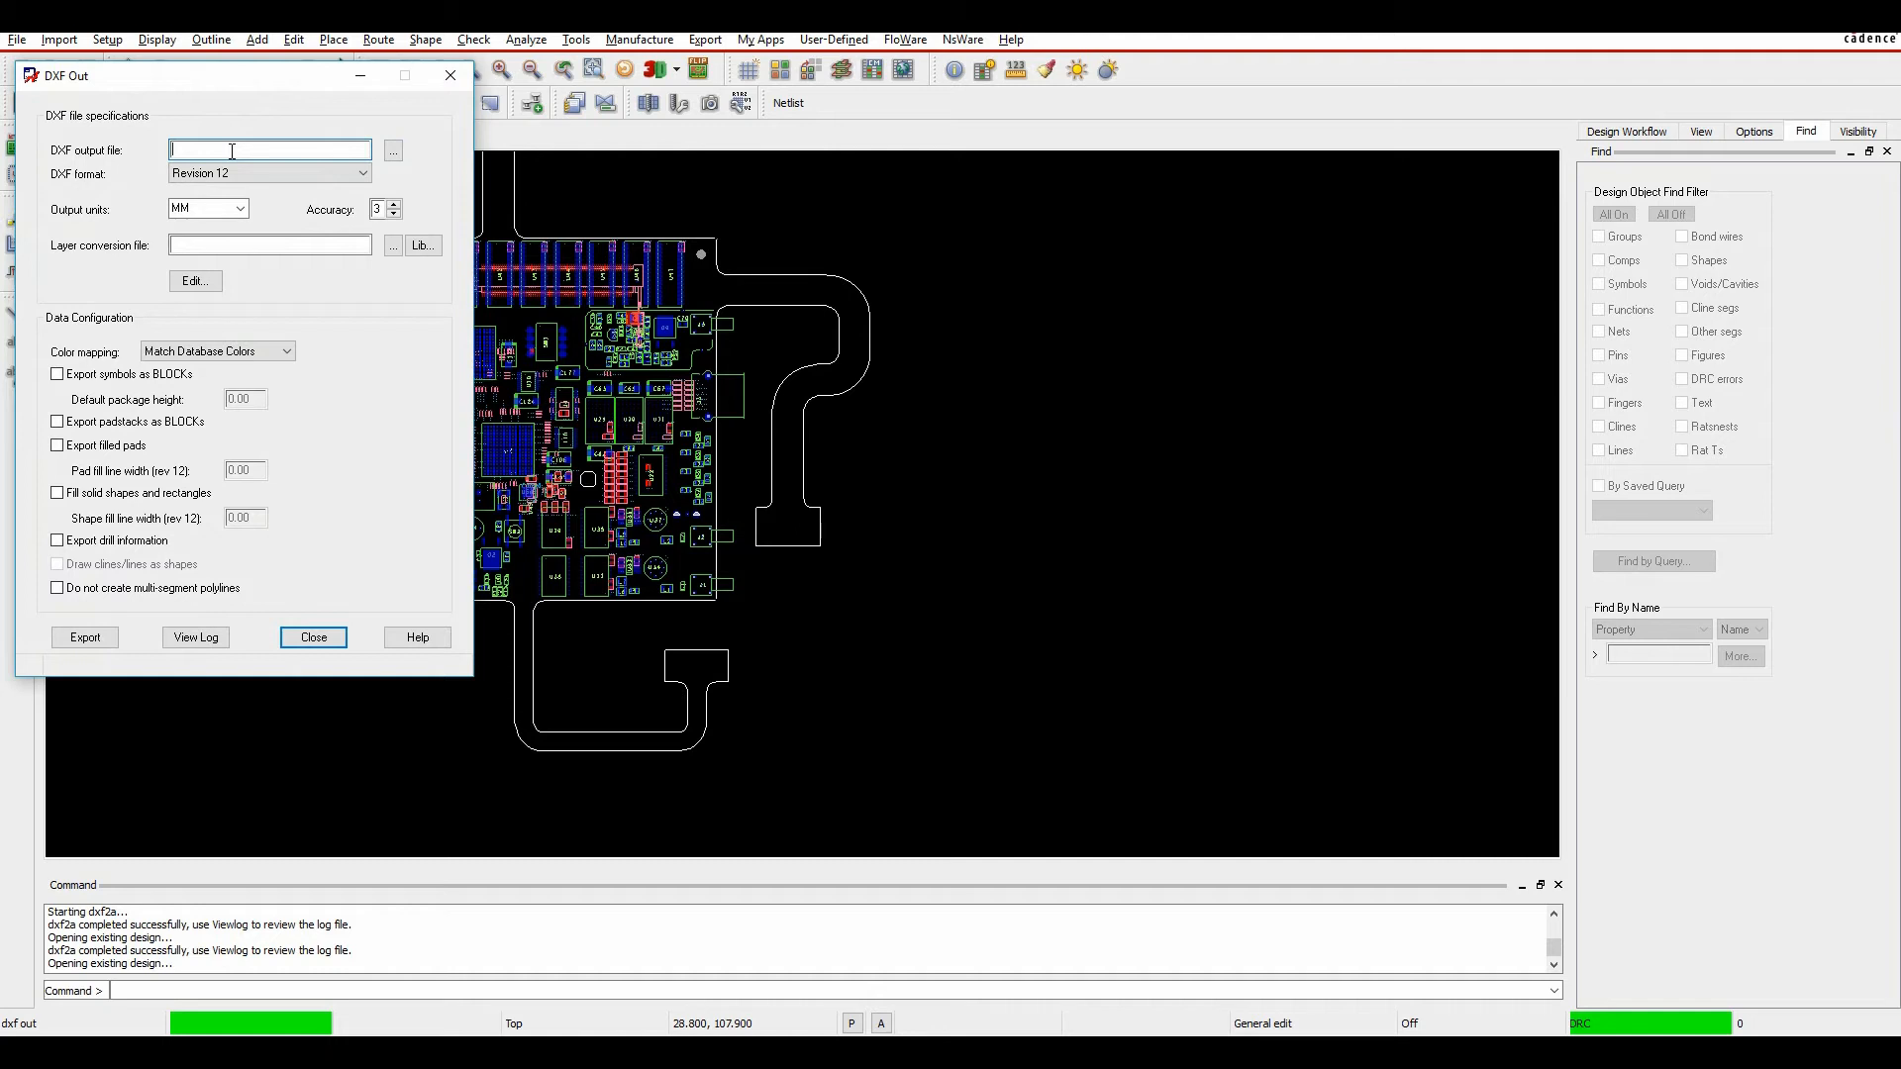
Step: Name the DXF output file steve and enter the layer conversion editor
text(steve)
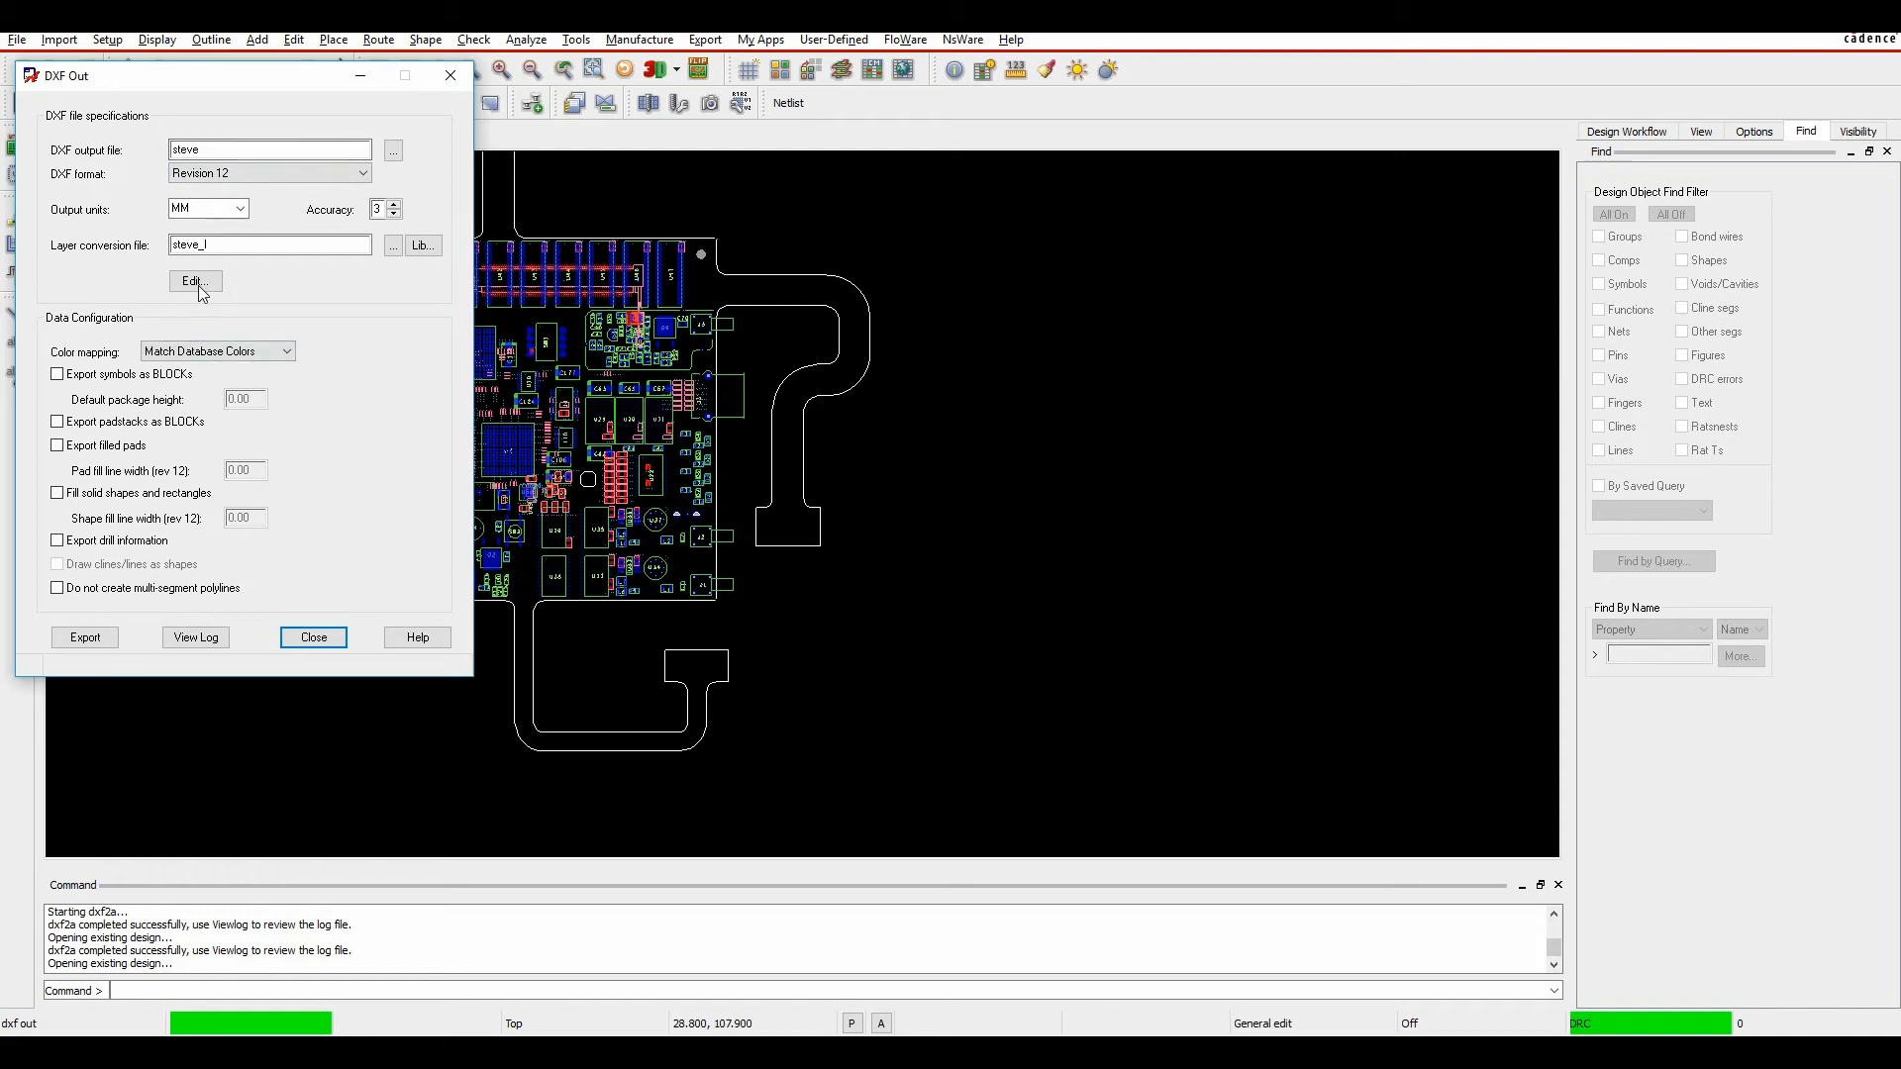
click(194, 279)
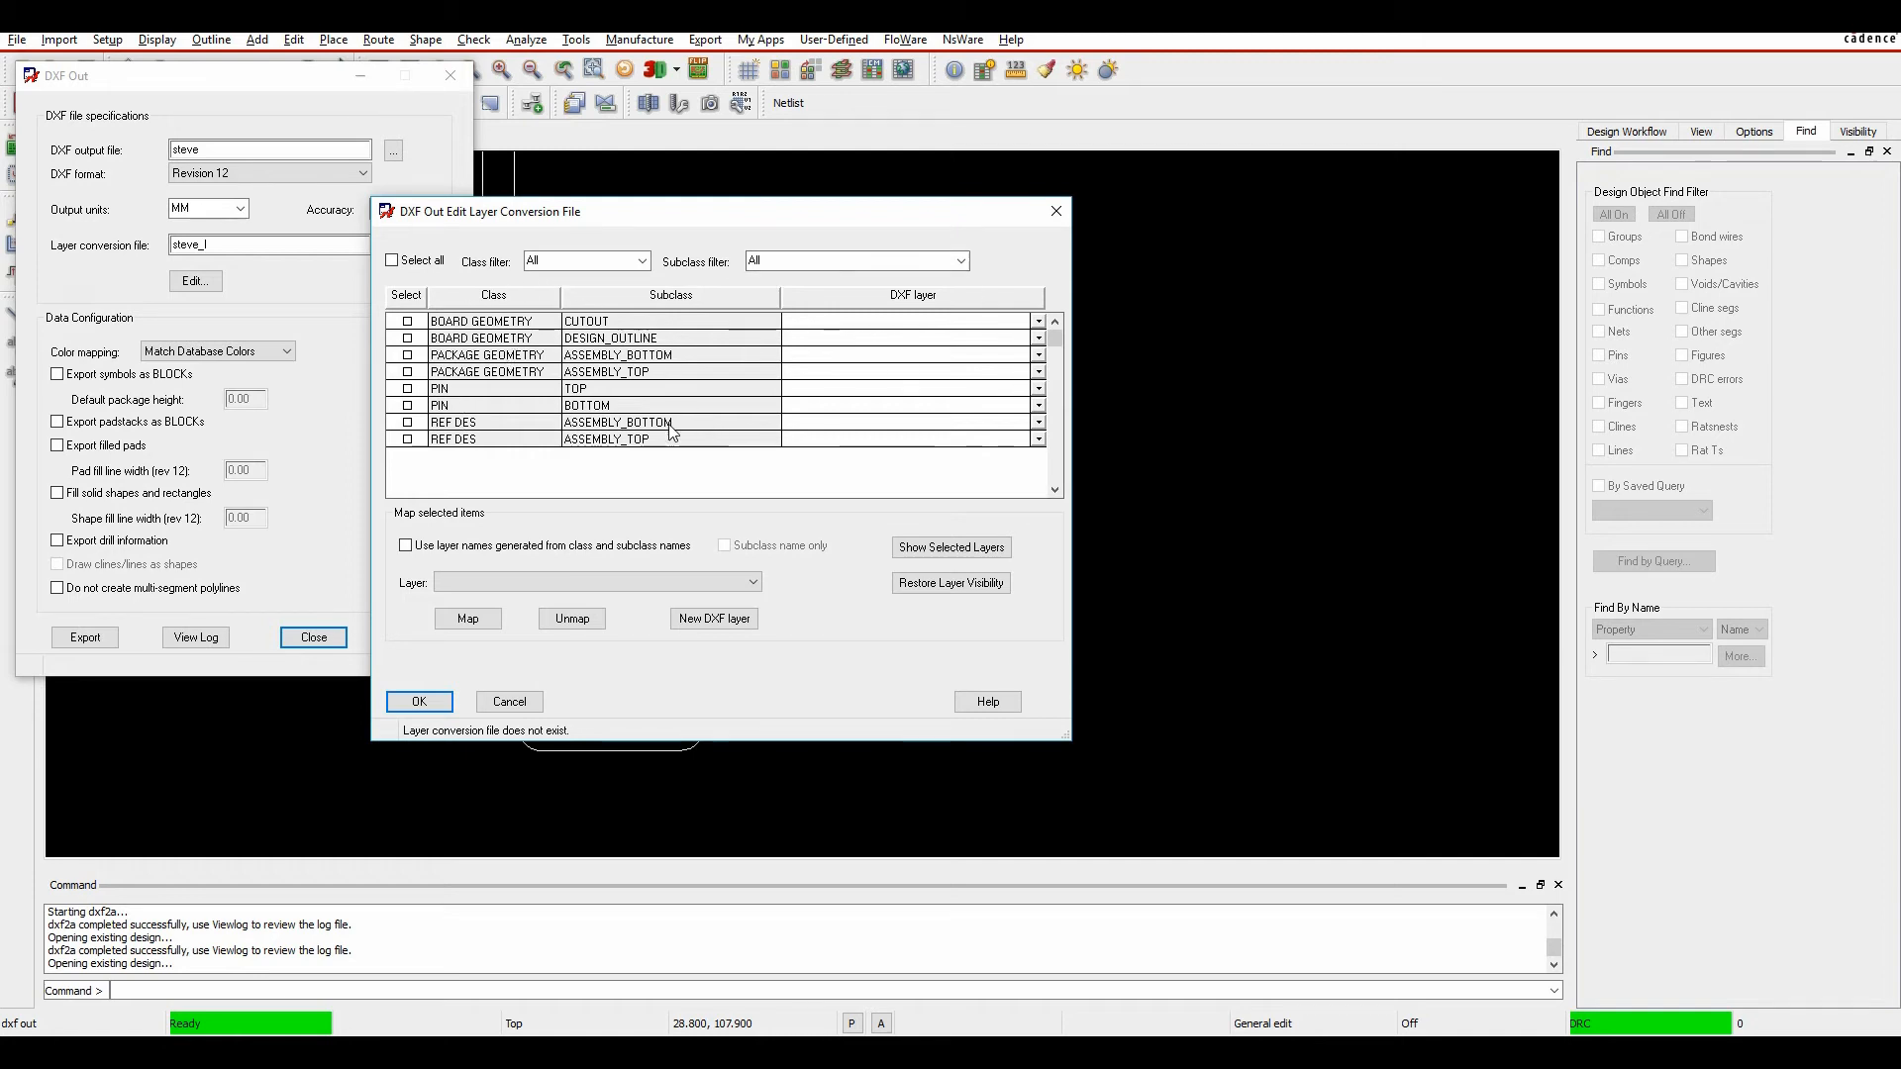
Step: Select all layers, name DXF layers from class and subclass, map them and confirm
click(392, 259)
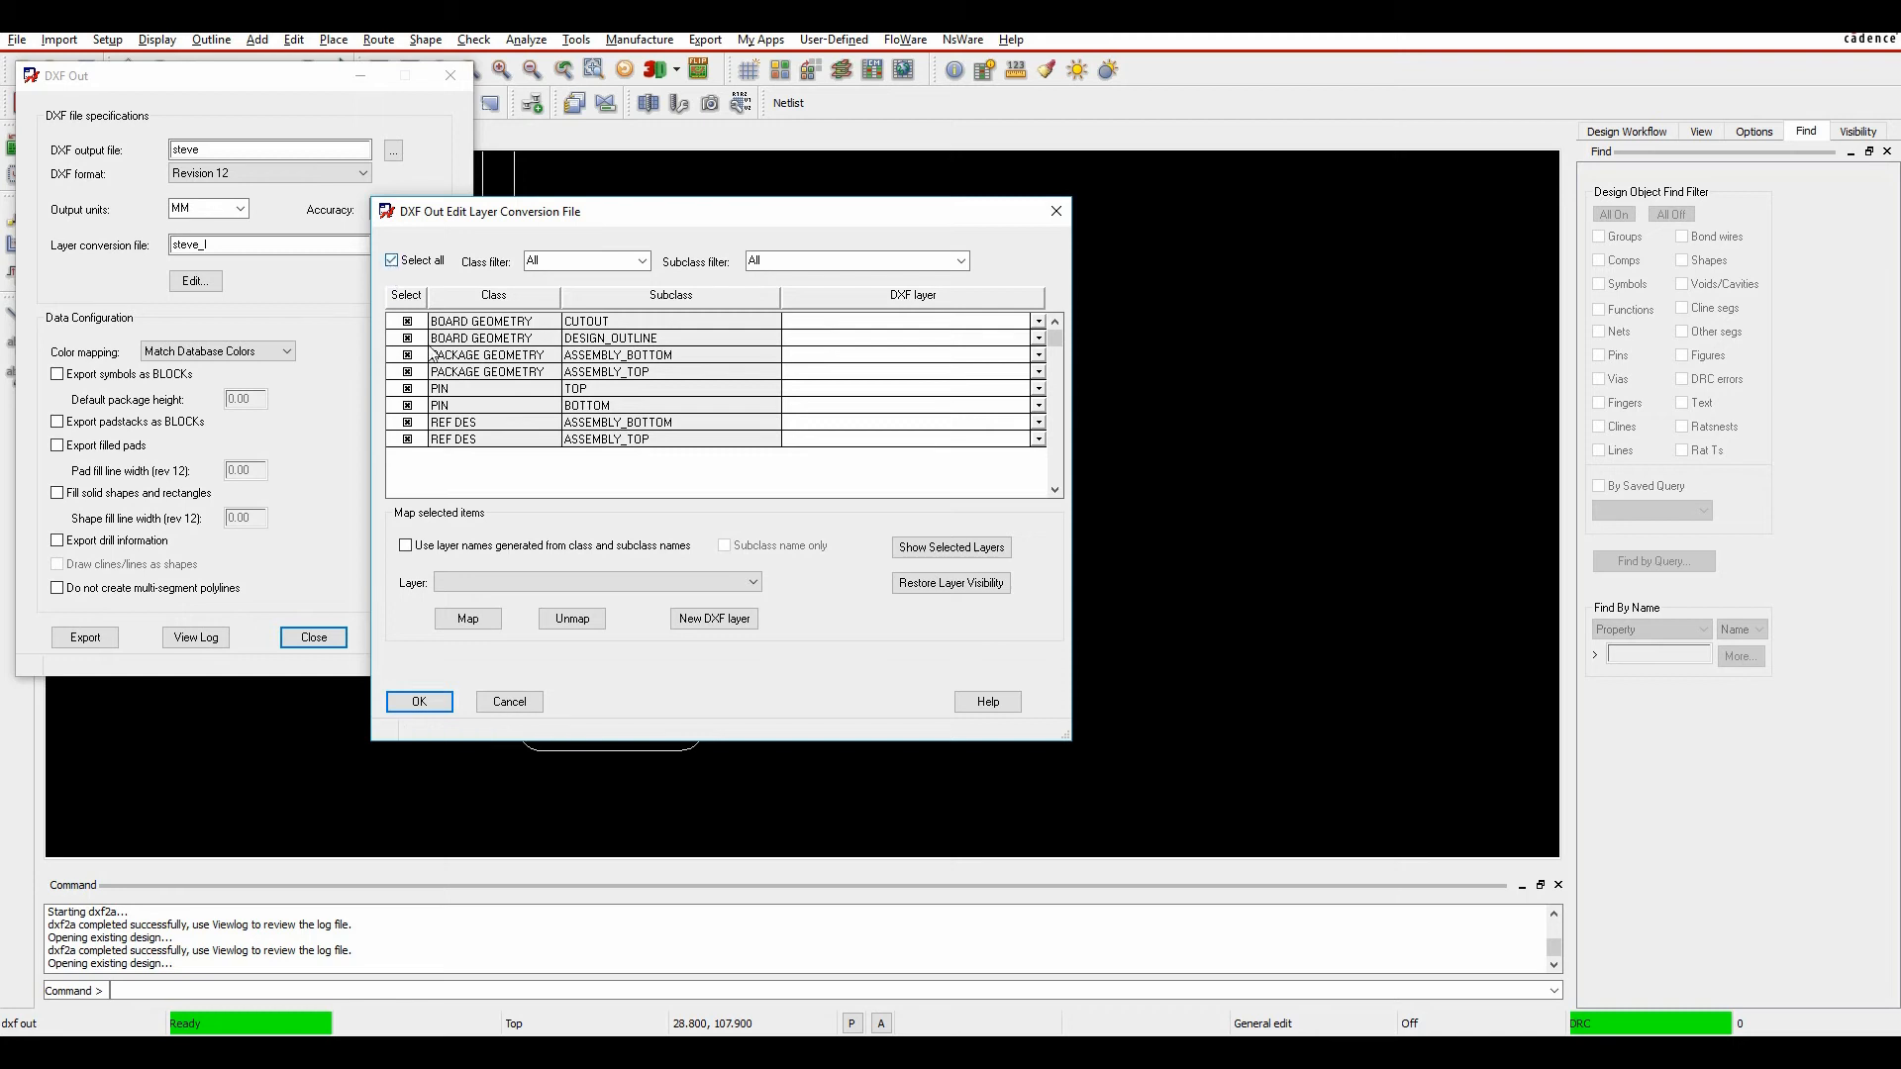
click(406, 544)
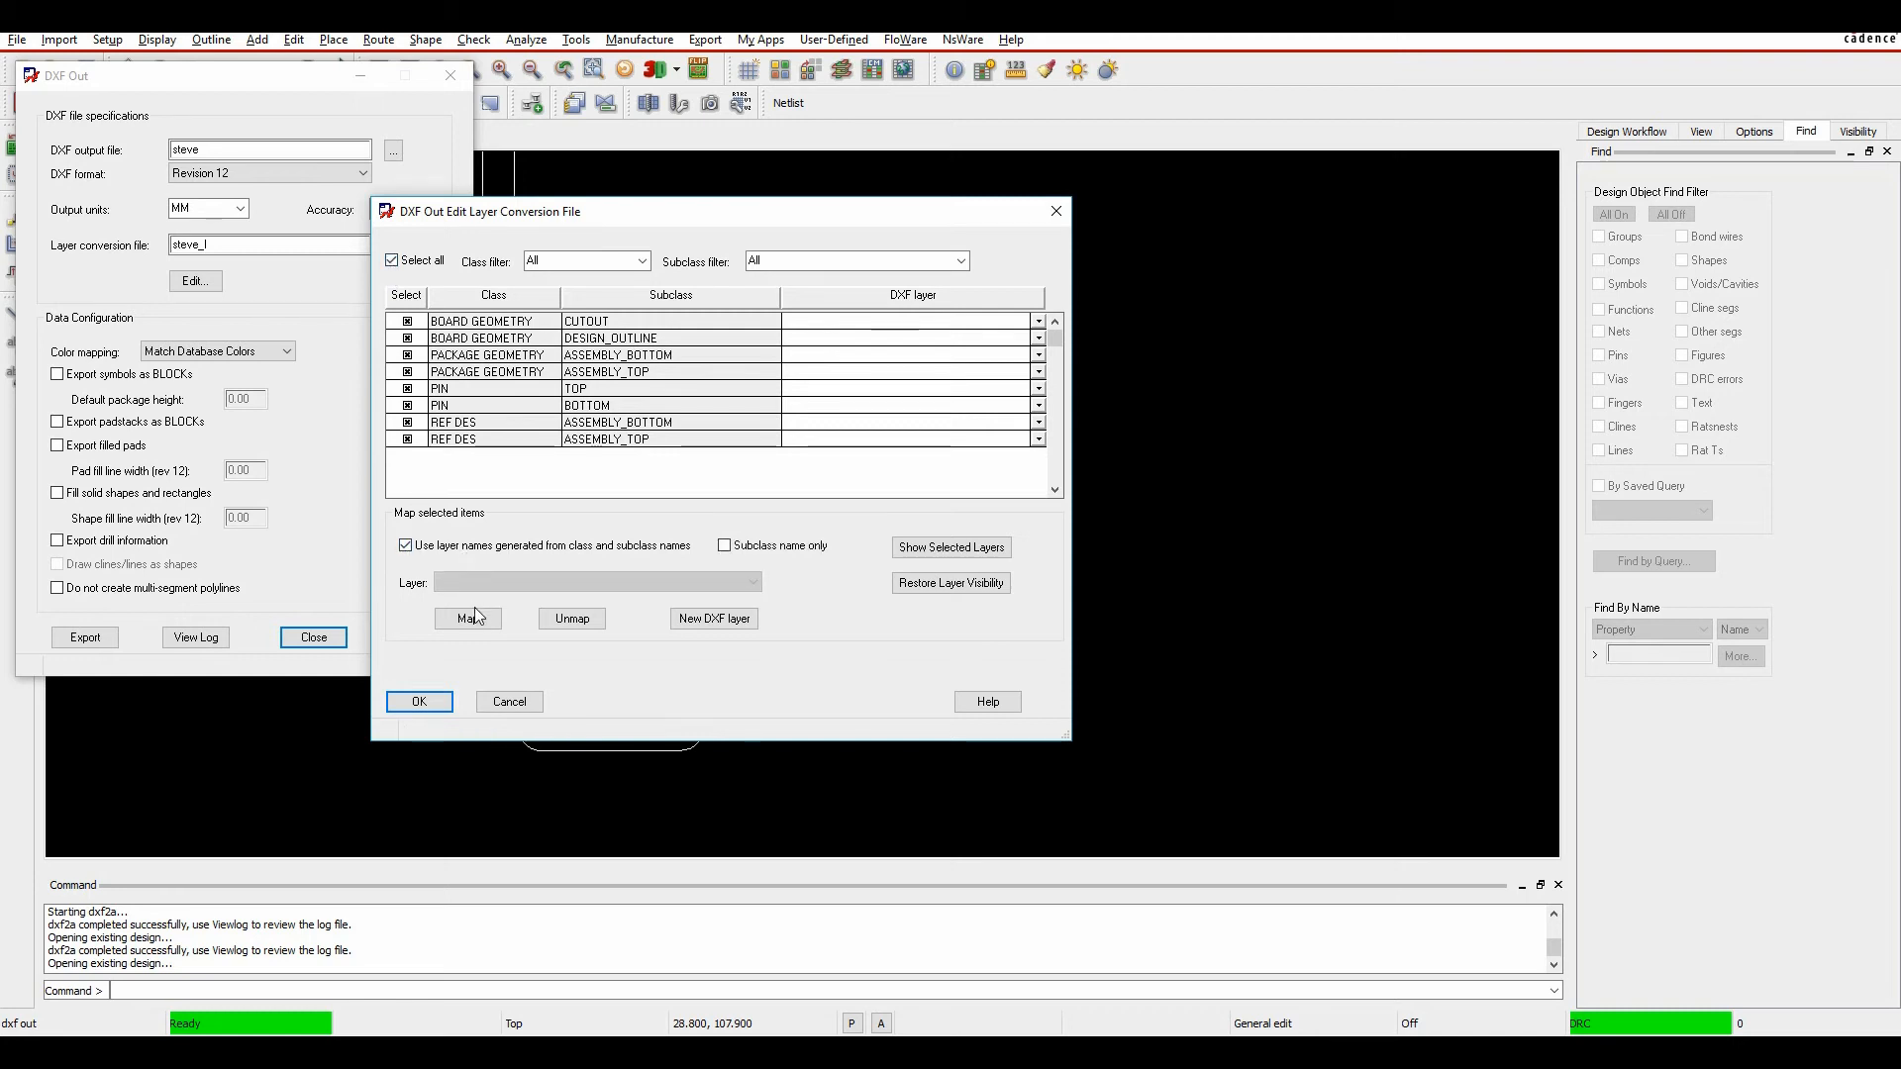
click(467, 617)
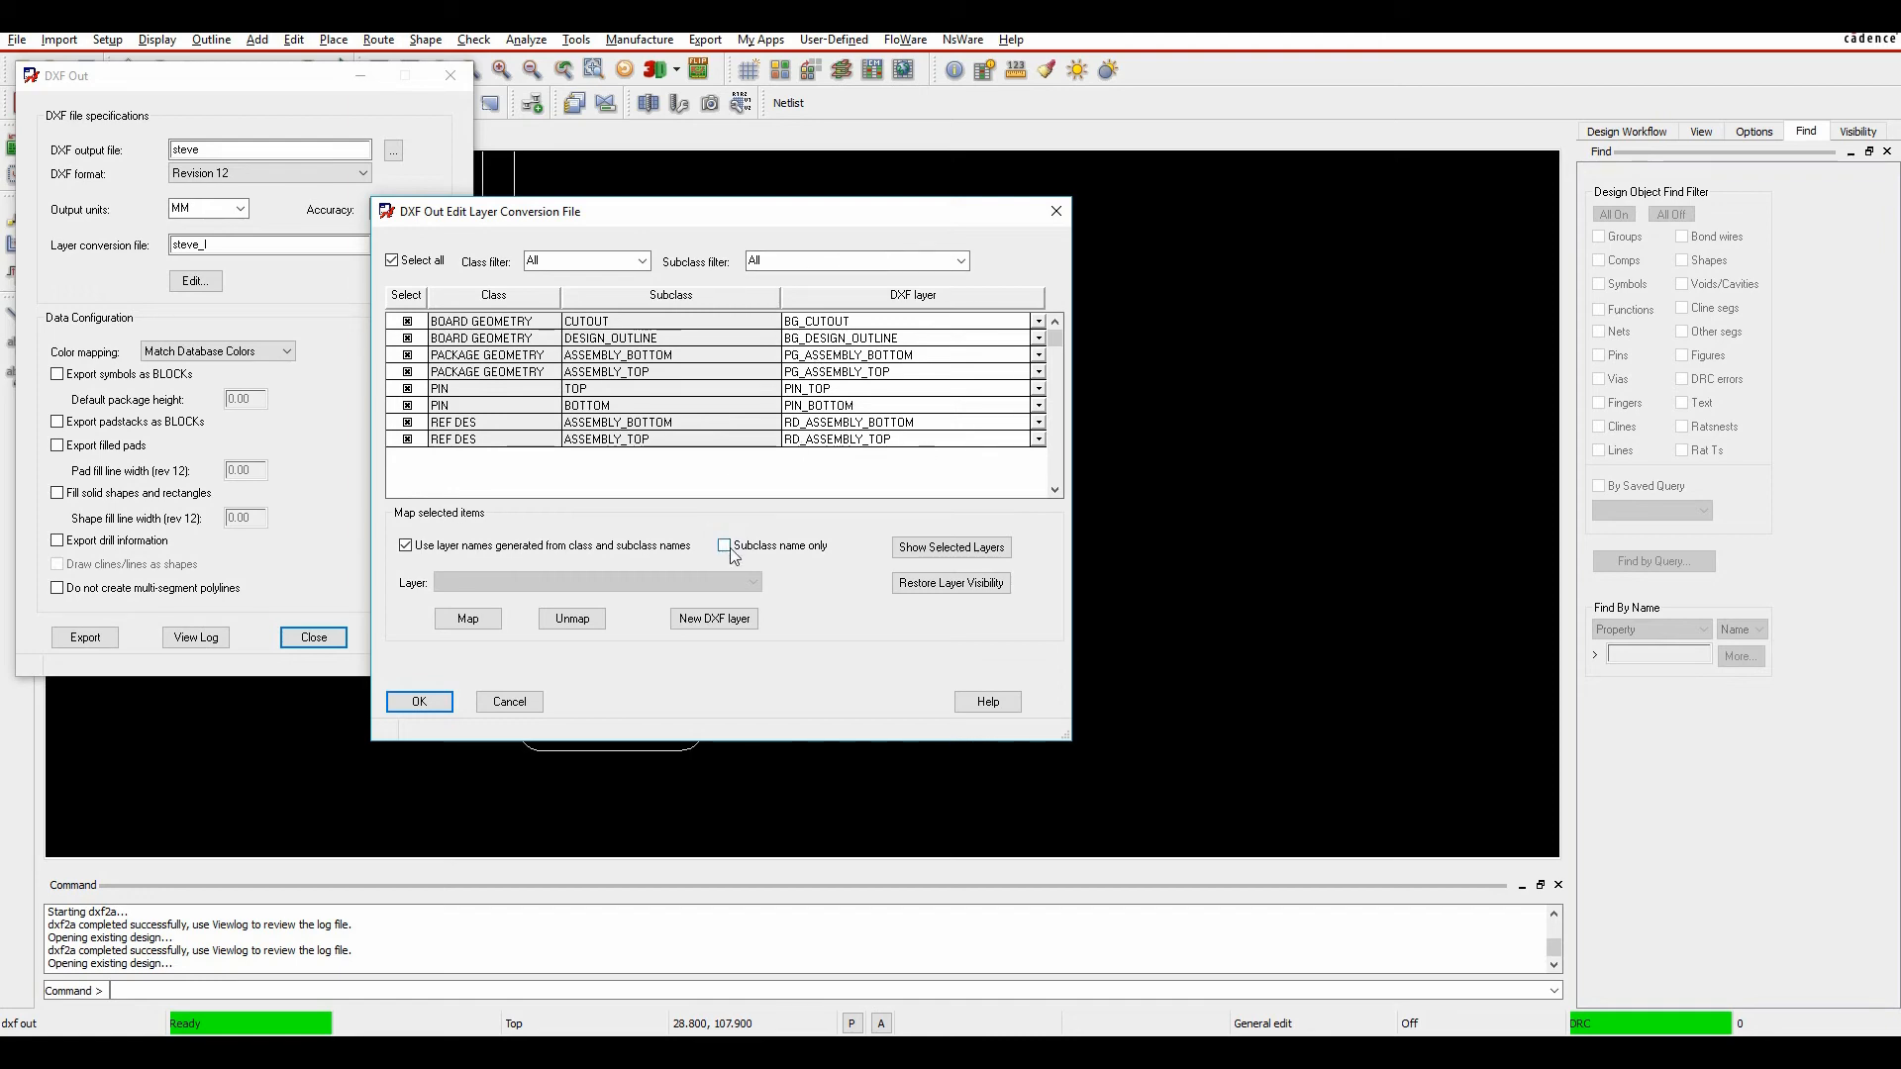
click(418, 701)
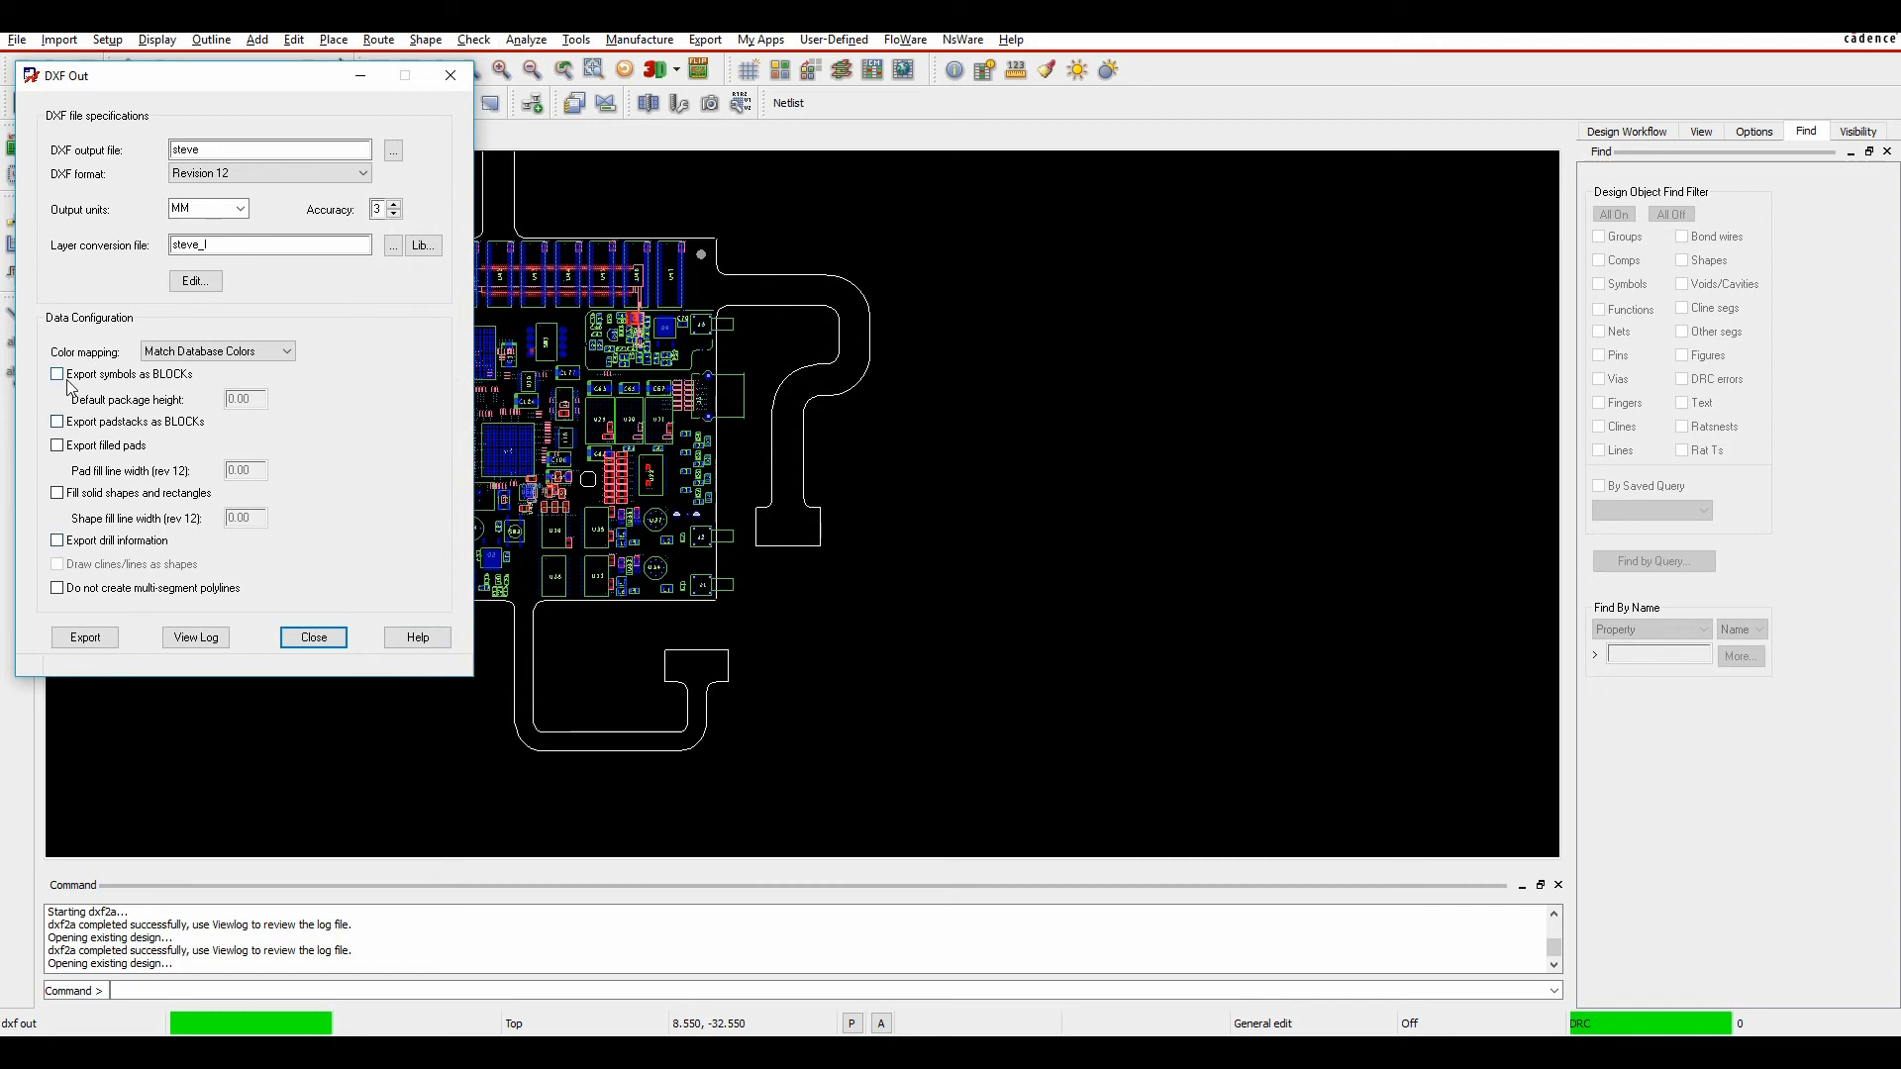
mouse_move(663, 495)
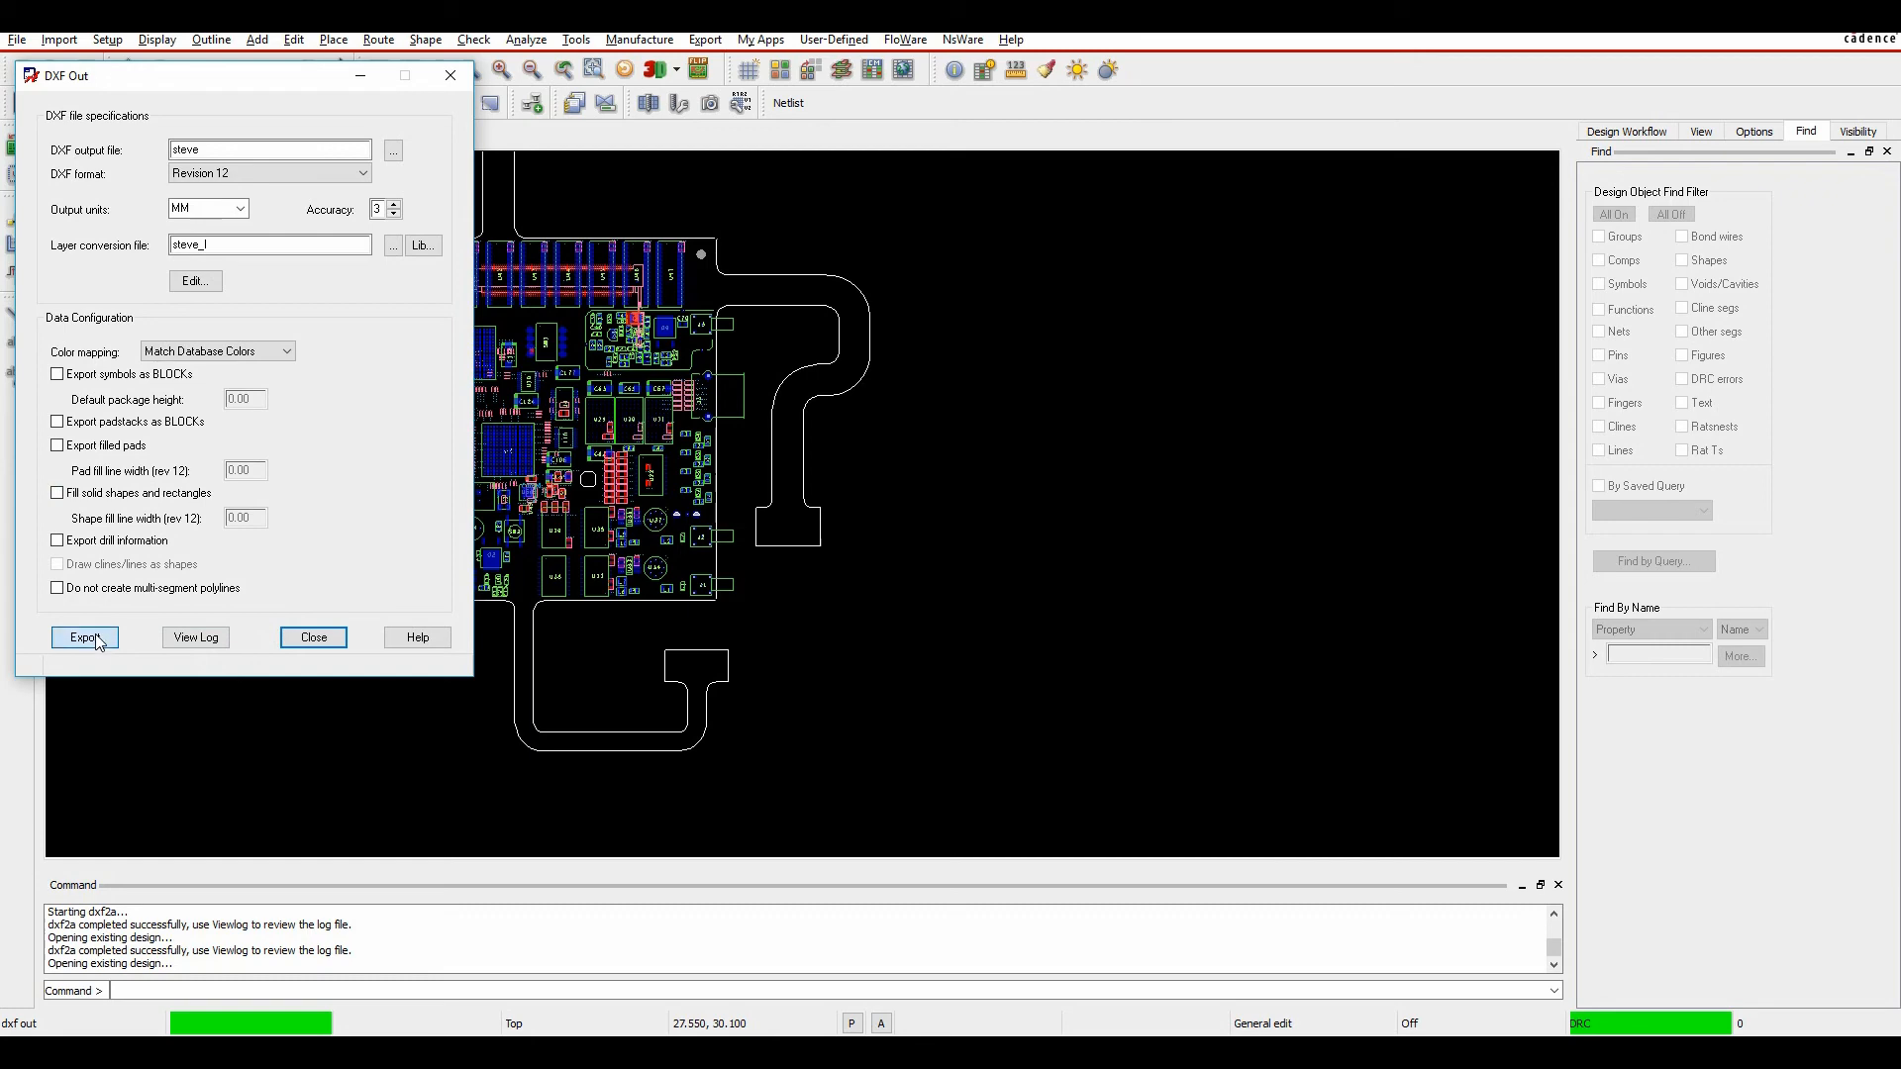
Step: Export the board to steve.dxf and dismiss the success notice
click(84, 637)
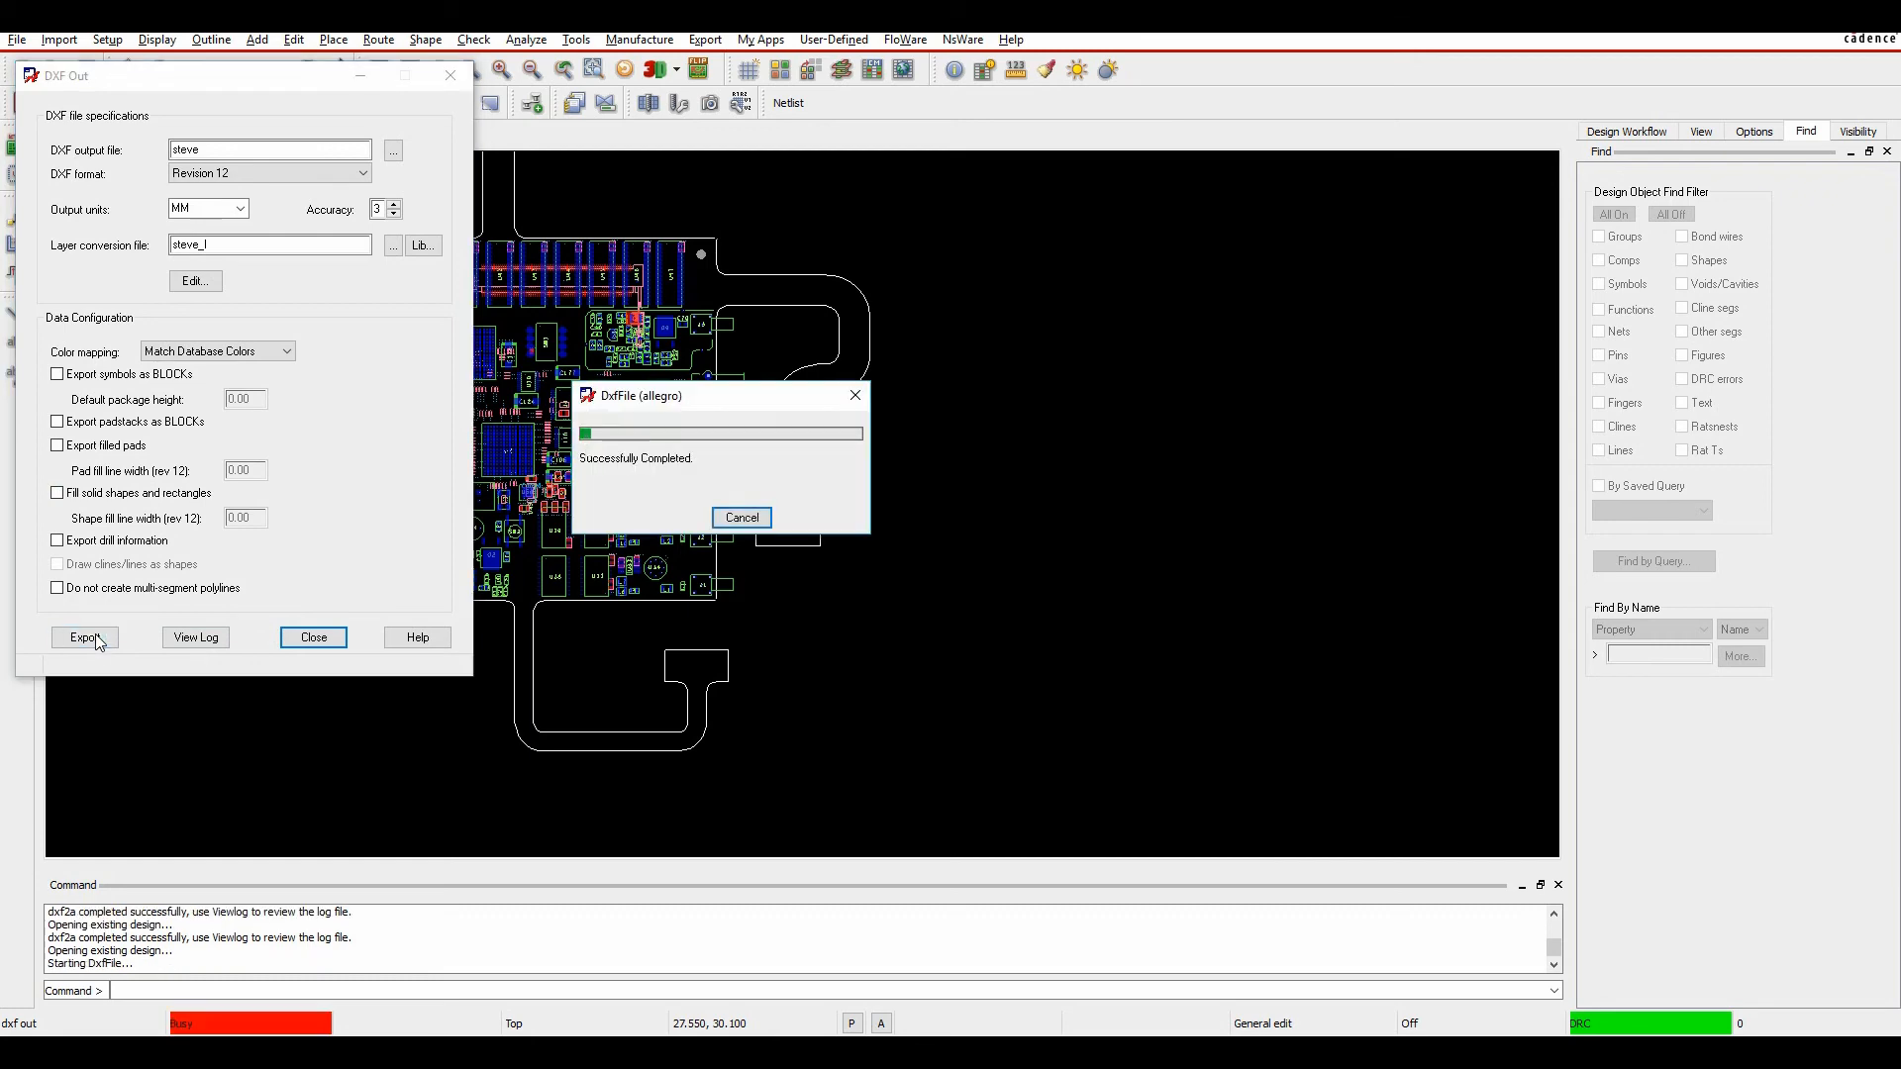
click(738, 517)
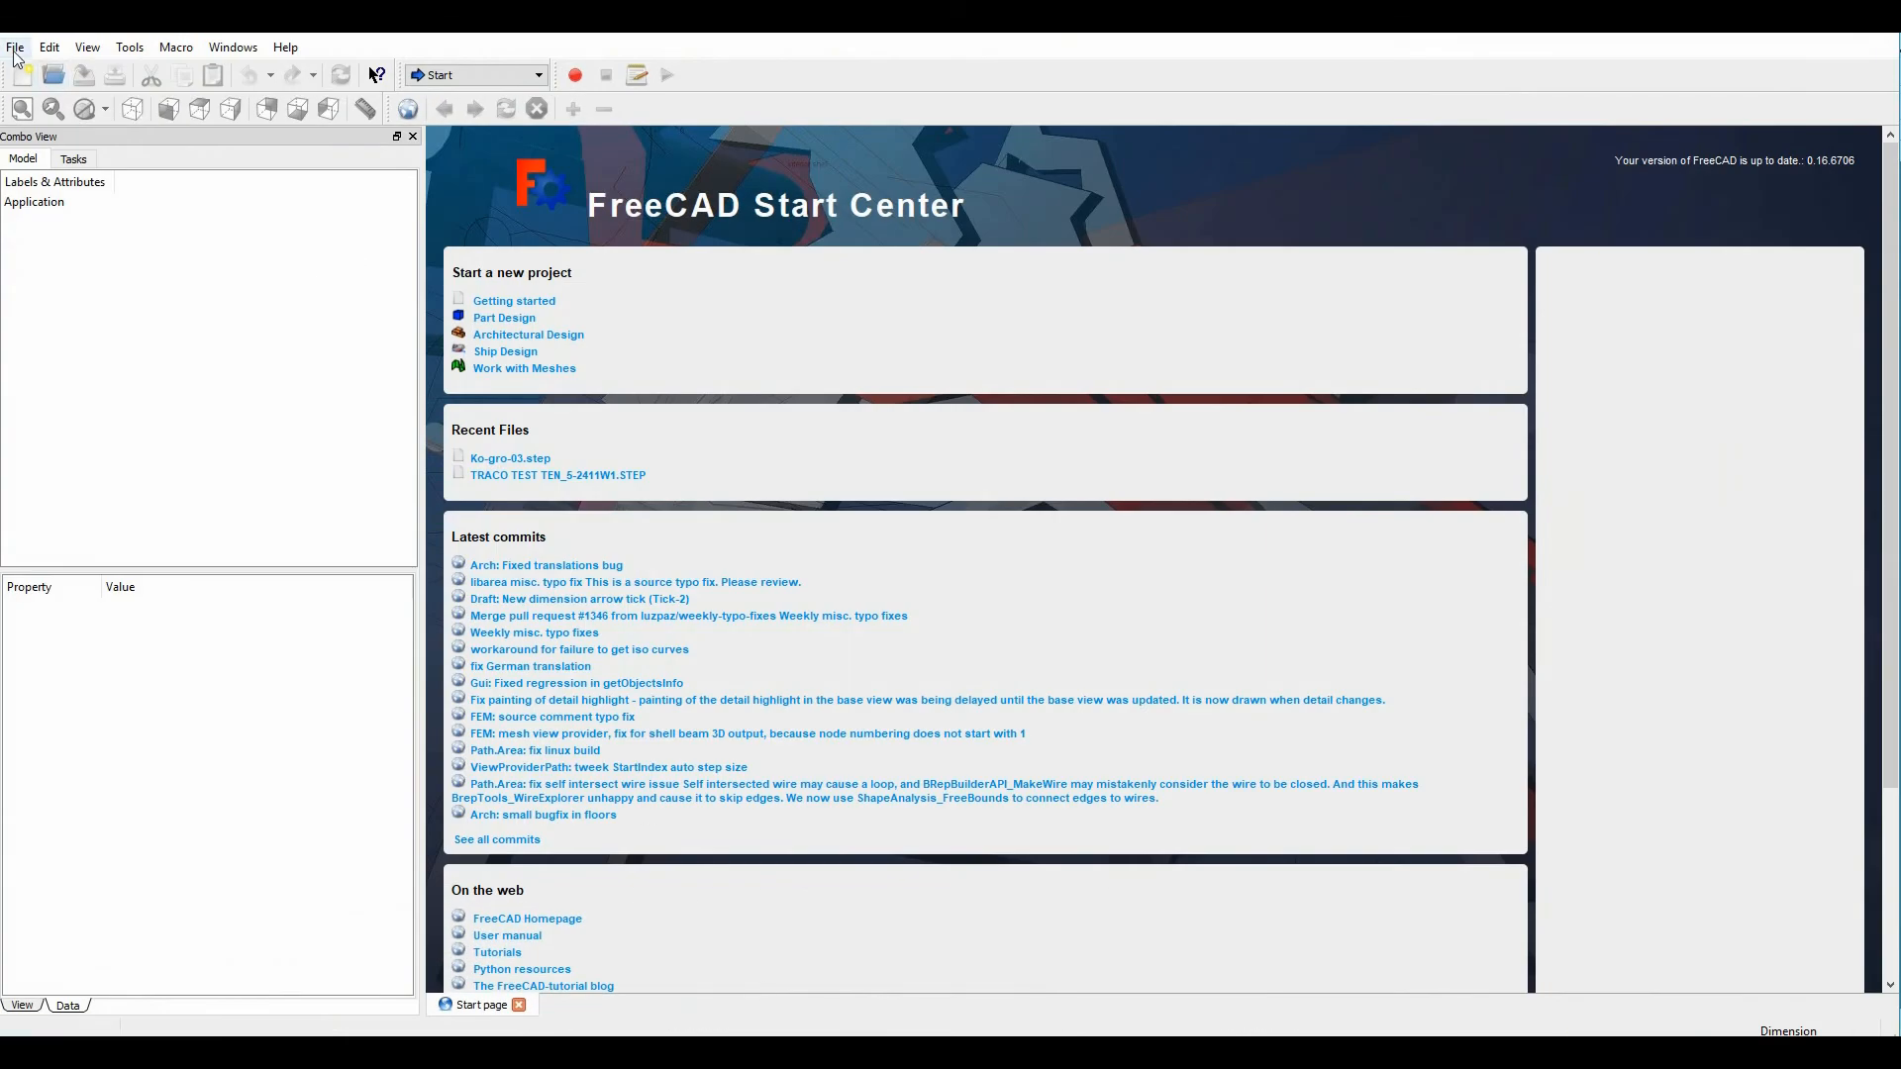
Step: In FreeCAD, open steve.dxf as Autodesk DXF from C:\Demos\SPB172\New-DemoM\allegro
click(51, 75)
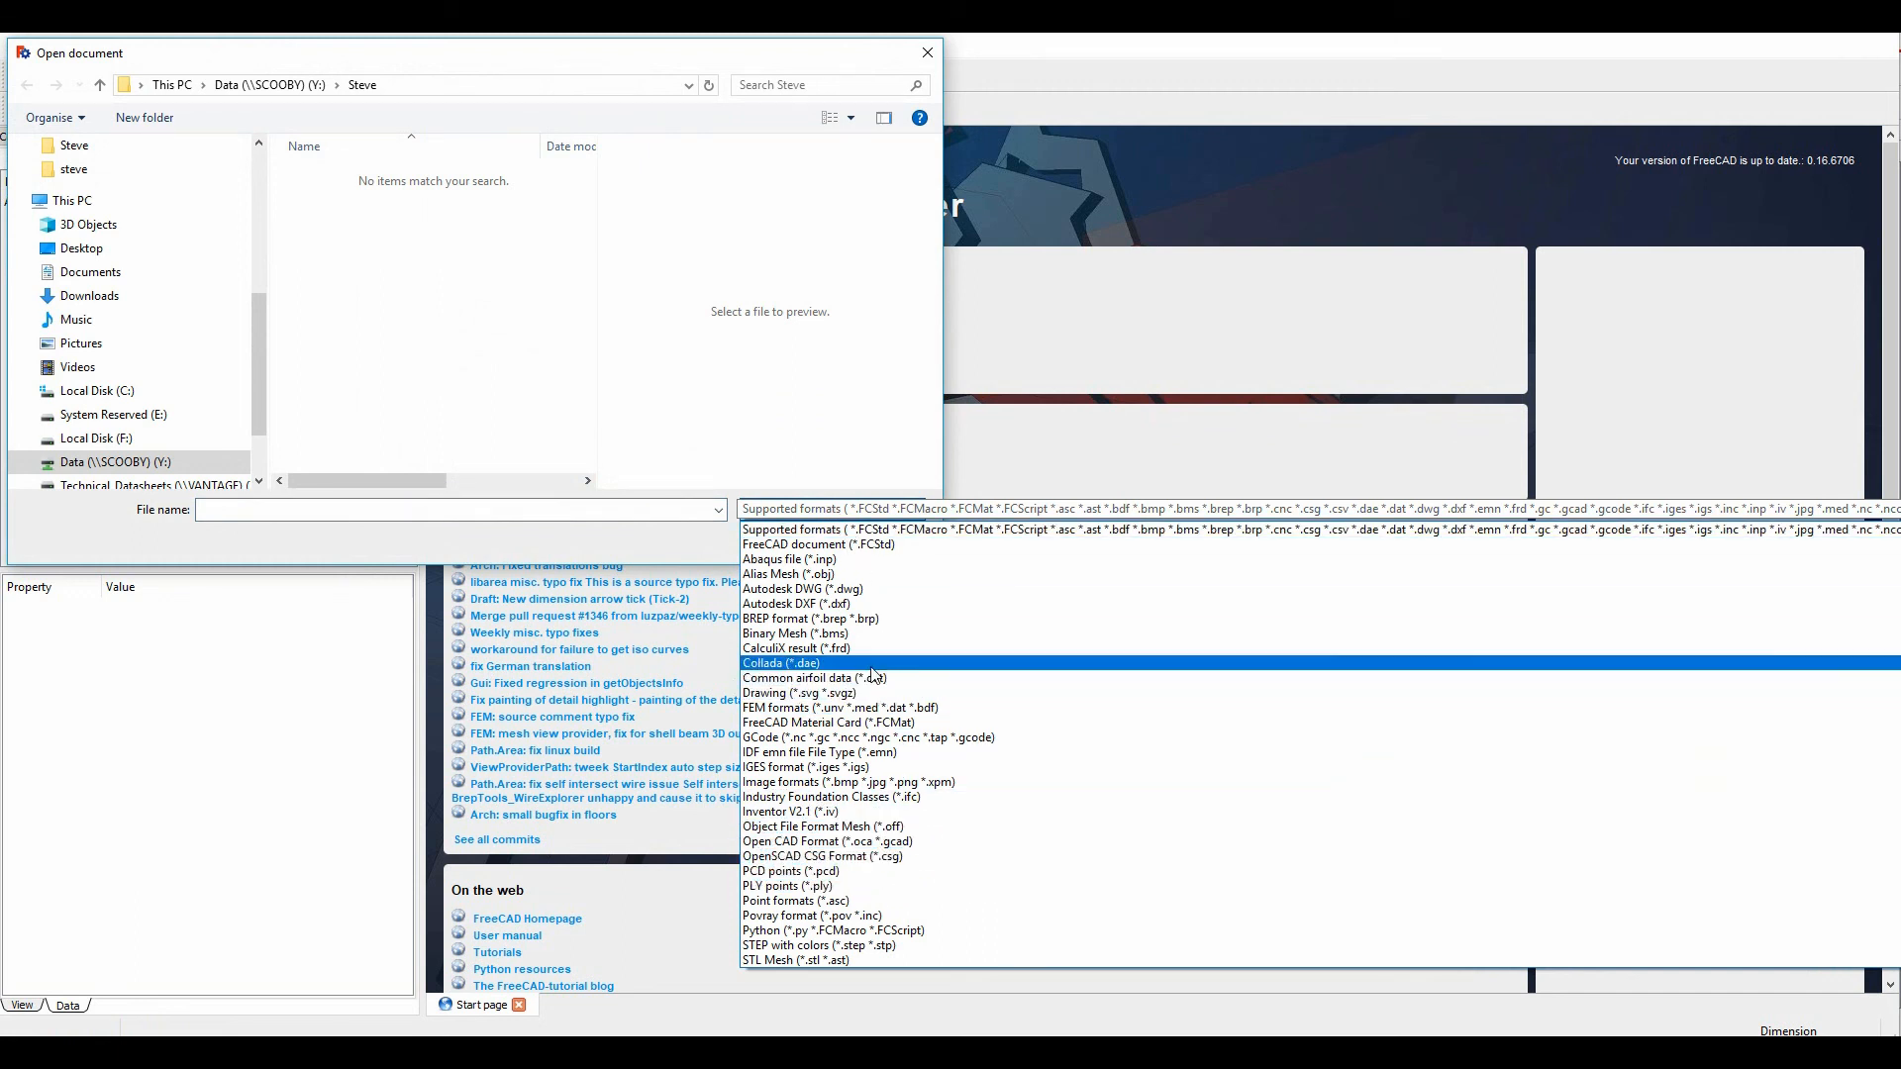
click(802, 604)
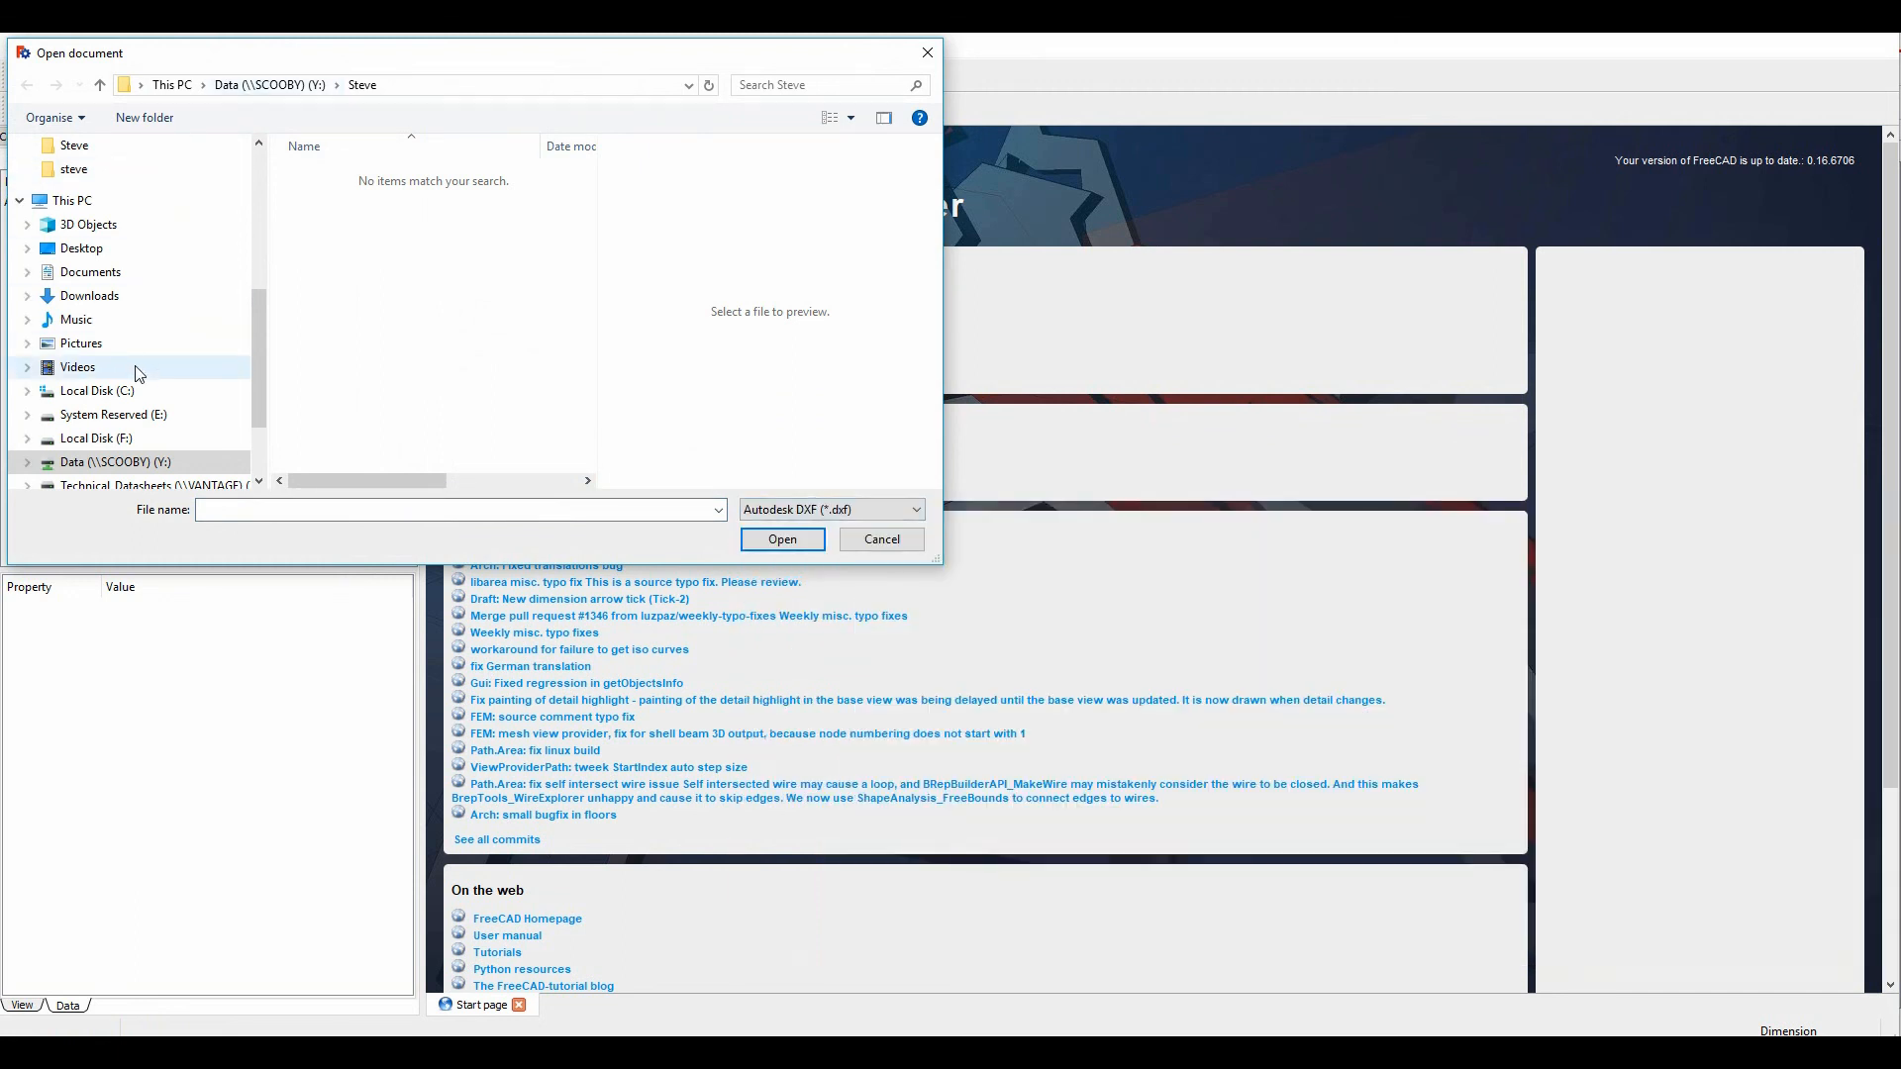
click(95, 390)
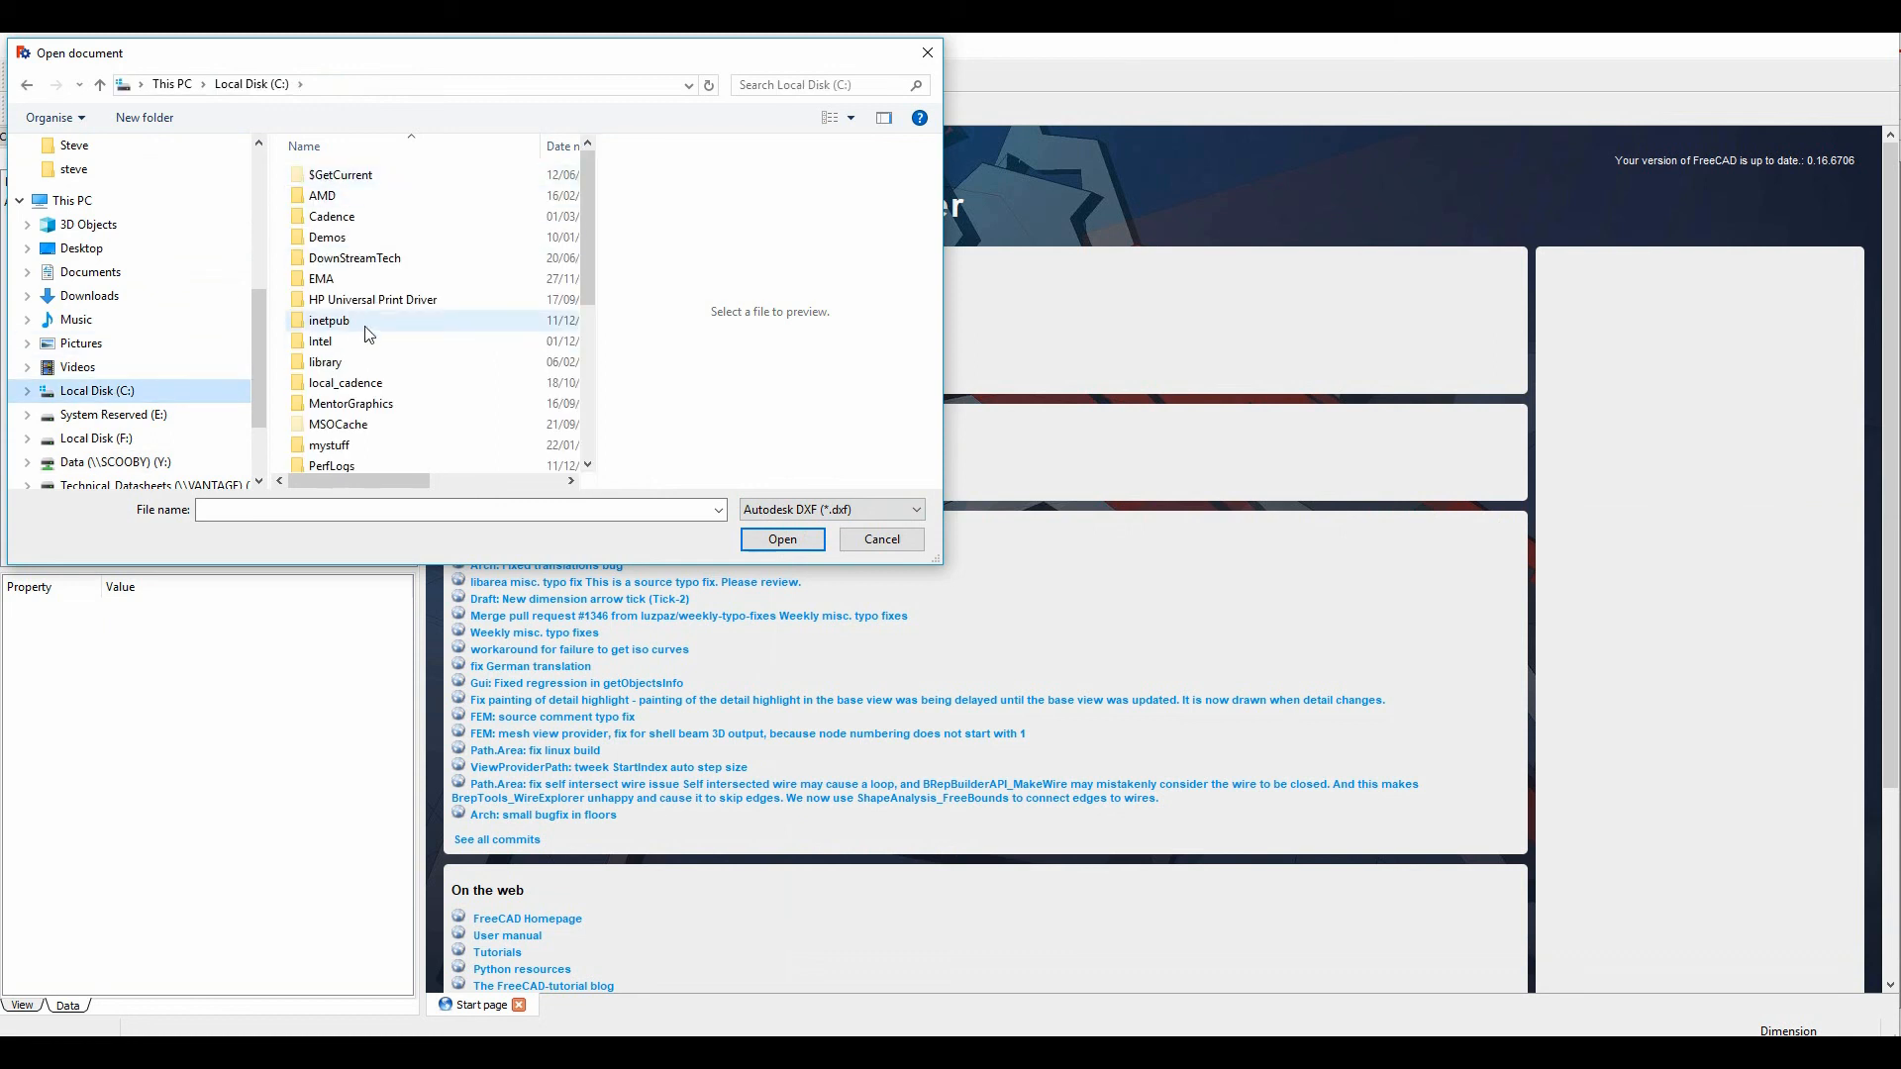
double_click(326, 236)
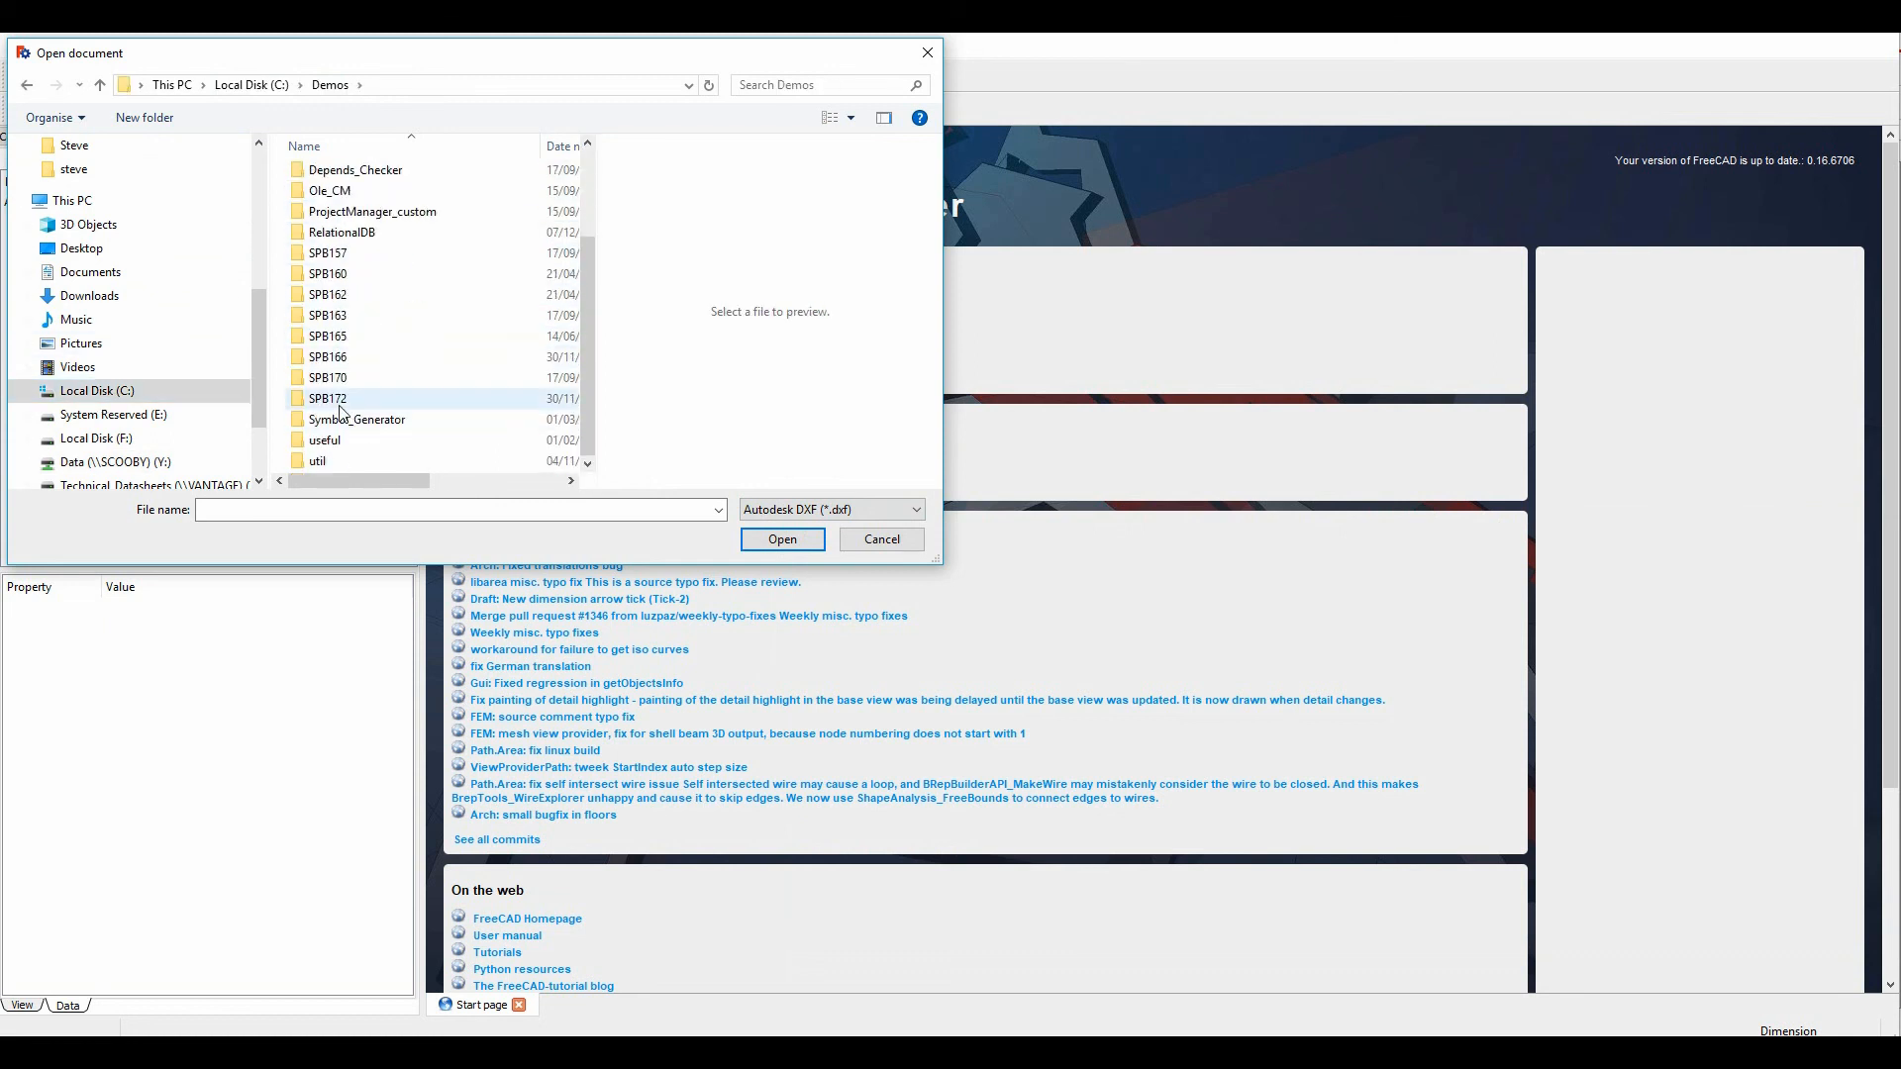
double_click(326, 398)
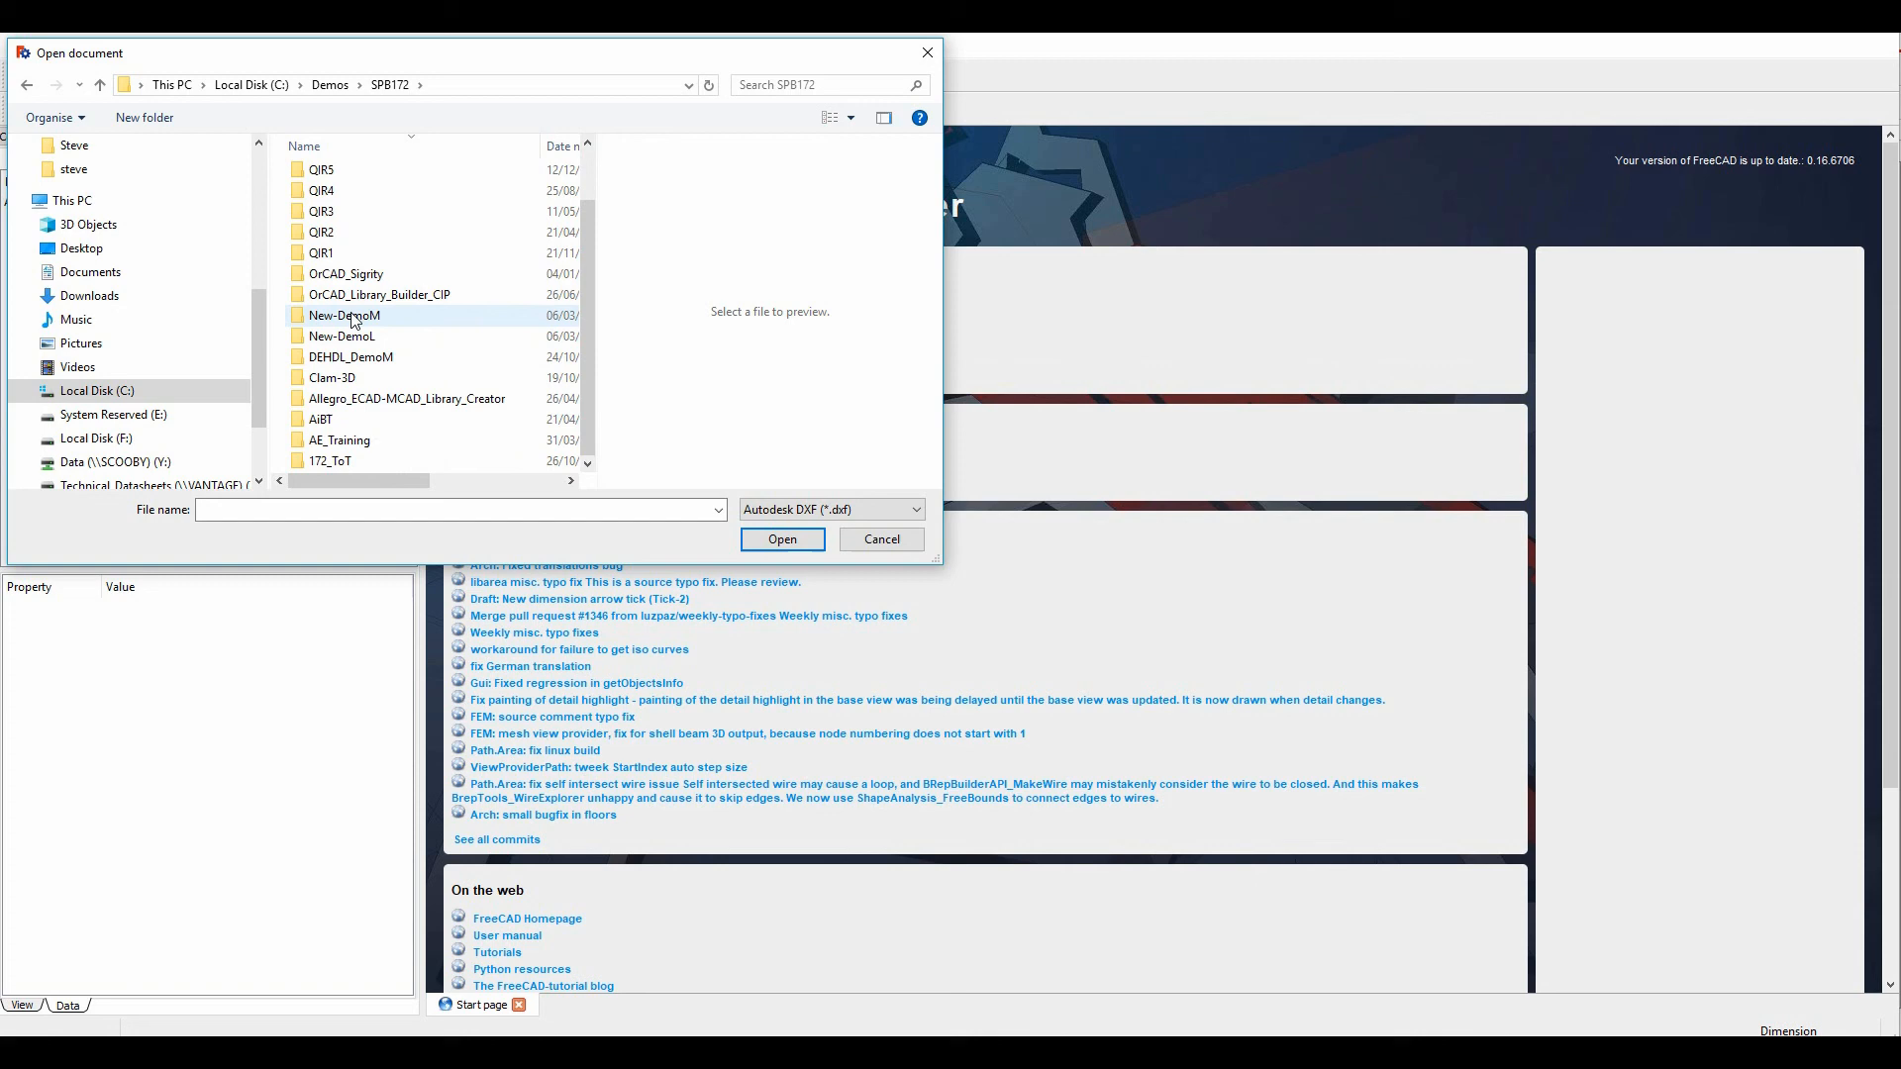
double_click(345, 315)
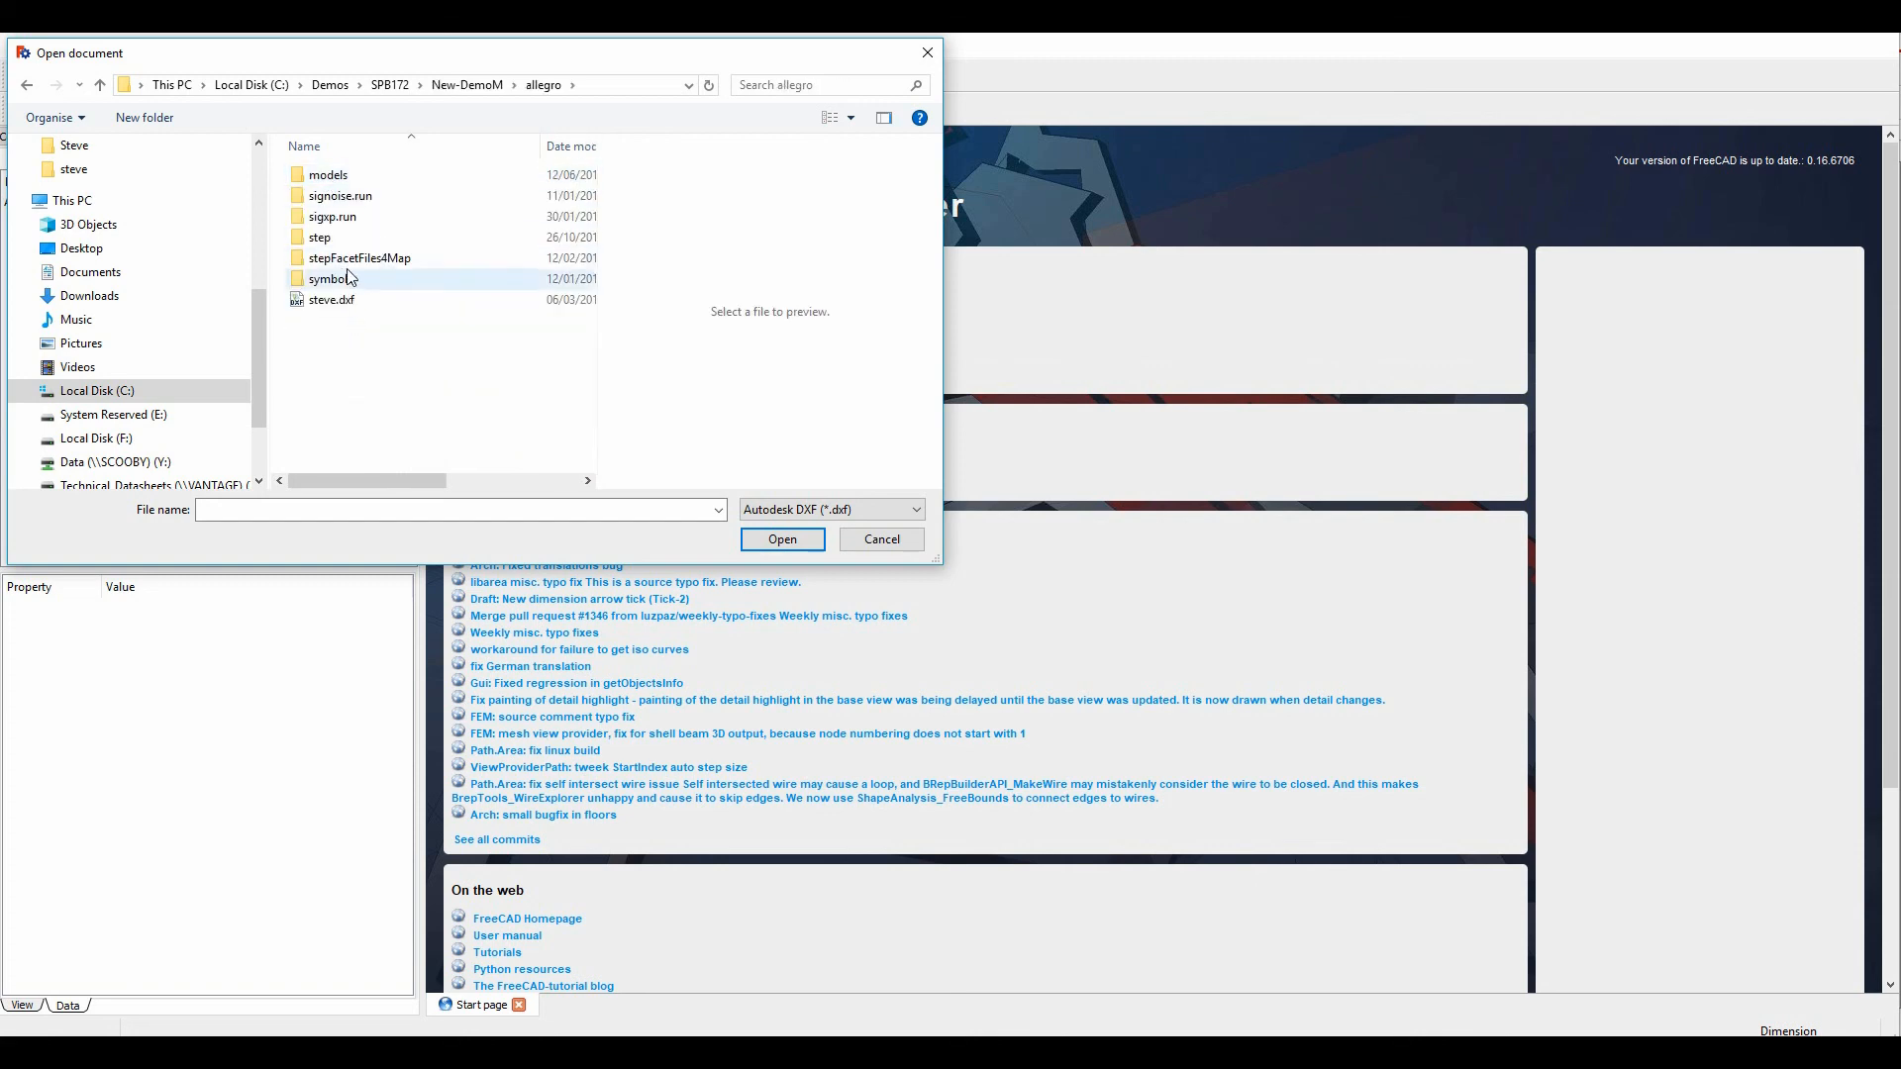
click(879, 539)
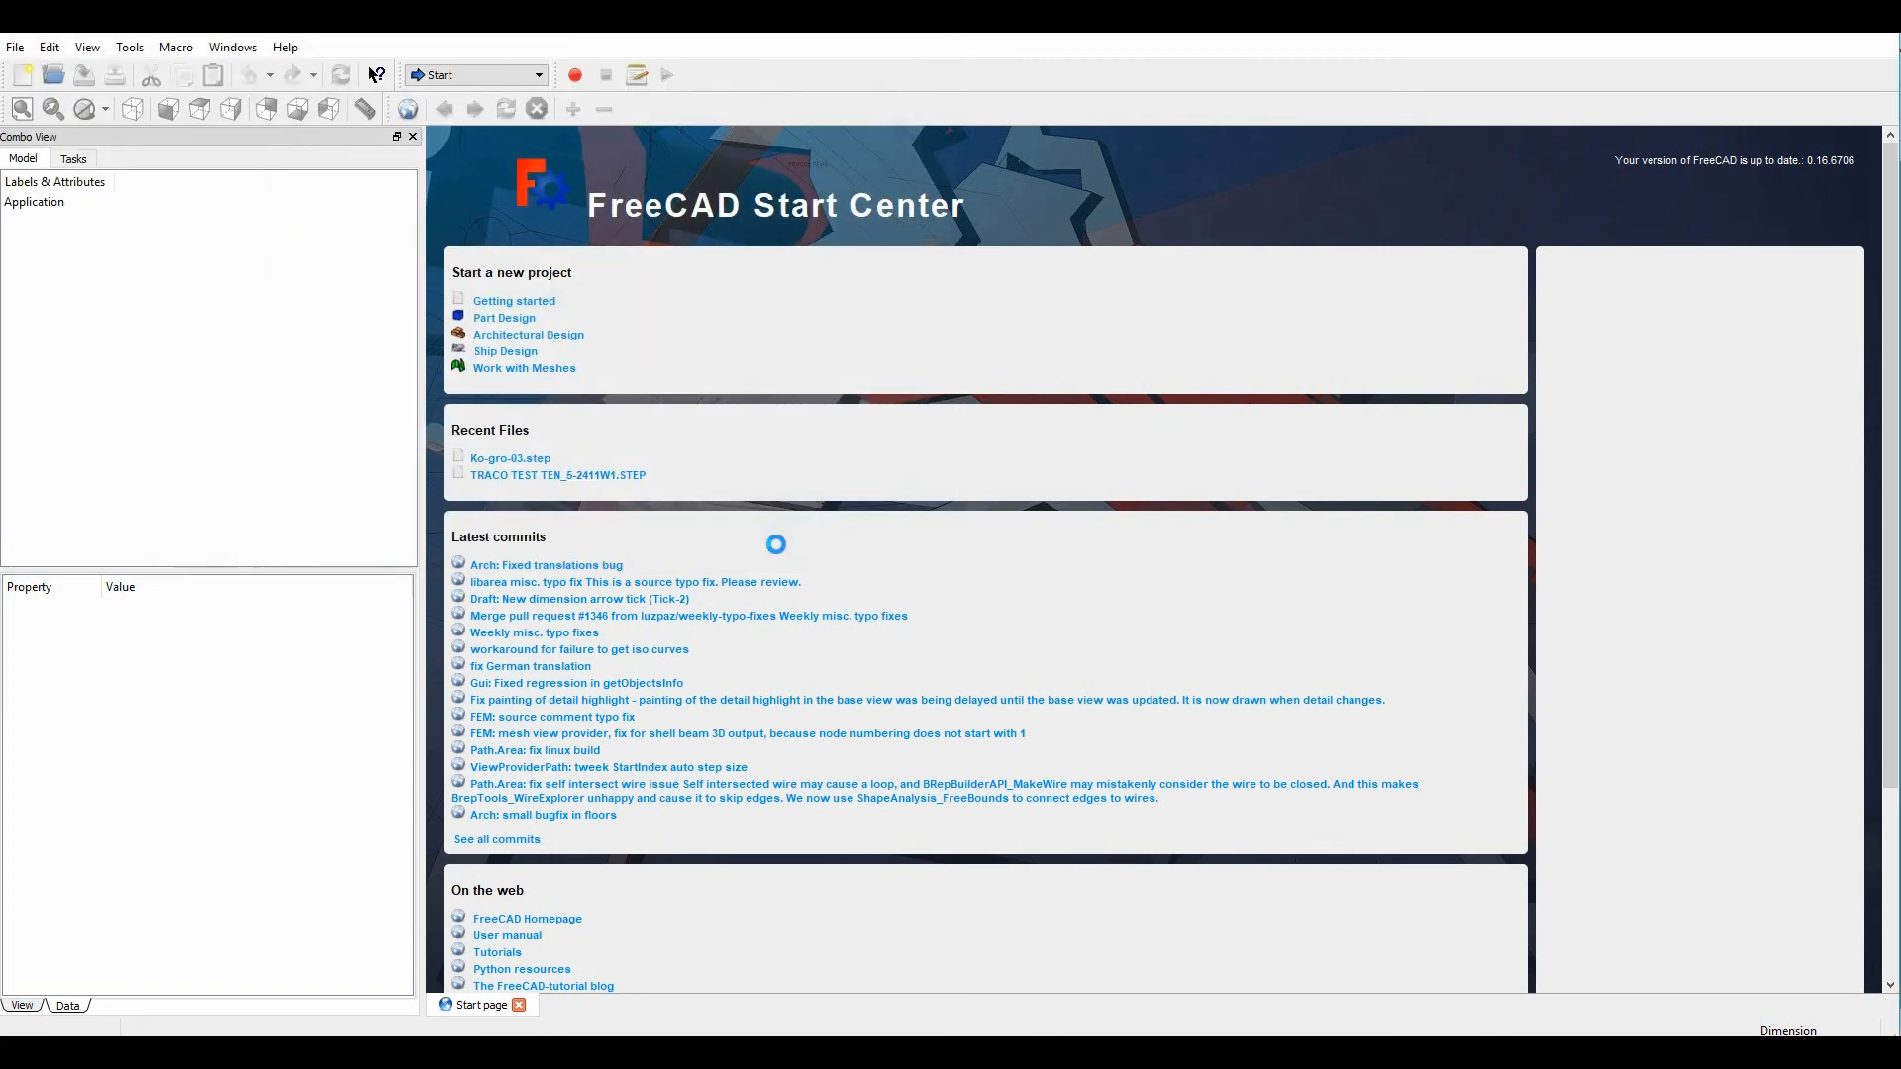